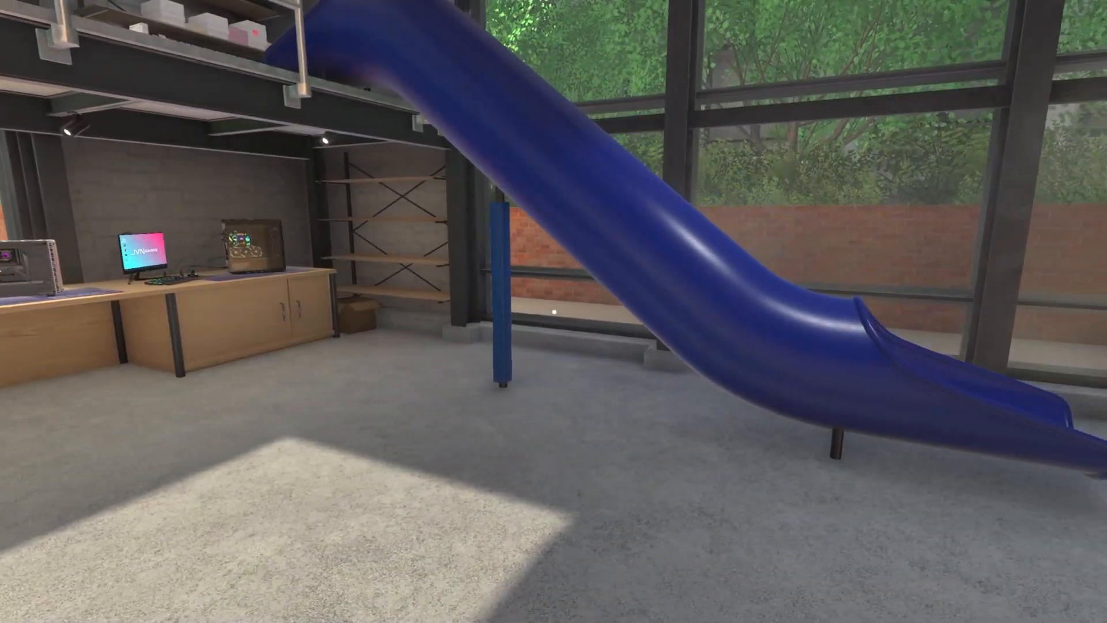
{"action": "mouse_move", "coordinate": [553, 311]}
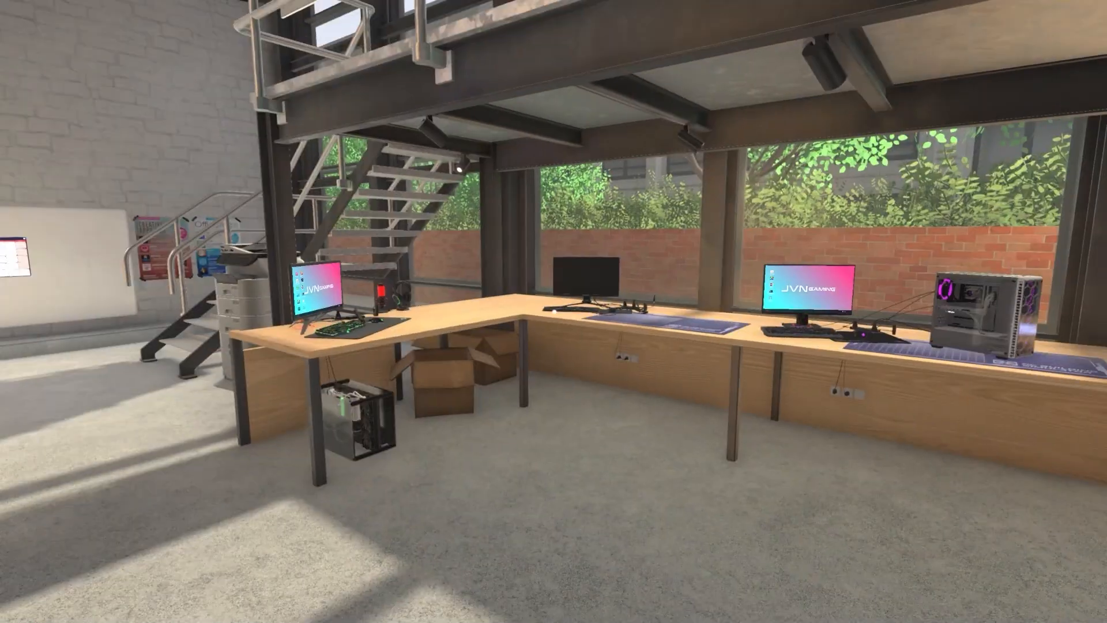
{"action": "mouse_move", "coordinate": [553, 311]}
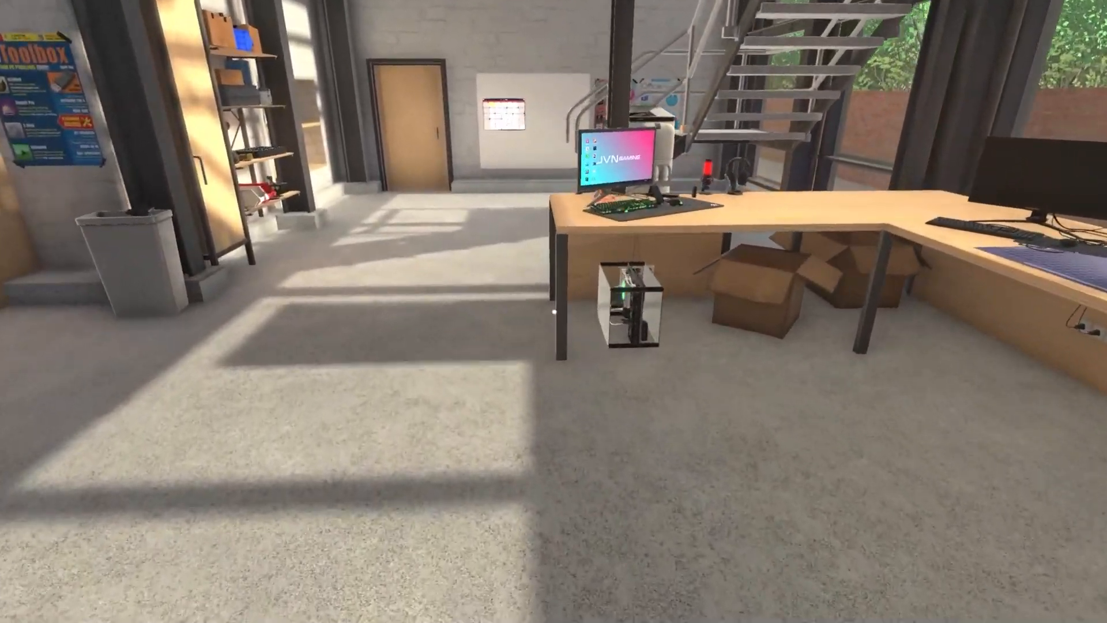
{"action": "mouse_move", "coordinate": [554, 311]}
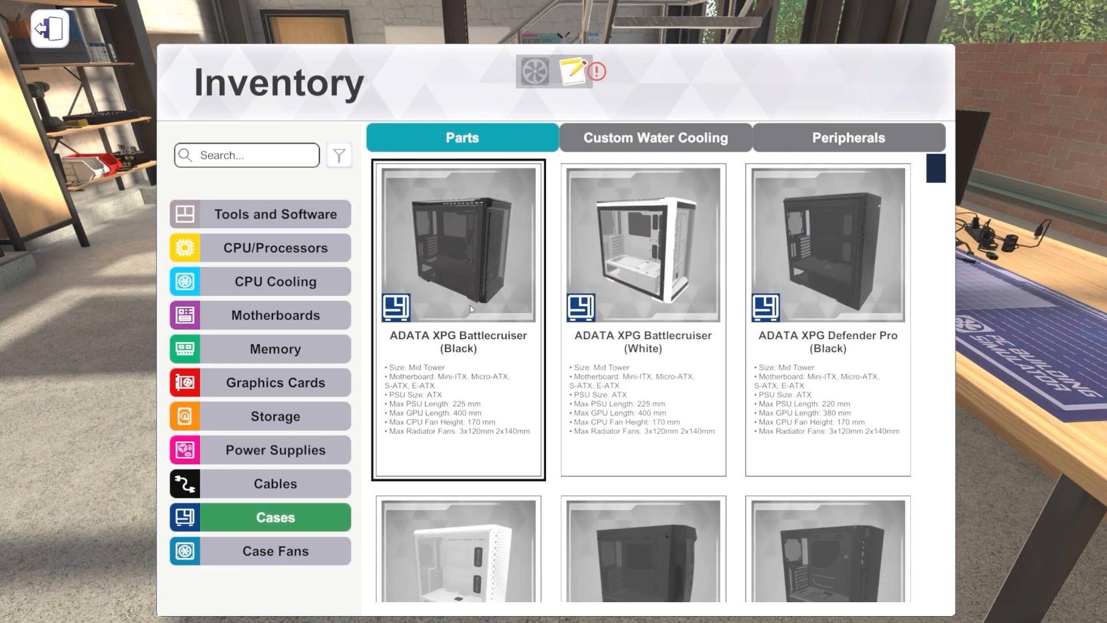
- Browse the case inventory, scrolling through the case list
{"action": "left_click", "coordinate": [641, 243]}
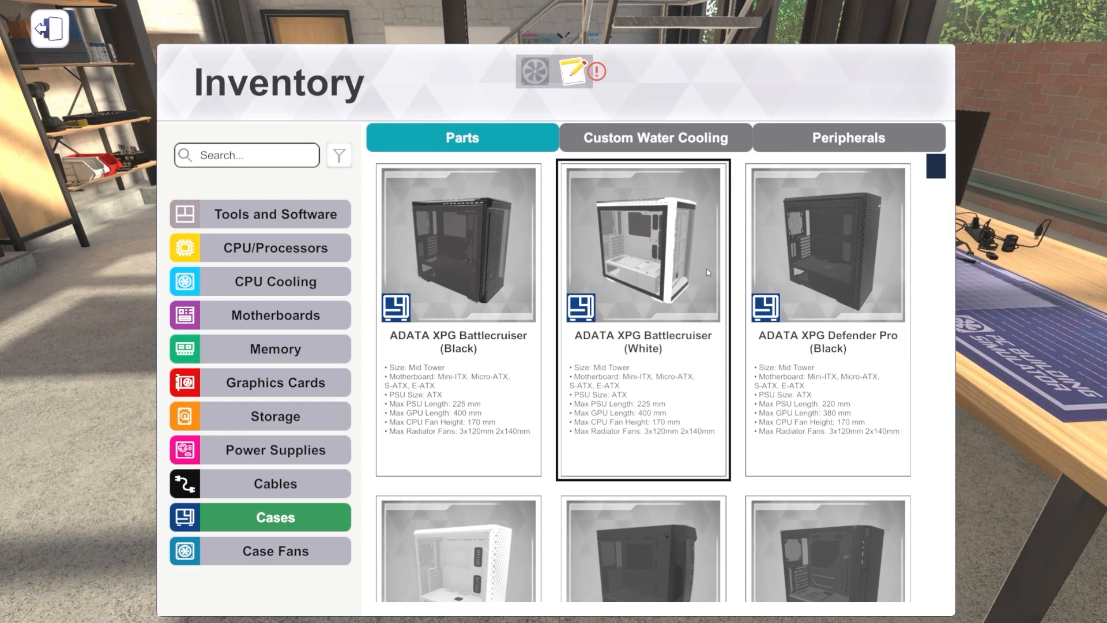
{"action": "left_click", "coordinate": [826, 244]}
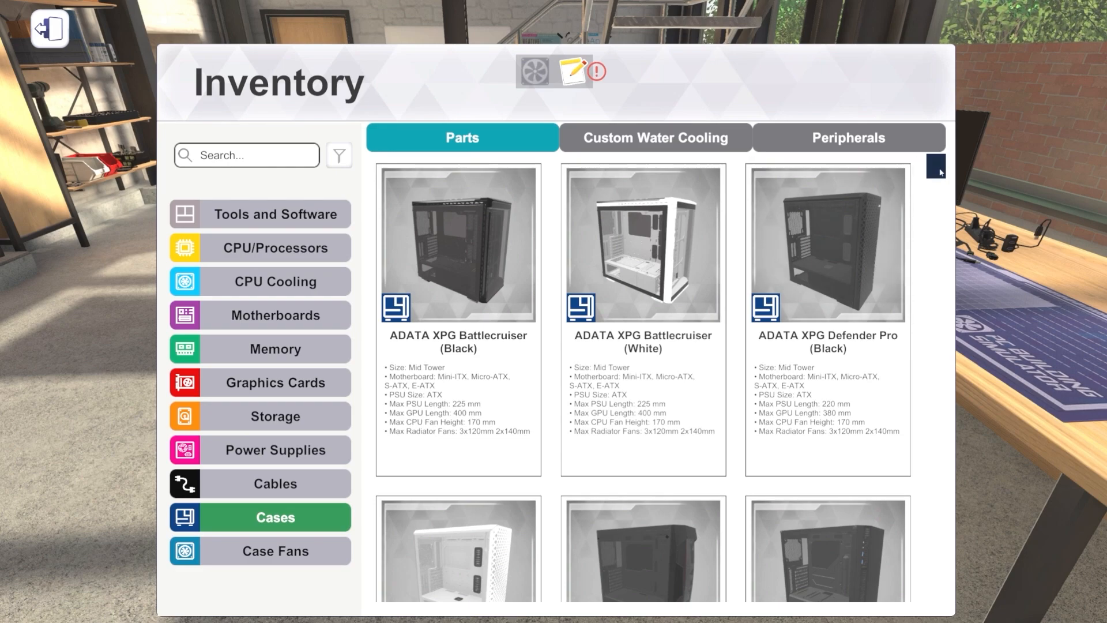
{"action": "scroll", "scroll_direction": "down", "scroll_amount": 3}
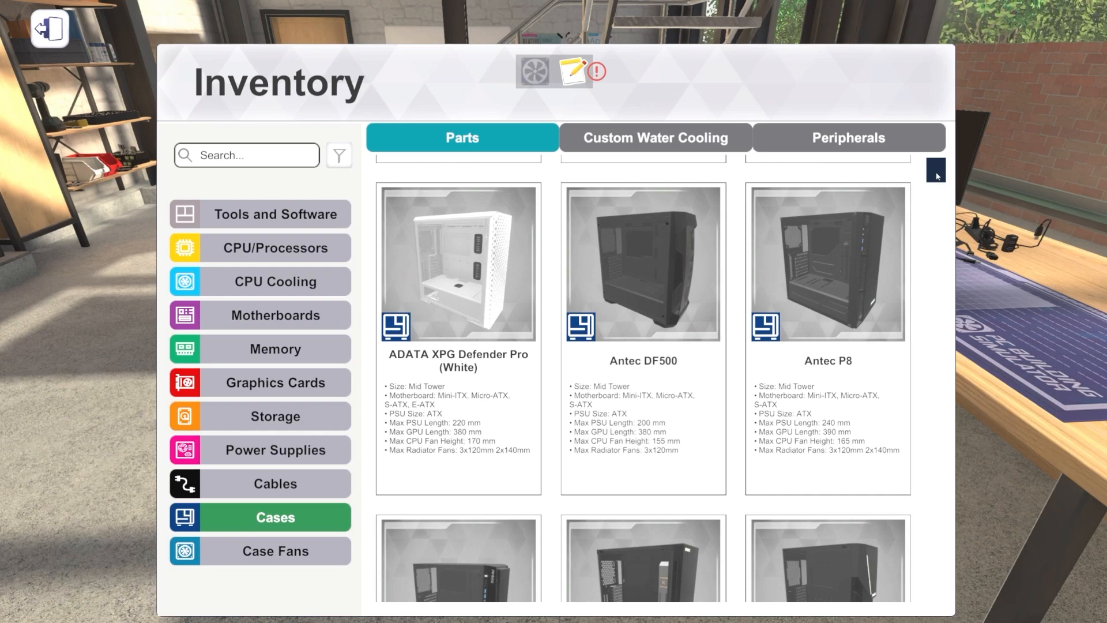
{"action": "scroll", "scroll_direction": "down", "scroll_amount": 3}
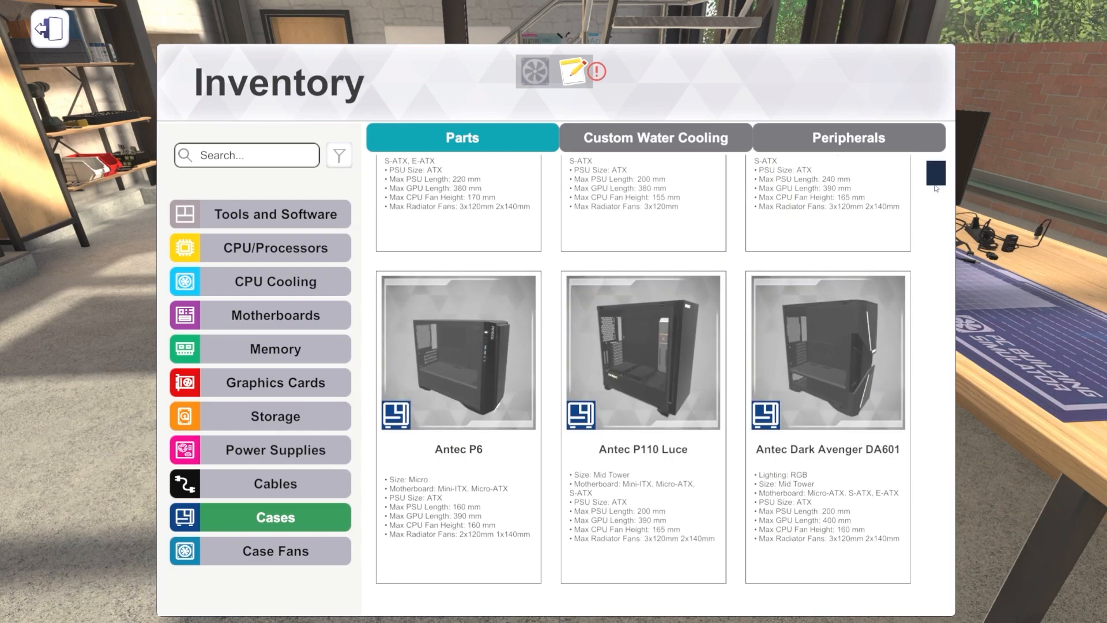
{"action": "left_click", "coordinate": [828, 351]}
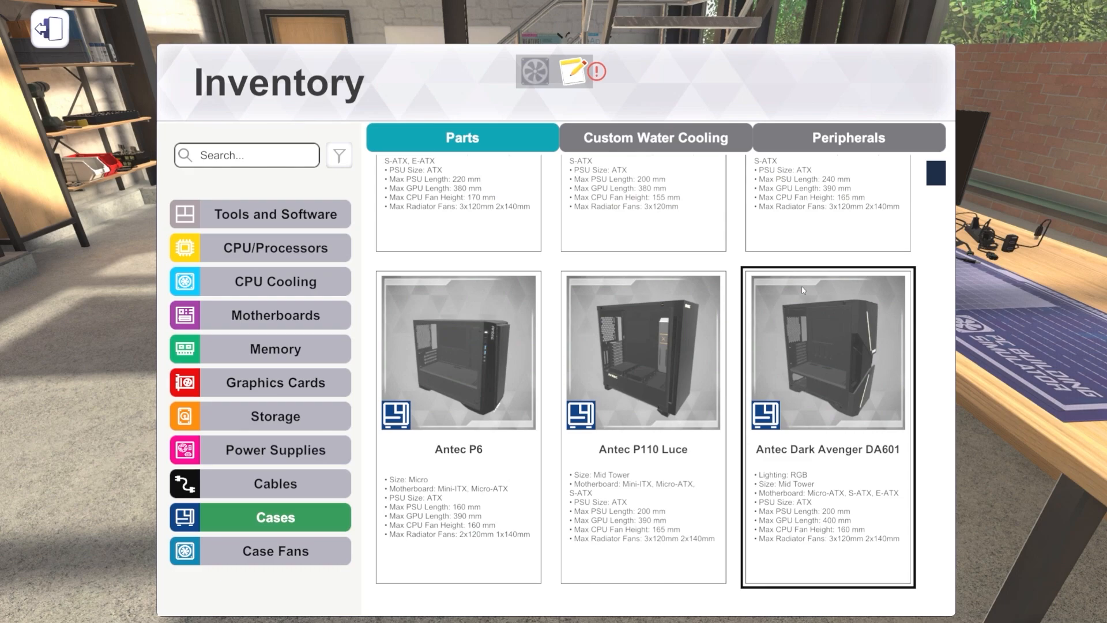
{"action": "left_click", "coordinate": [642, 351]}
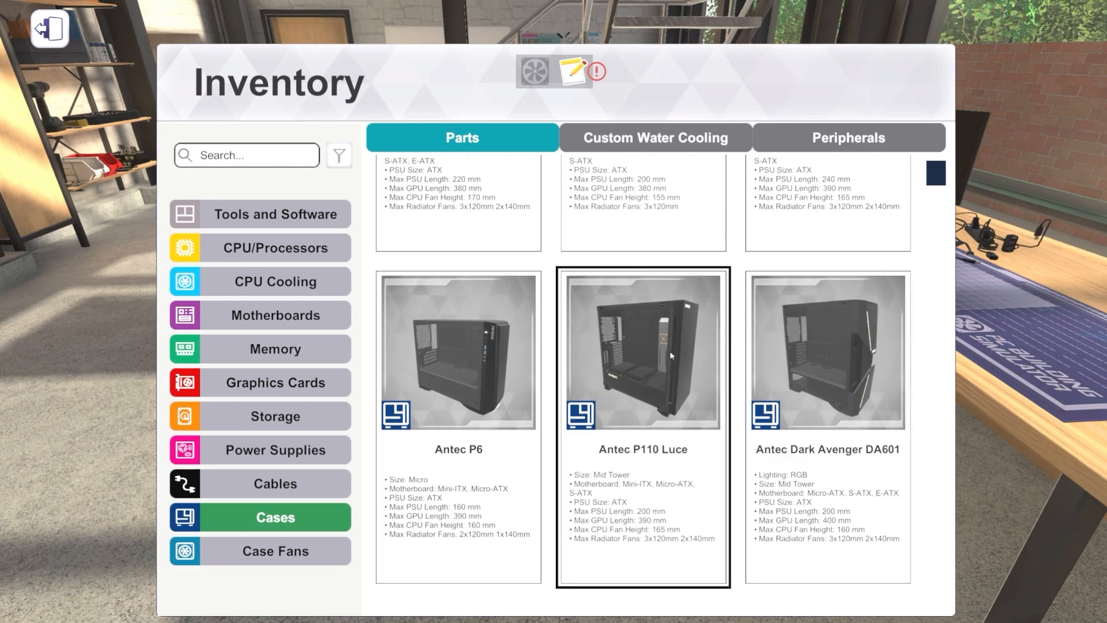
- Narrow the case list with searches 'sl' and 's14' to find the SilverStone PS14
{"action": "scroll", "scroll_direction": "down", "scroll_amount": 3}
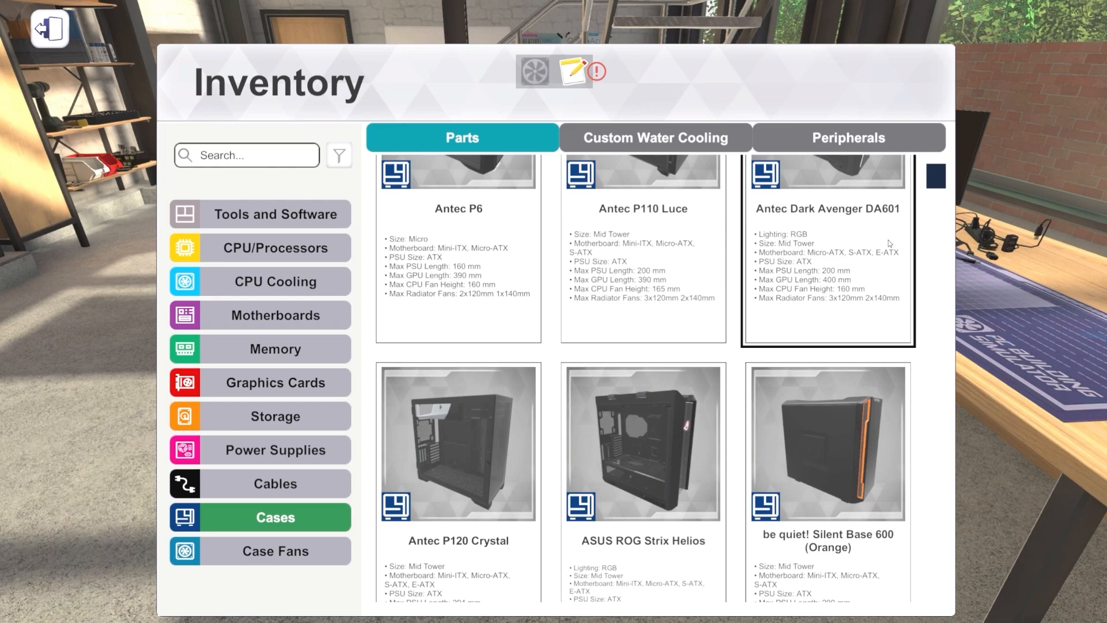
{"action": "scroll", "scroll_direction": "down", "scroll_amount": 3}
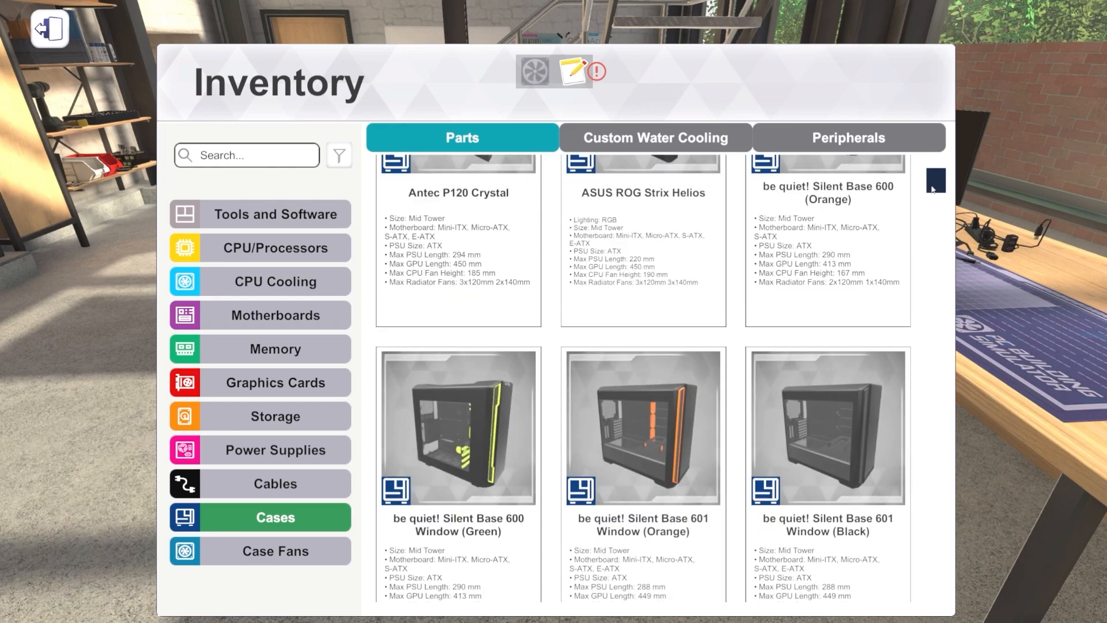
{"action": "scroll", "scroll_direction": "down", "scroll_amount": 3}
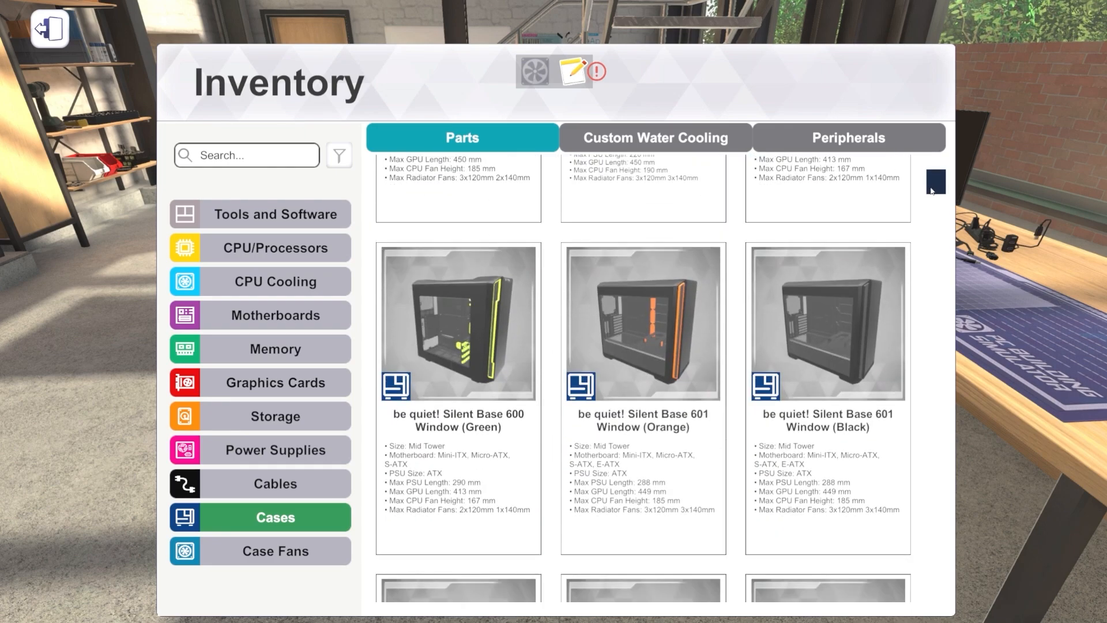
{"action": "scroll", "scroll_direction": "down", "scroll_amount": 3}
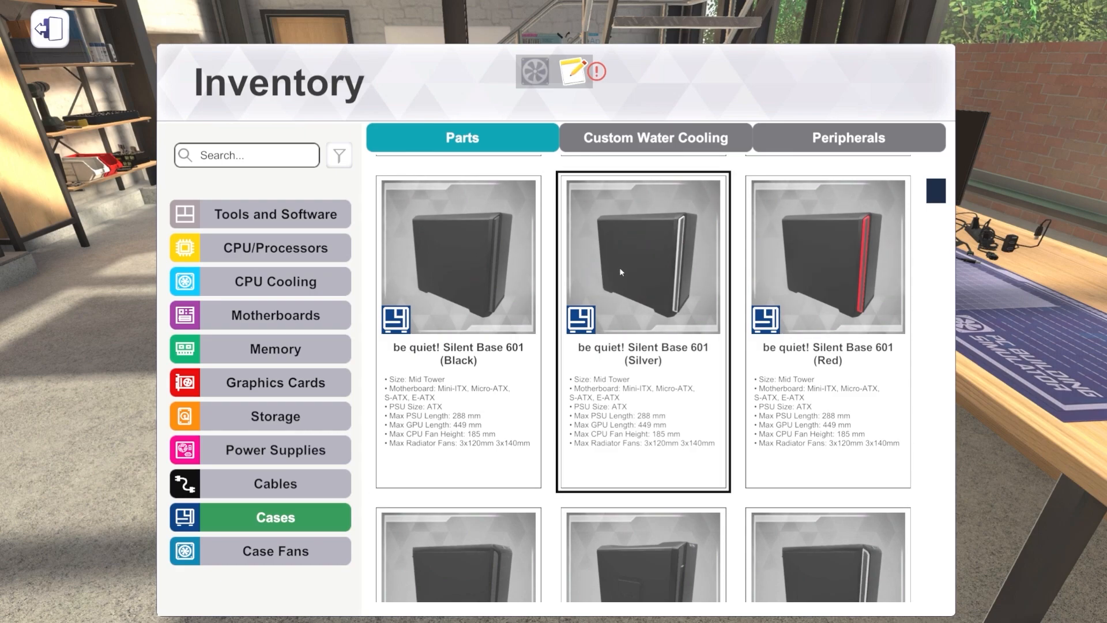
{"action": "mouse_move", "coordinate": [670, 302]}
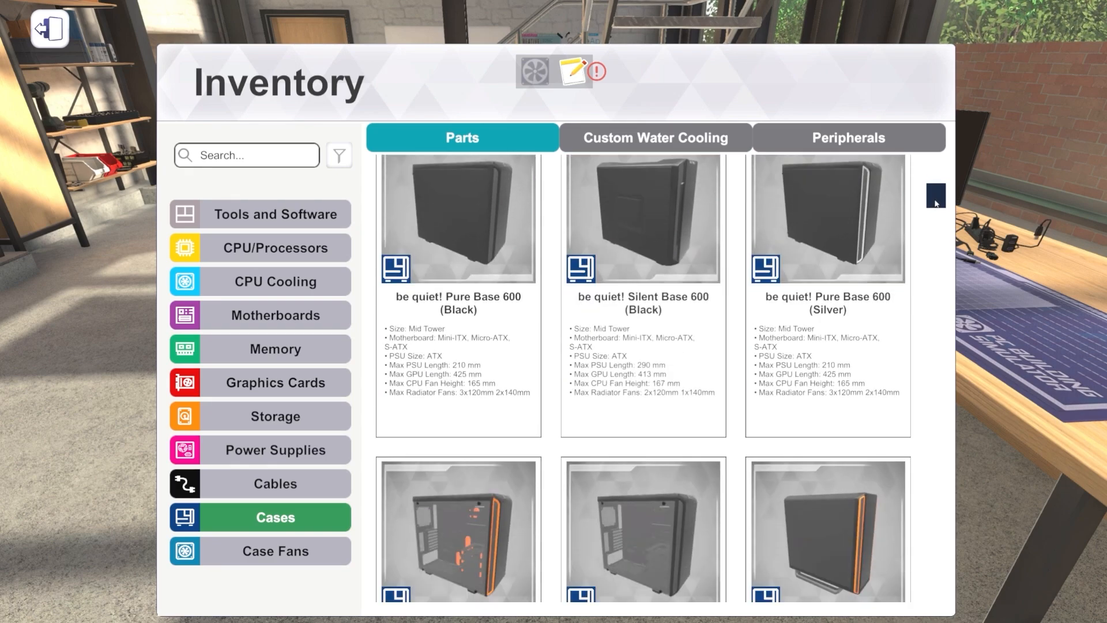
{"action": "scroll", "scroll_direction": "down", "scroll_amount": 3}
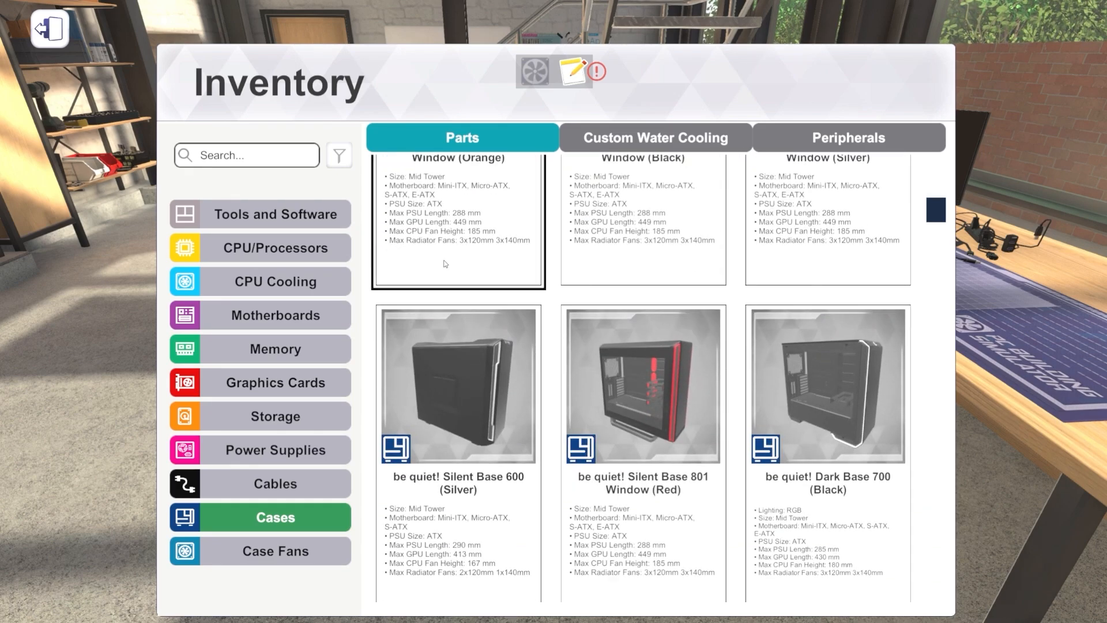
{"action": "type", "text": "sl"}
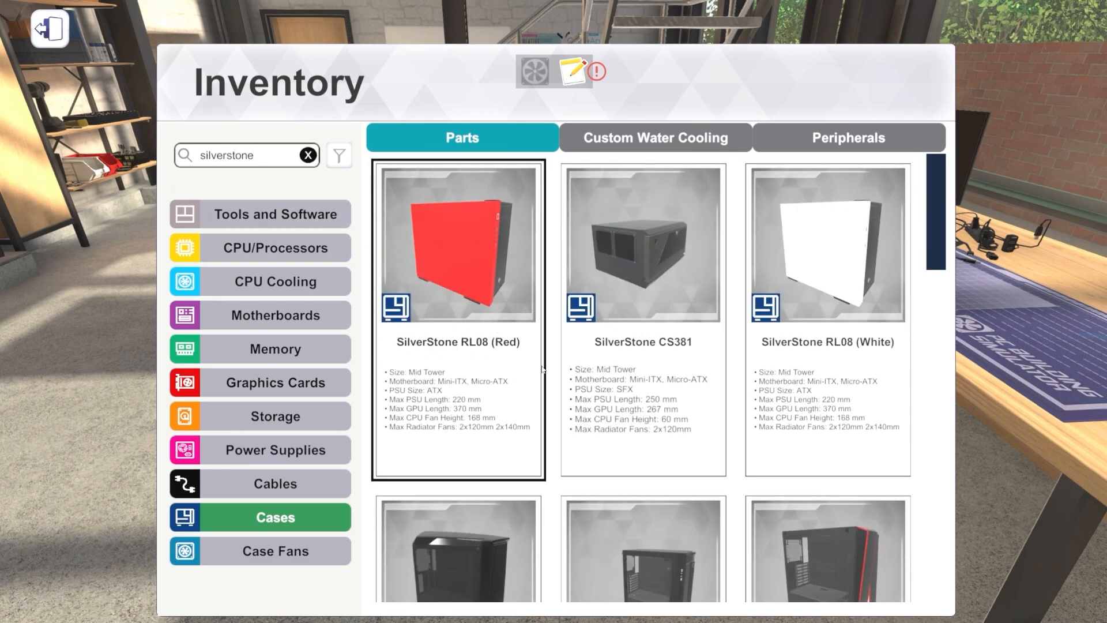
{"action": "scroll", "scroll_direction": "down", "scroll_amount": 3}
{"action": "type", "text": "p"}
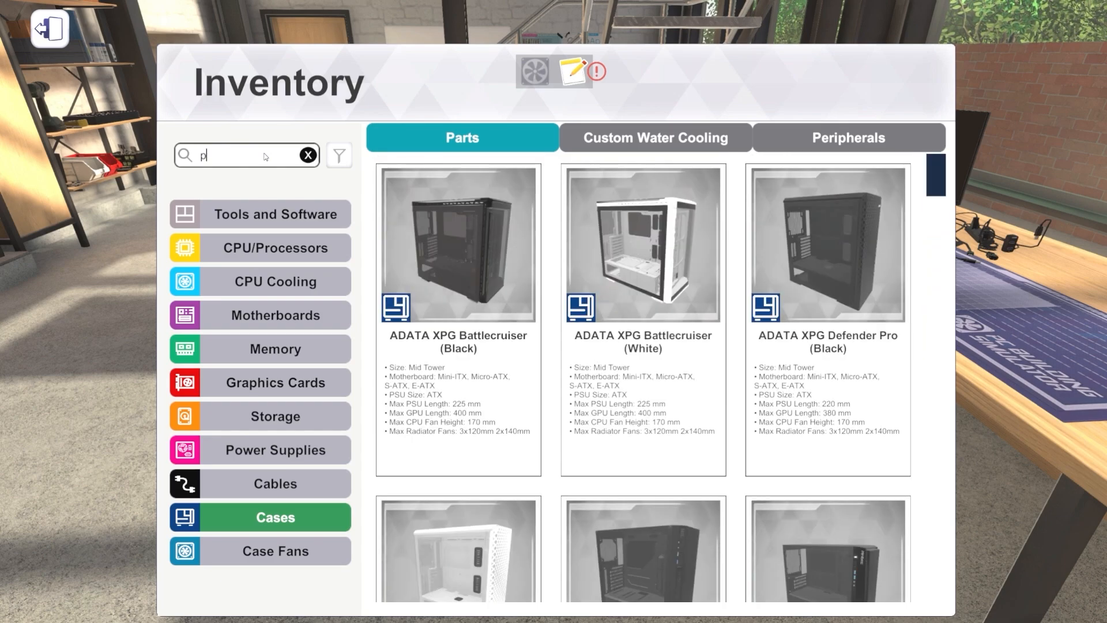
{"action": "type", "text": "s14"}
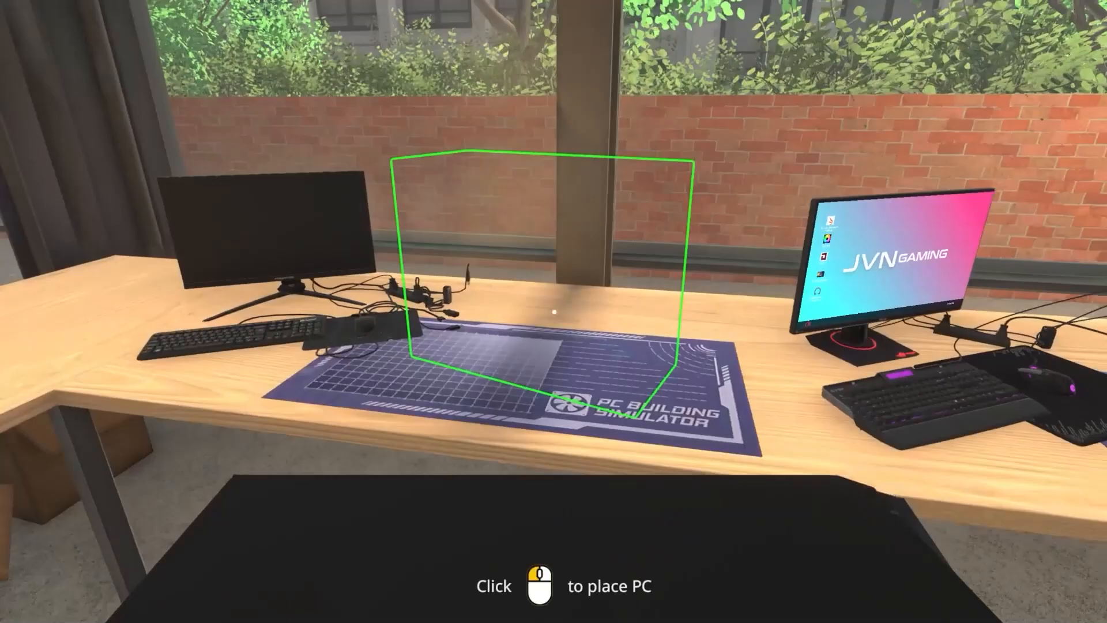
- Set the SilverStone case down on the desk mat
{"action": "left_click", "coordinate": [553, 312]}
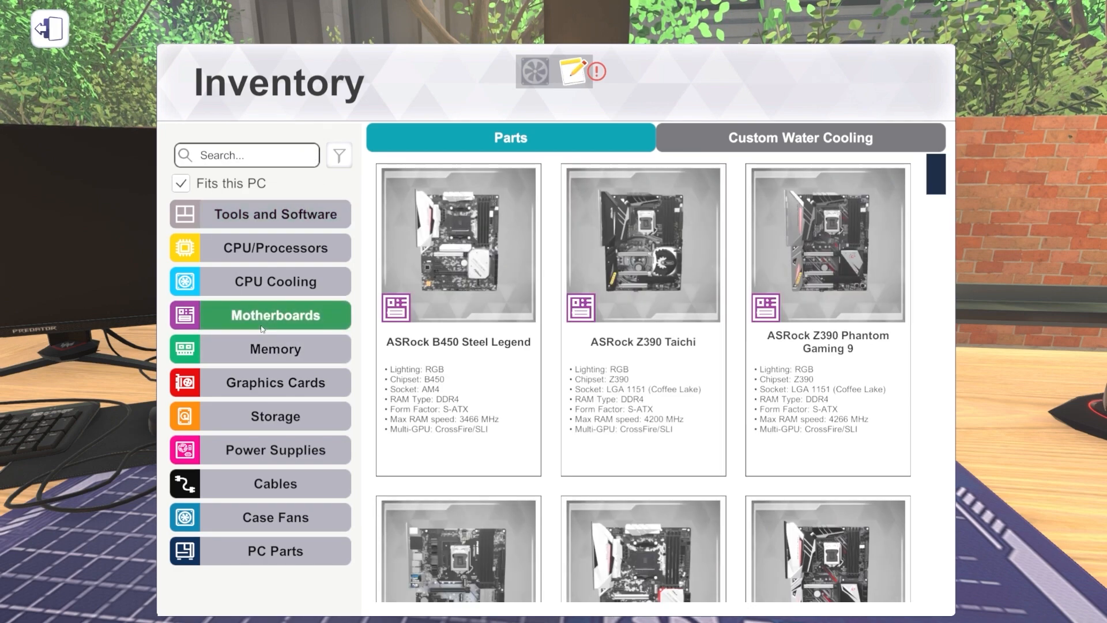
{"action": "mouse_move", "coordinate": [293, 163]}
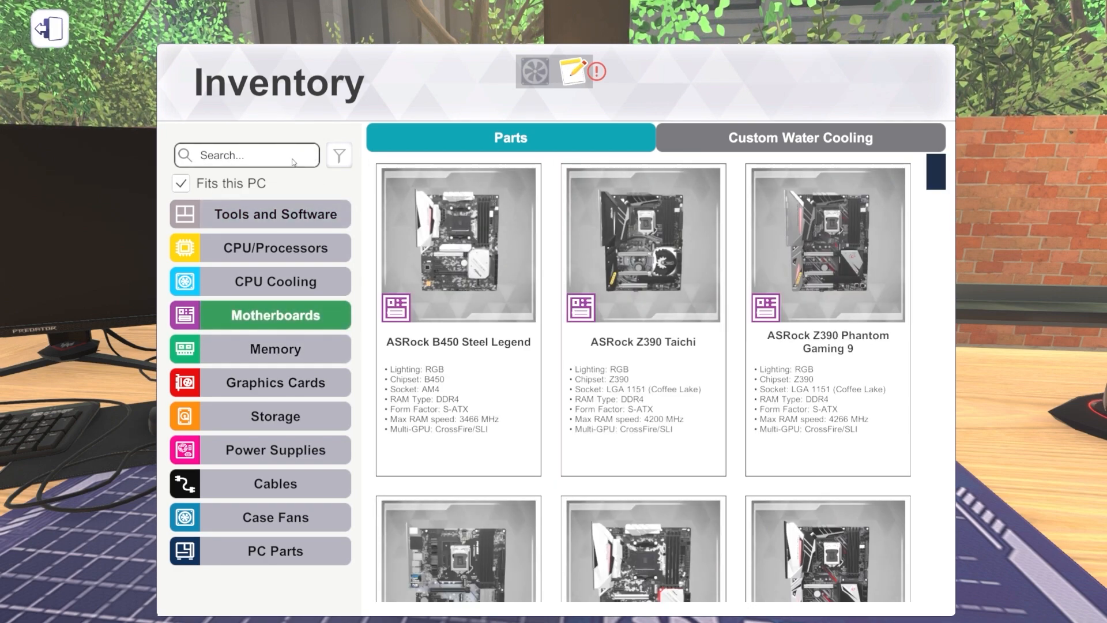
- Include non-fitting motherboards and search '570', then '590'
{"action": "left_click", "coordinate": [181, 184]}
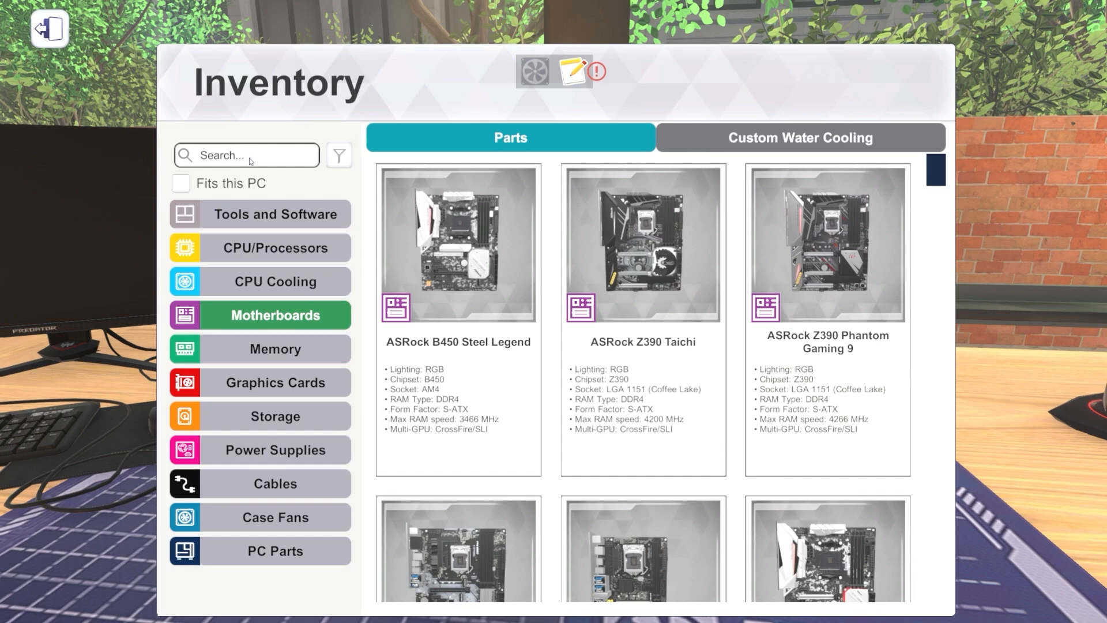
{"action": "type", "text": "570"}
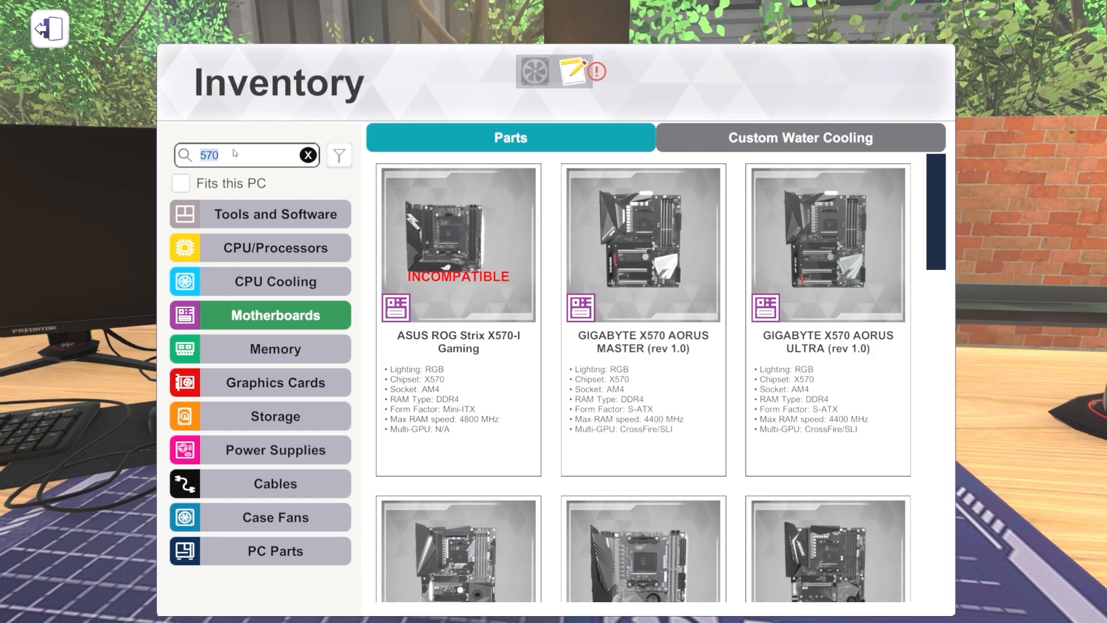
{"action": "left_click", "coordinate": [306, 154]}
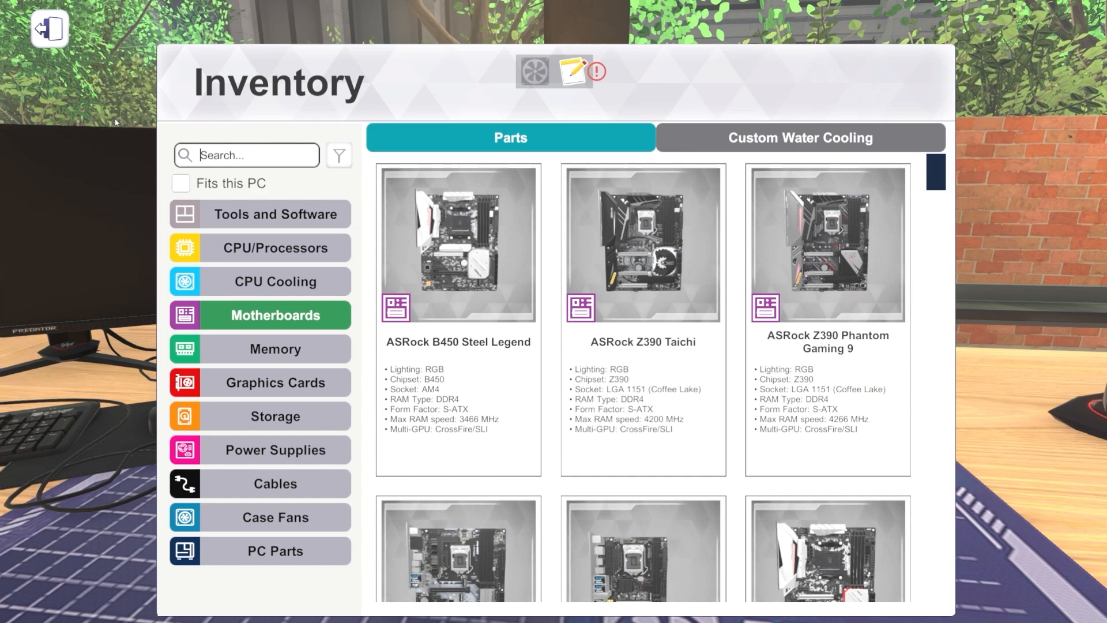
{"action": "scroll", "scroll_direction": "down", "scroll_amount": 3}
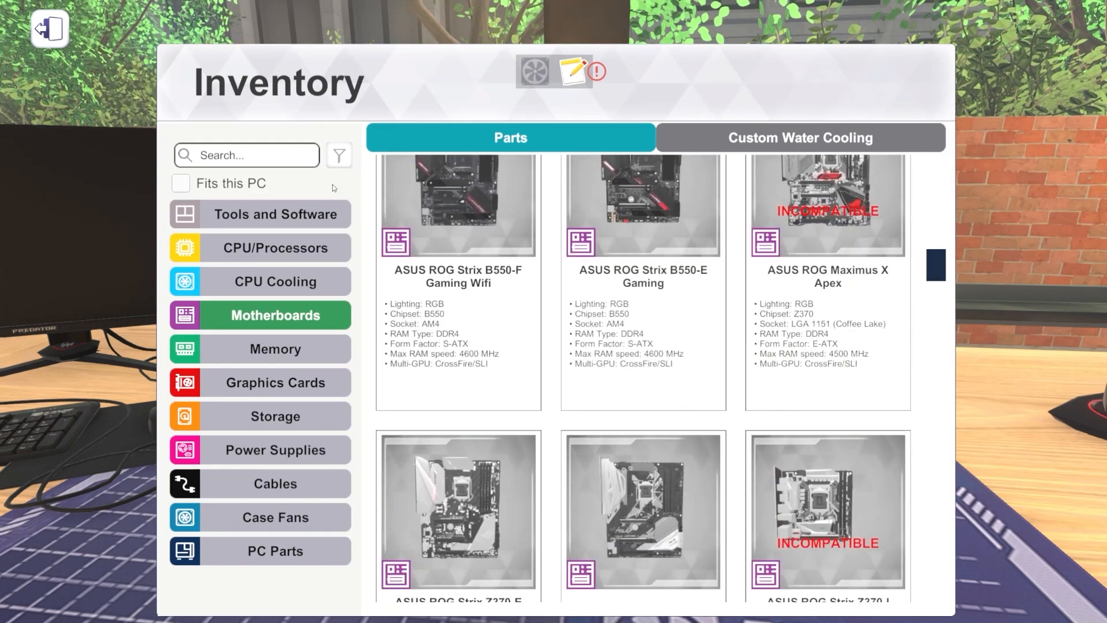
{"action": "type", "text": "590"}
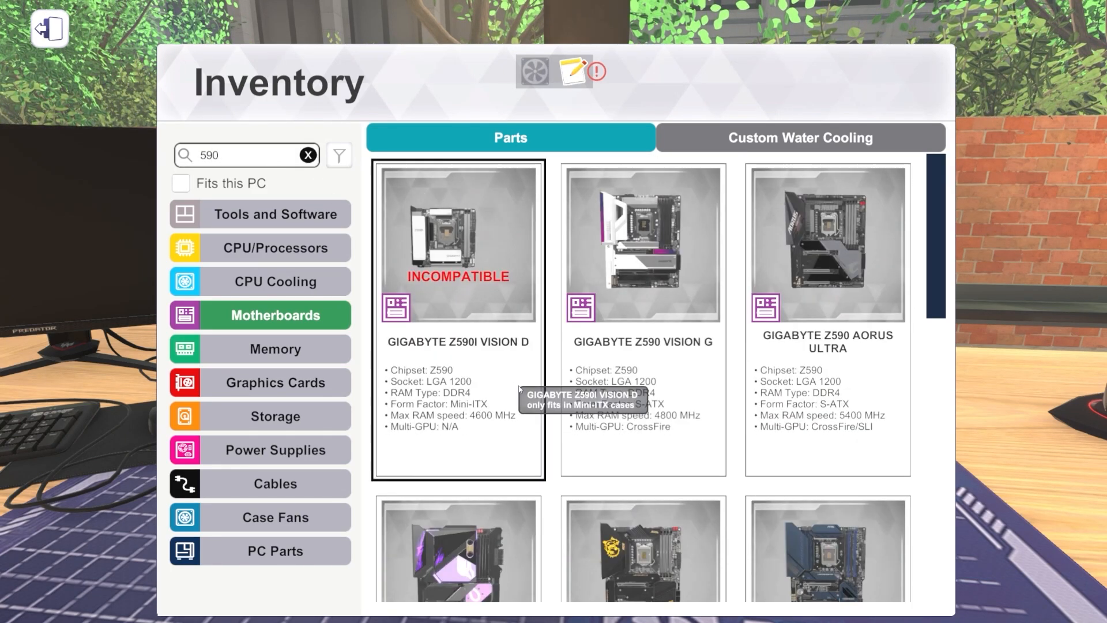
- Locate and install the MSI MPG Z590 CARBON EK X motherboard in the case
{"action": "scroll", "scroll_direction": "down", "scroll_amount": 3}
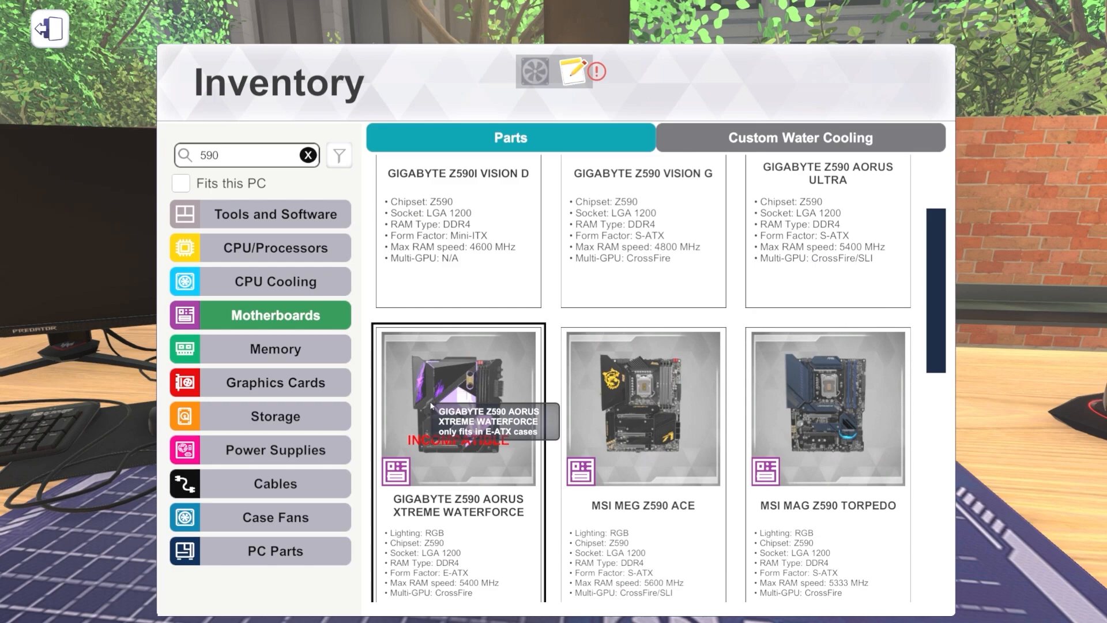
{"action": "scroll", "scroll_direction": "down", "scroll_amount": 3}
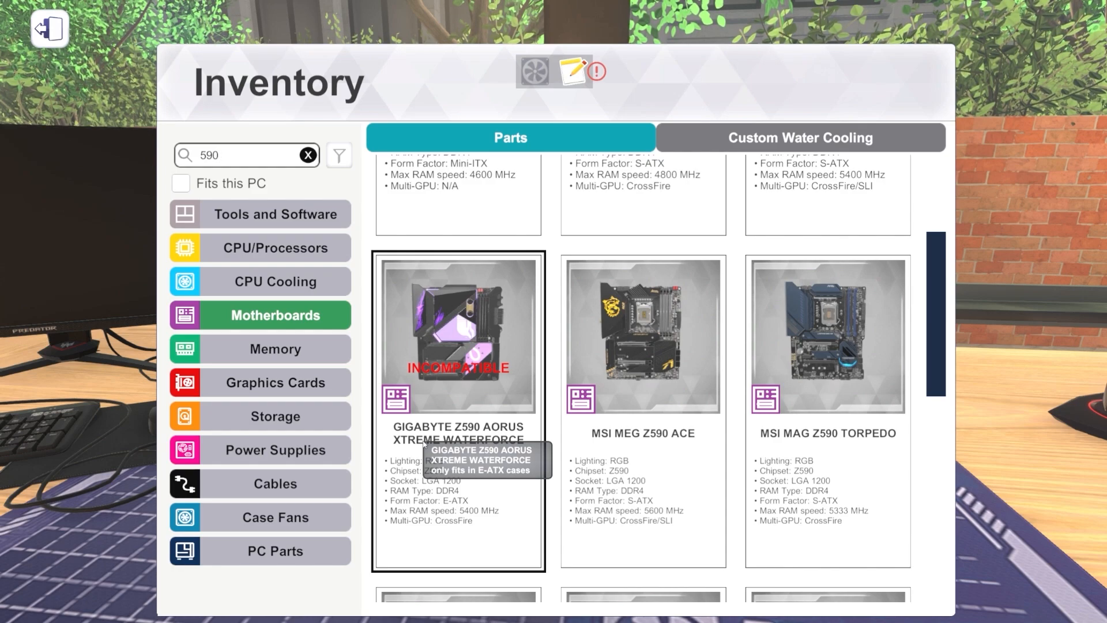
{"action": "scroll", "scroll_direction": "down", "scroll_amount": 3}
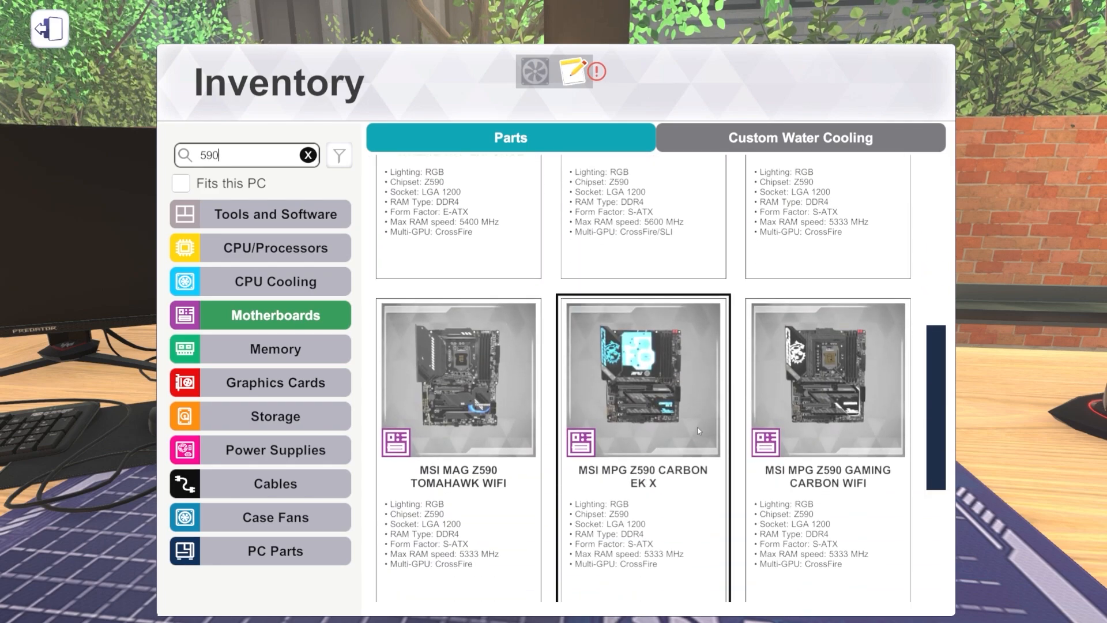
{"action": "mouse_move", "coordinate": [626, 411]}
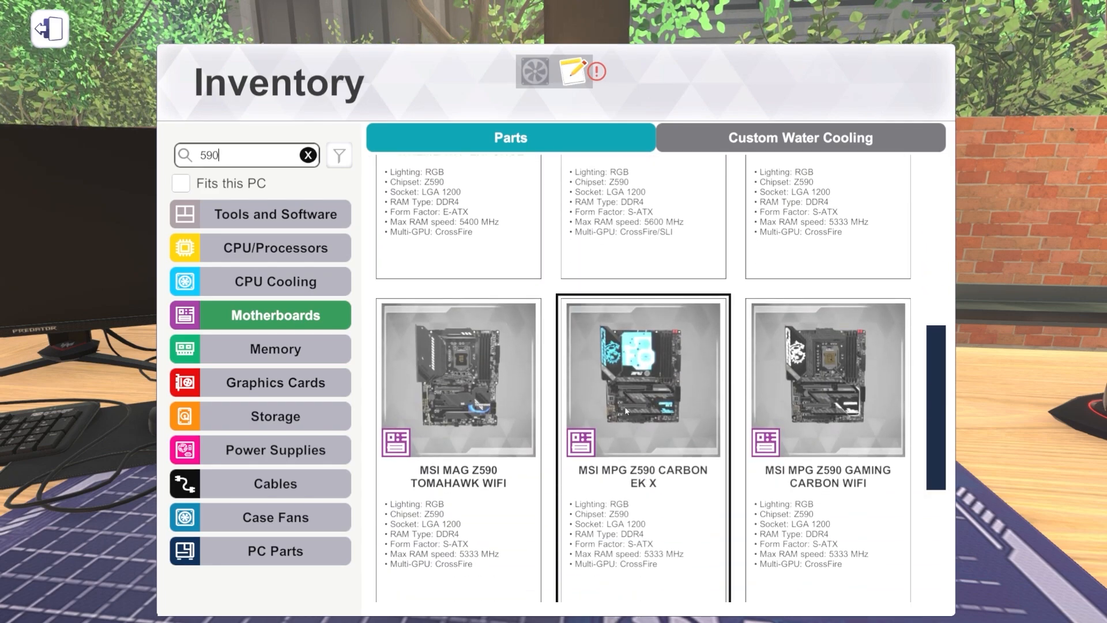
{"action": "scroll", "scroll_direction": "up", "scroll_amount": 3}
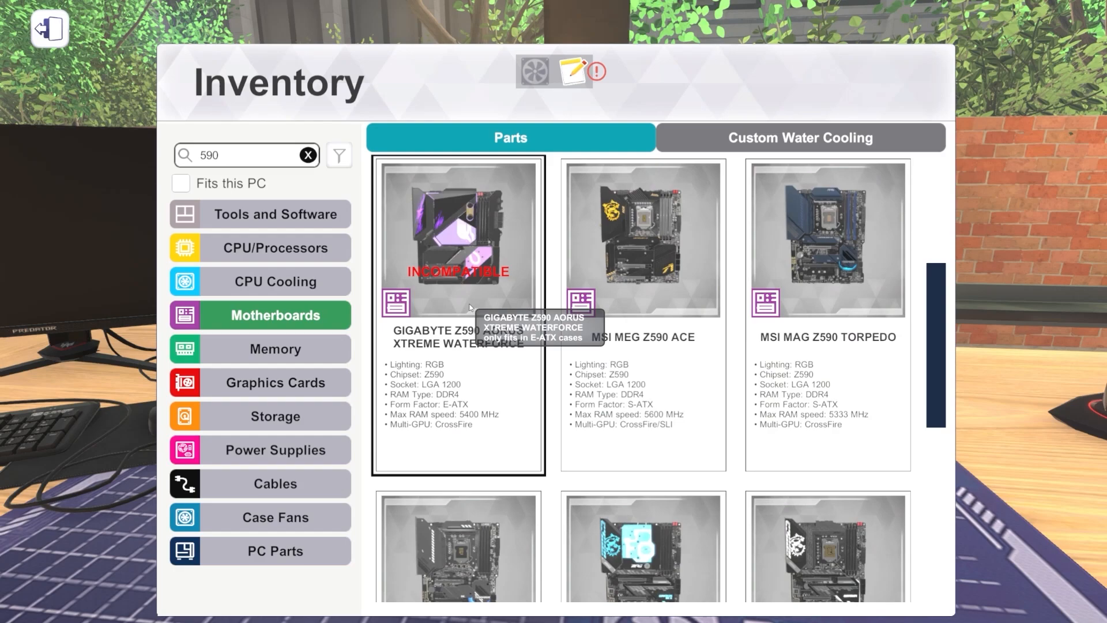
{"action": "scroll", "scroll_direction": "down", "scroll_amount": 3}
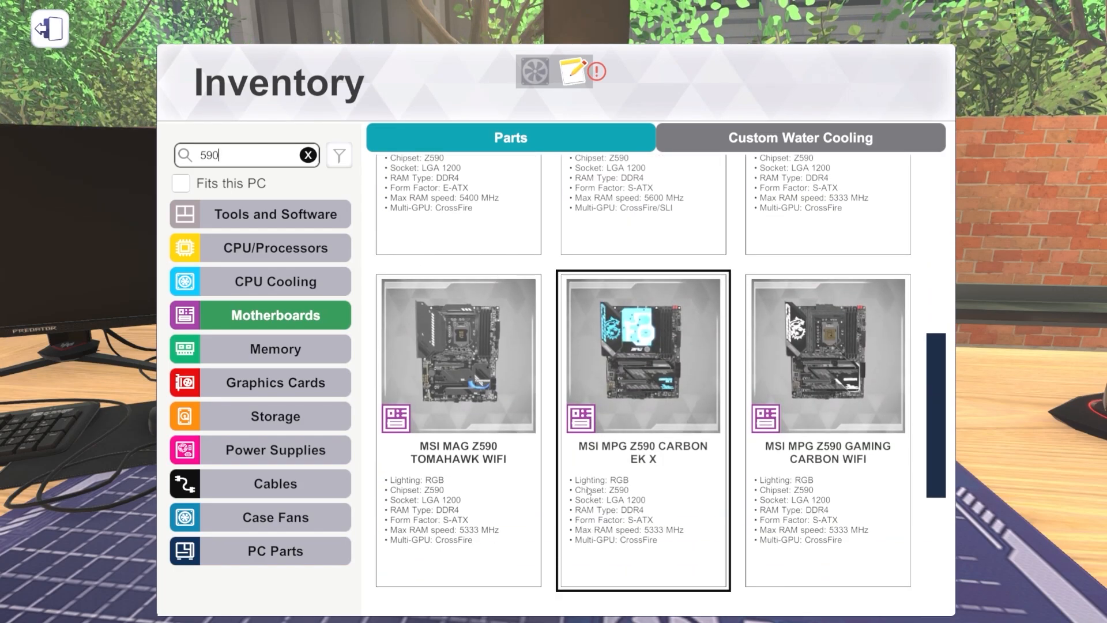
{"action": "scroll", "scroll_direction": "up", "scroll_amount": 3}
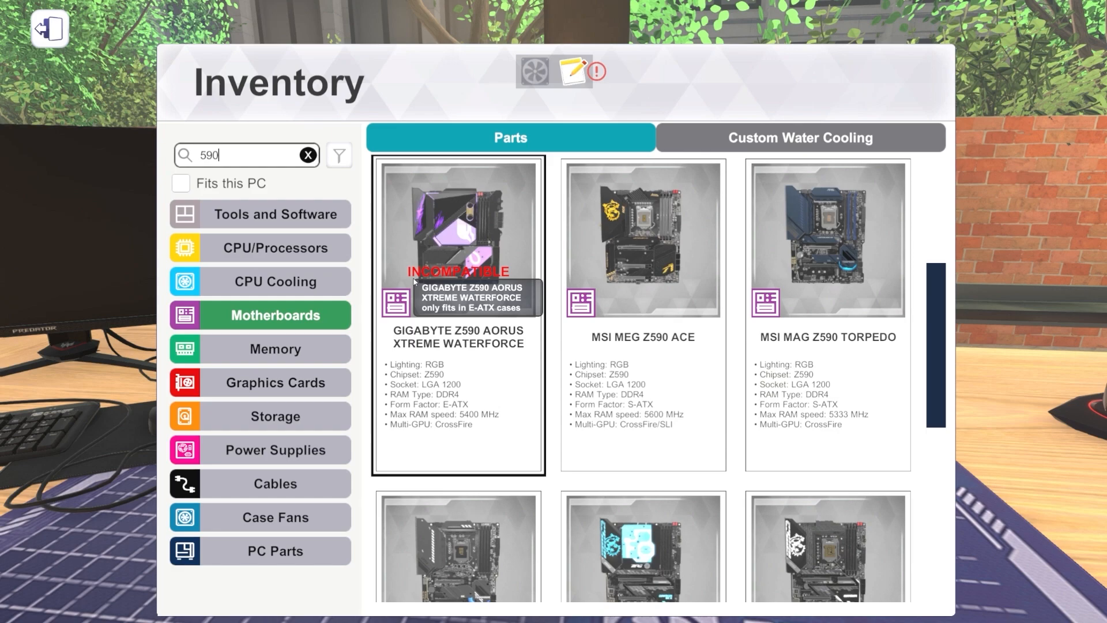
{"action": "scroll", "scroll_direction": "down", "scroll_amount": 3}
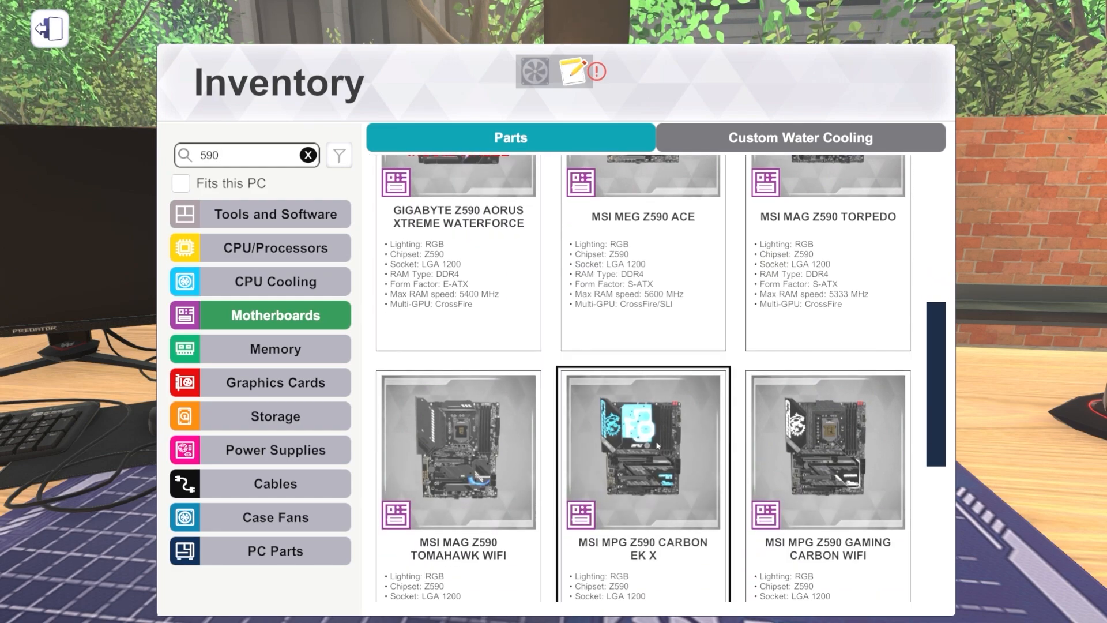
{"action": "left_click", "coordinate": [642, 452]}
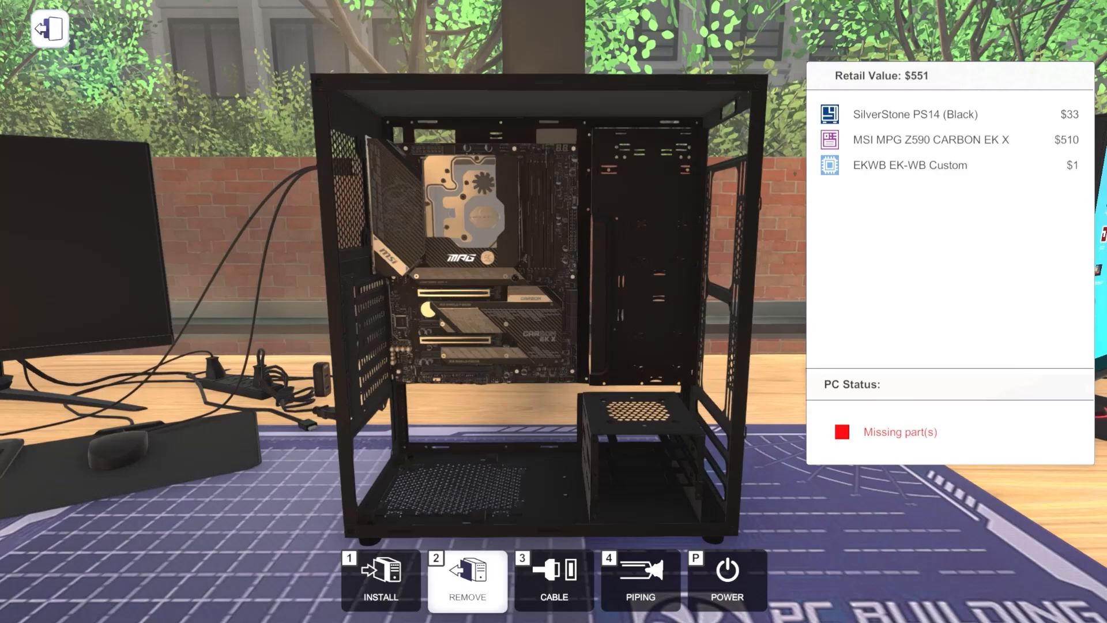
{"action": "mouse_move", "coordinate": [469, 212]}
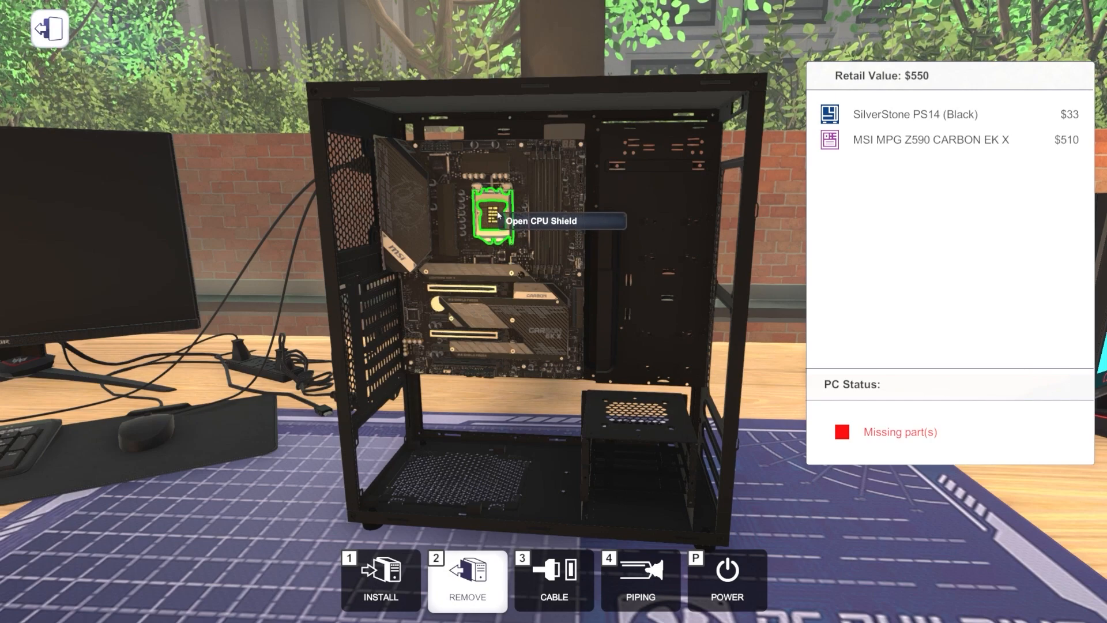
- Browse the inventory's compatible processors list looking for the Intel Core i9-11900KF
{"action": "left_click", "coordinate": [379, 579]}
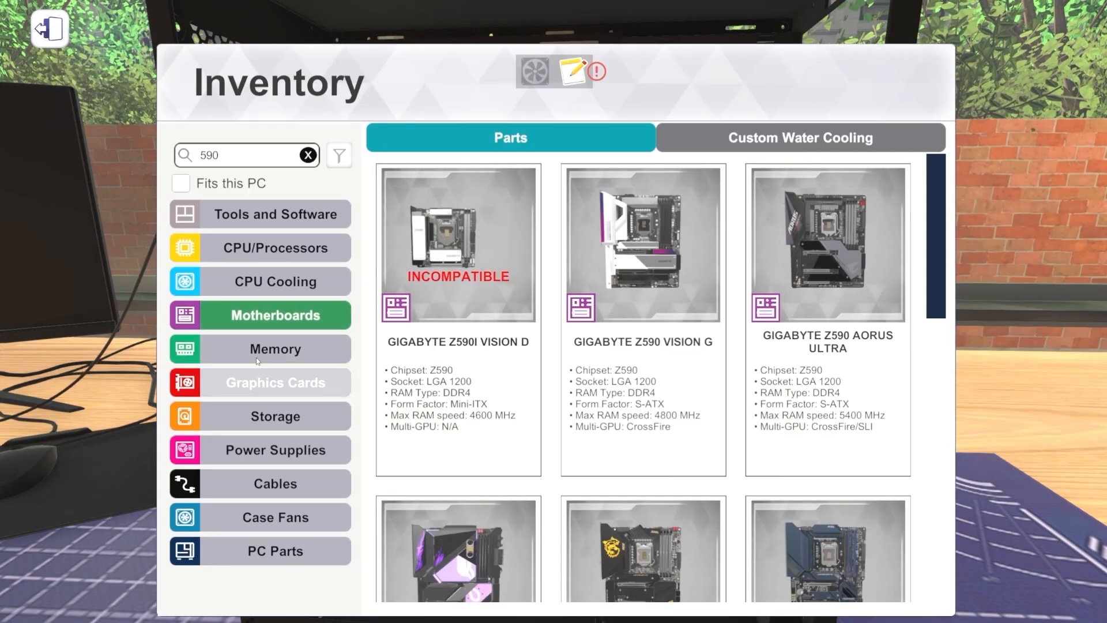
{"action": "left_click", "coordinate": [275, 282]}
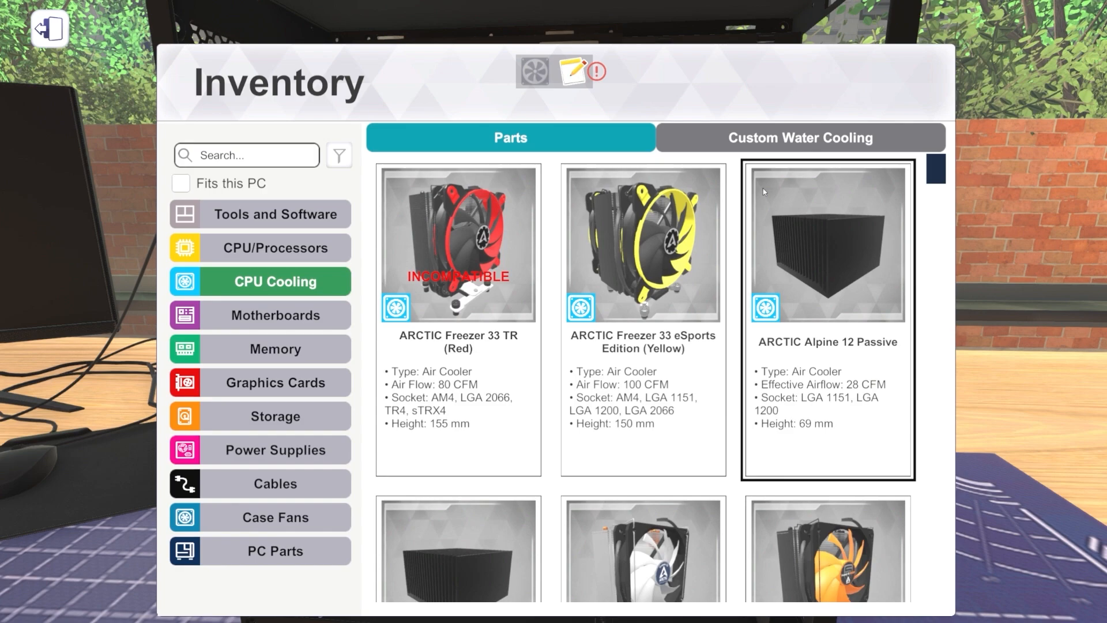
{"action": "left_click", "coordinate": [275, 247]}
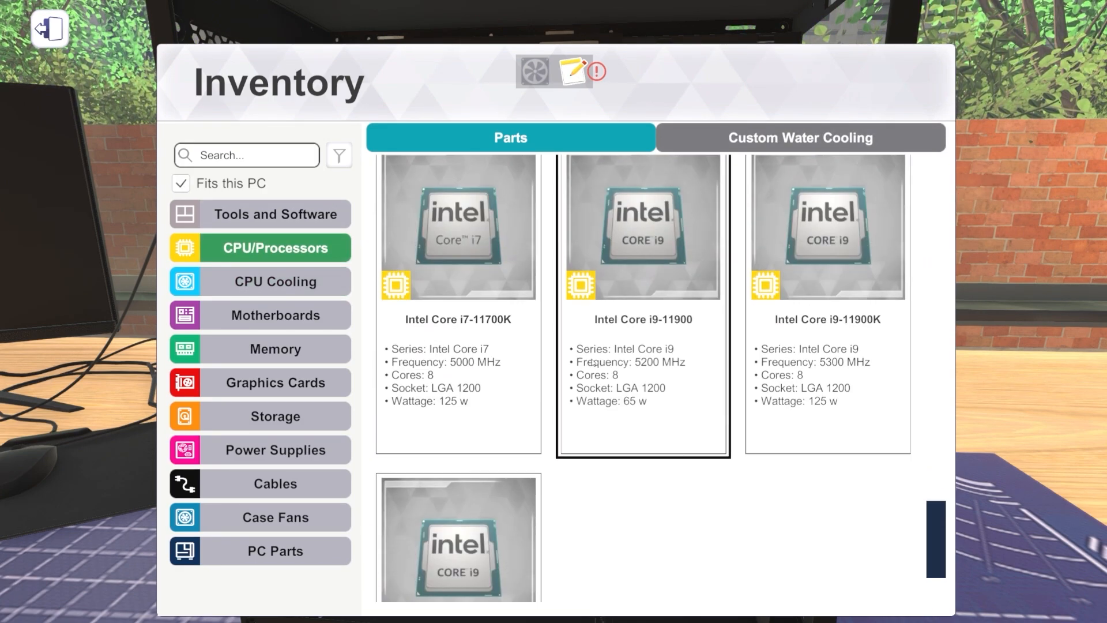
{"action": "scroll", "scroll_direction": "down", "scroll_amount": 3}
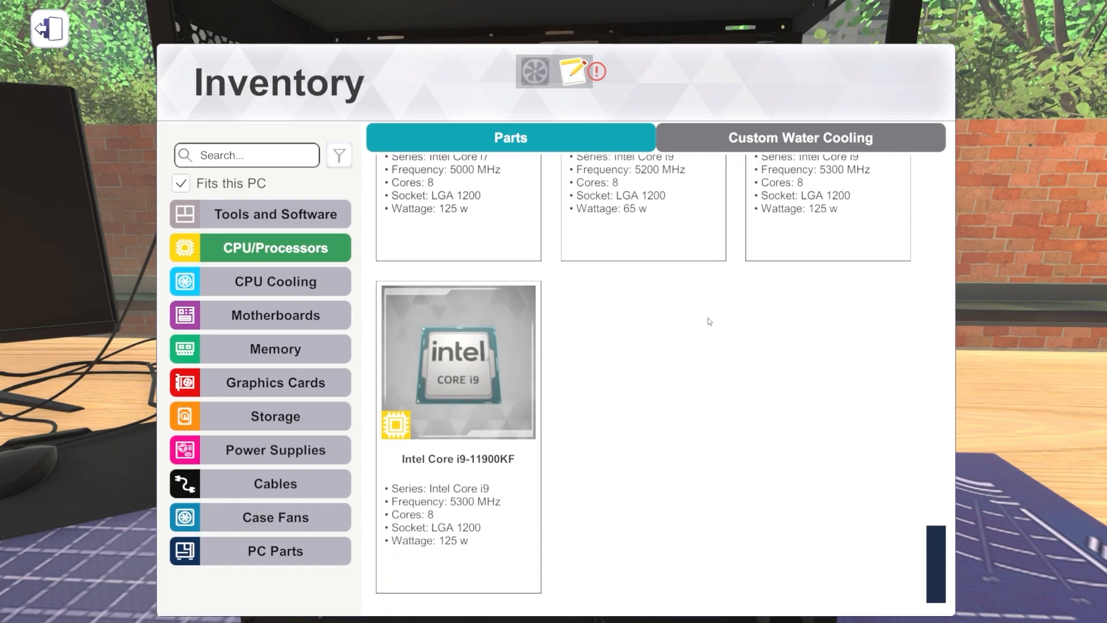
{"action": "scroll", "scroll_direction": "up", "scroll_amount": 3}
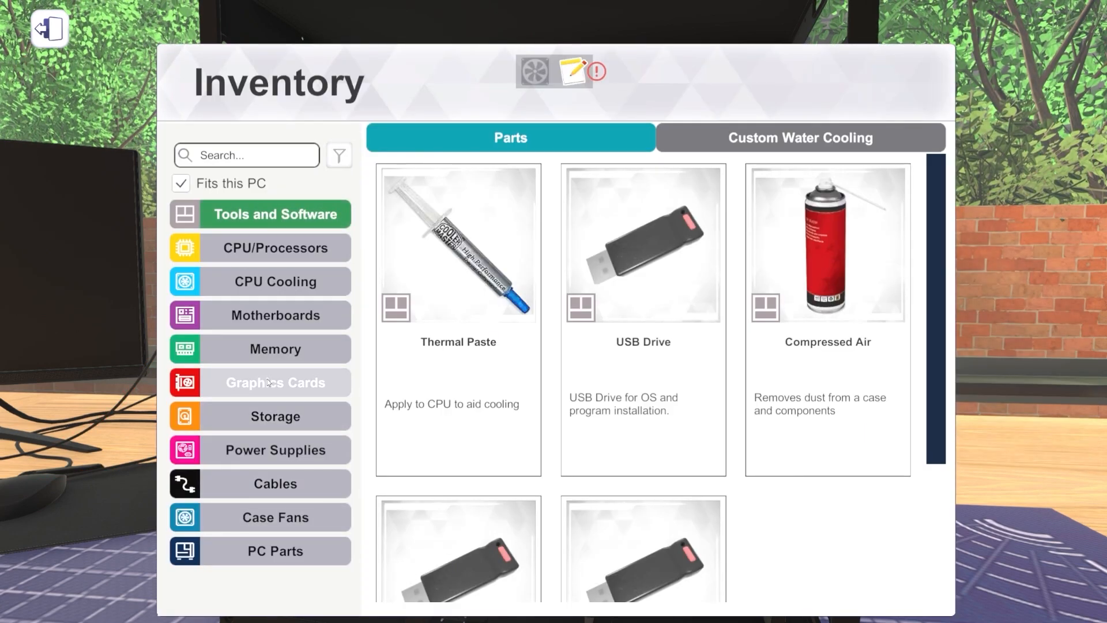
- Search storage for 'viper' and mount Patriot Viper VP4100 2TB drives in the M.2 slots
{"action": "left_click", "coordinate": [274, 415]}
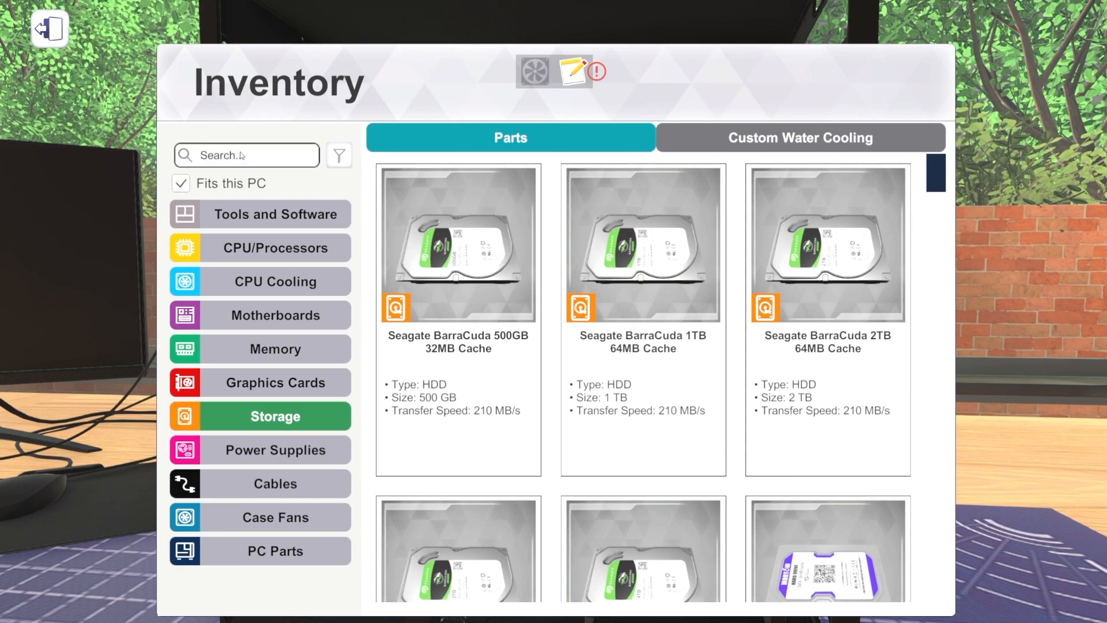
{"action": "type", "text": "viper"}
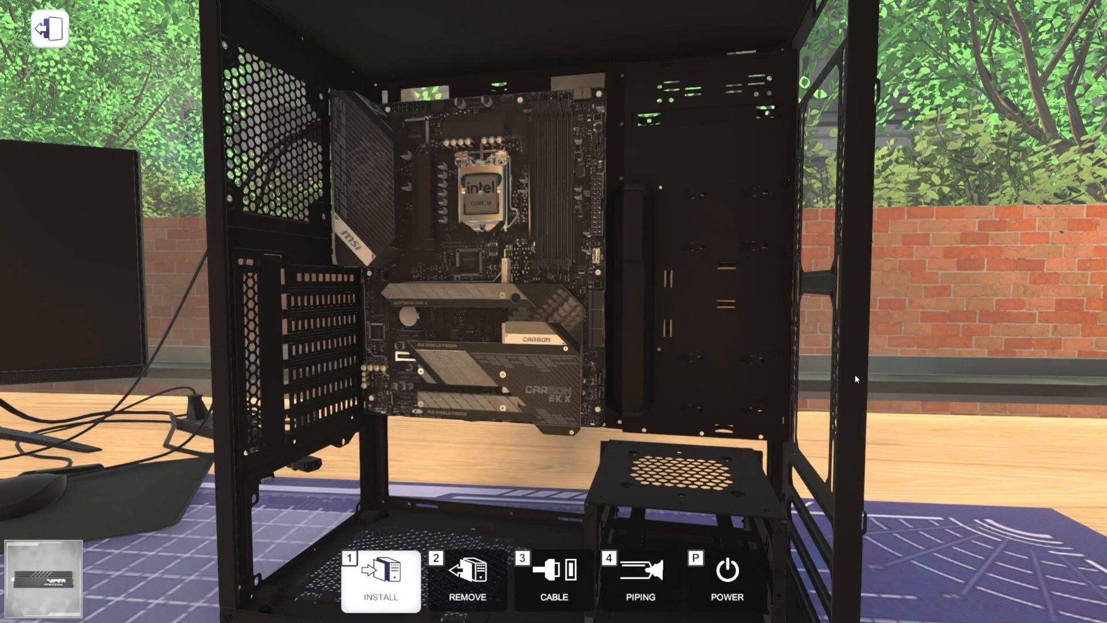
{"action": "left_click", "coordinate": [466, 579]}
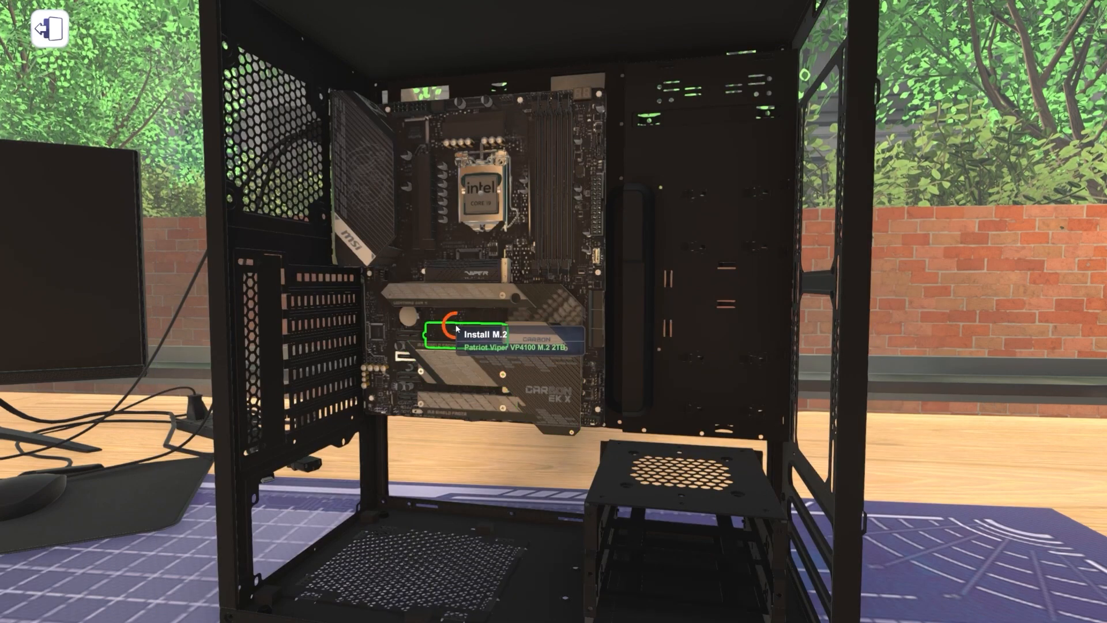
{"action": "left_click", "coordinate": [454, 329]}
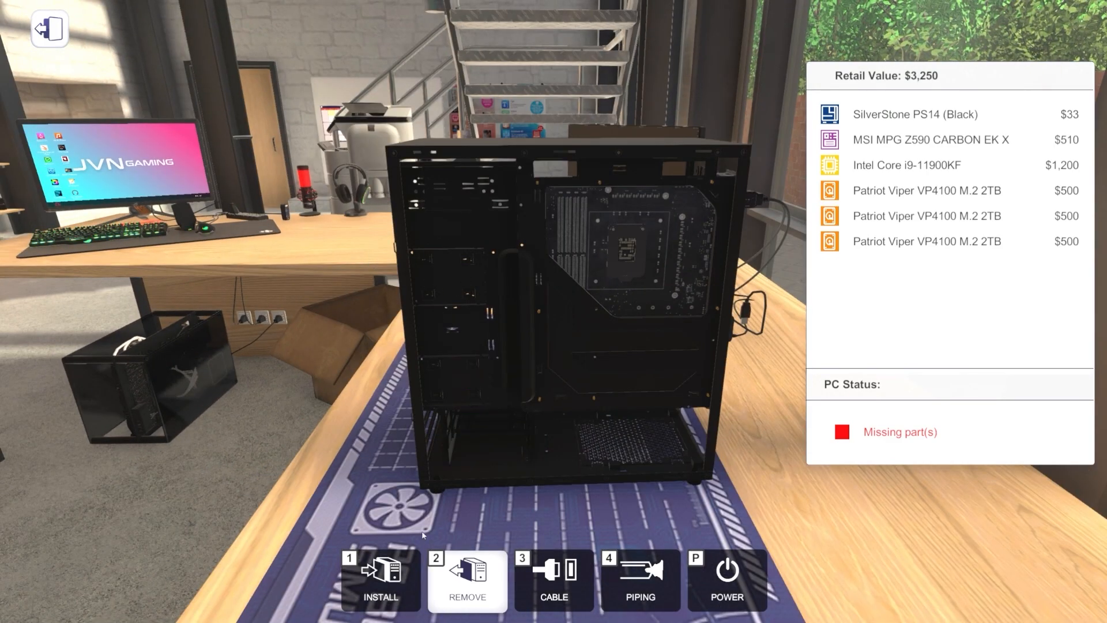
- Reopen the inventory, clear the search and scroll through all storage drives
{"action": "left_click", "coordinate": [379, 579]}
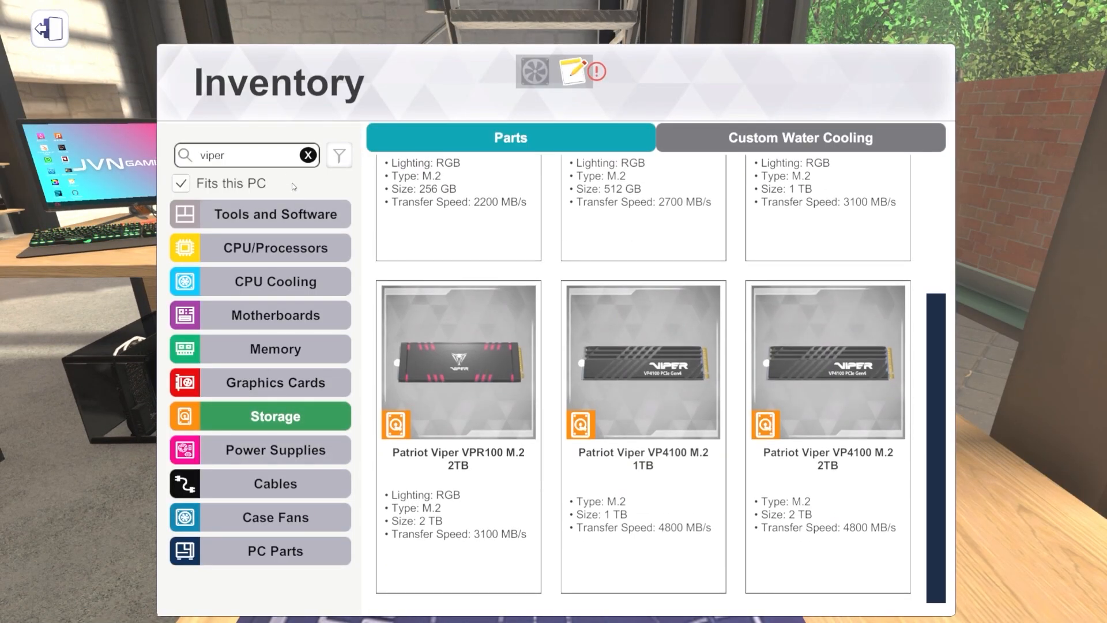
{"action": "left_click", "coordinate": [307, 155]}
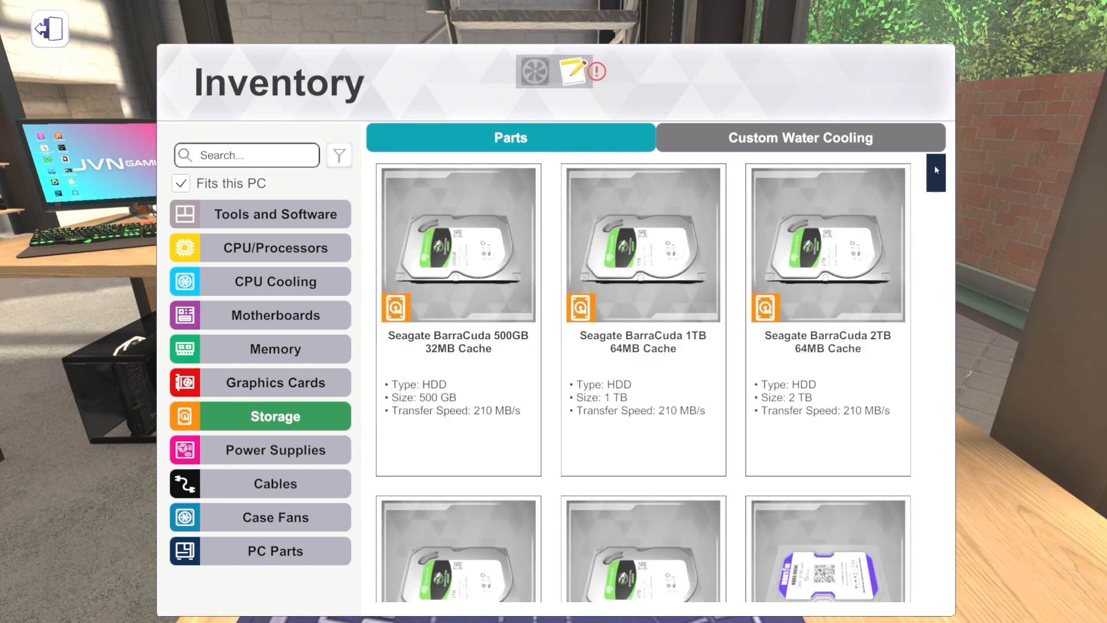
{"action": "scroll", "scroll_direction": "down", "scroll_amount": 3}
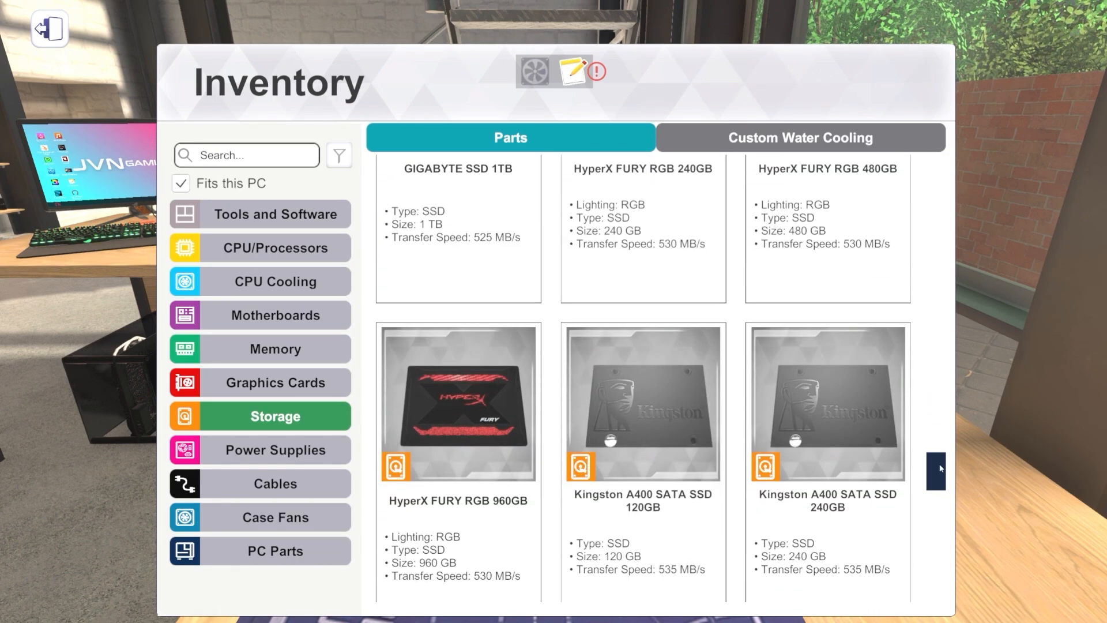
{"action": "scroll", "scroll_direction": "up", "scroll_amount": 3}
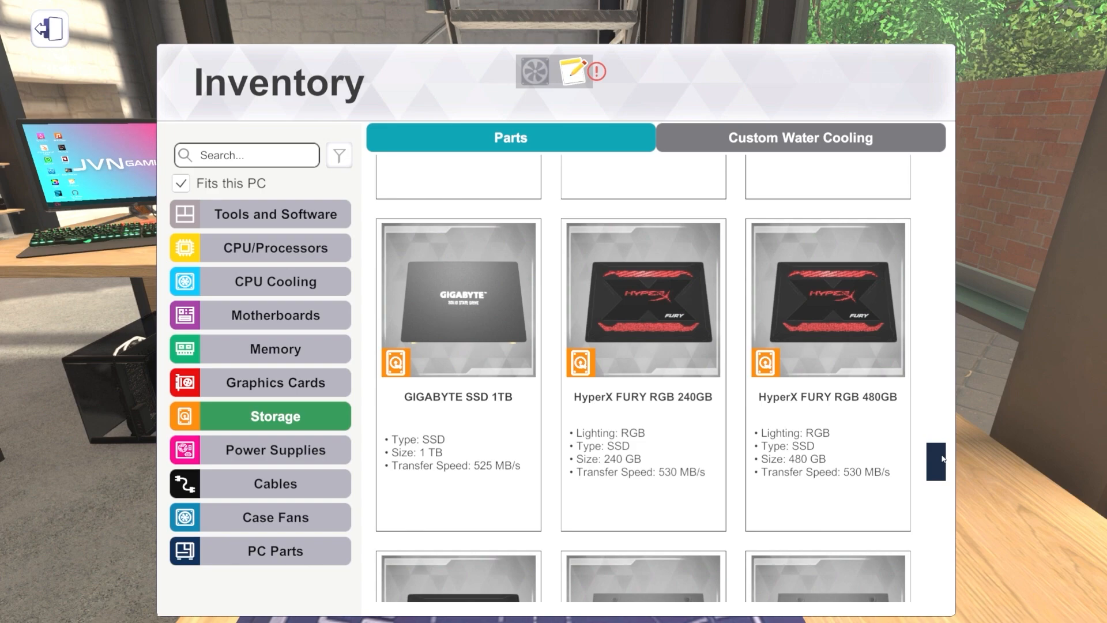
{"action": "scroll", "scroll_direction": "down", "scroll_amount": 3}
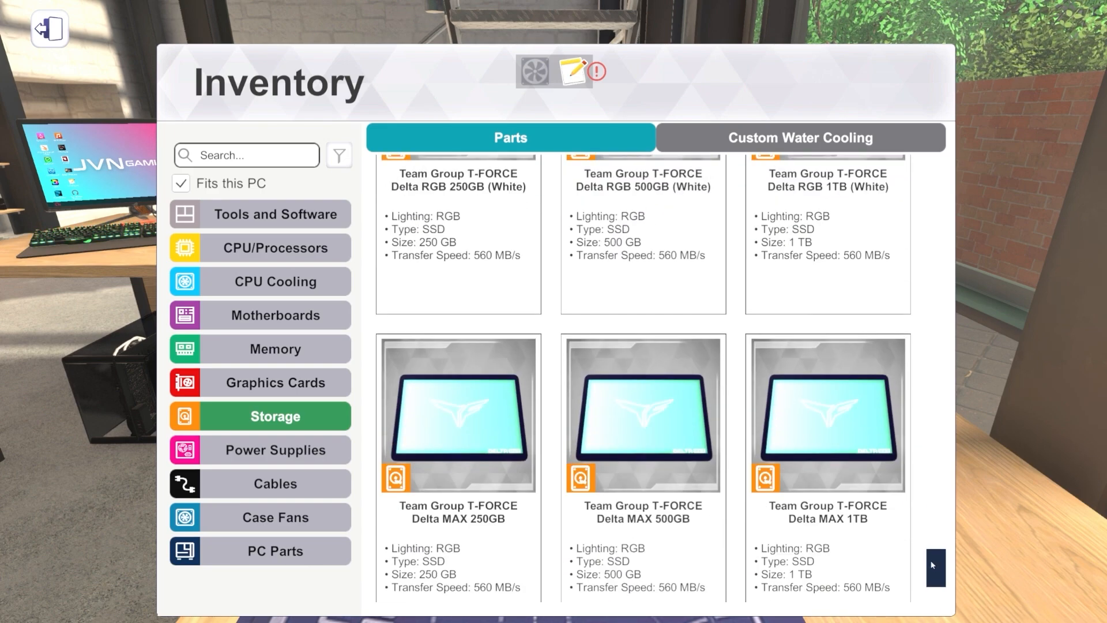
{"action": "mouse_move", "coordinate": [318, 173]}
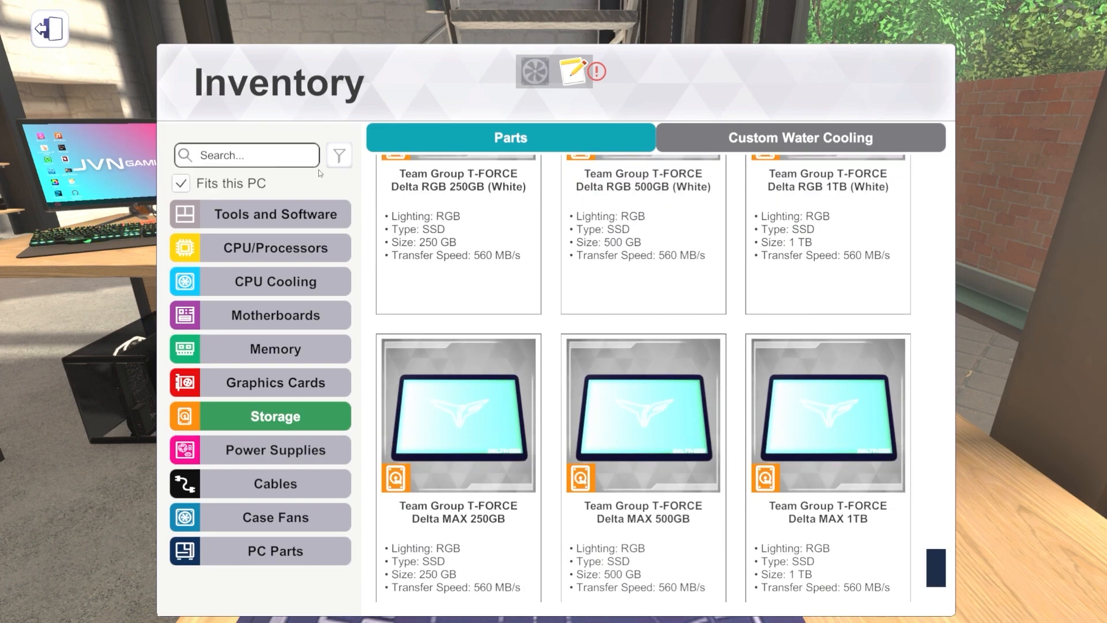
{"action": "scroll", "scroll_direction": "down", "scroll_amount": 3}
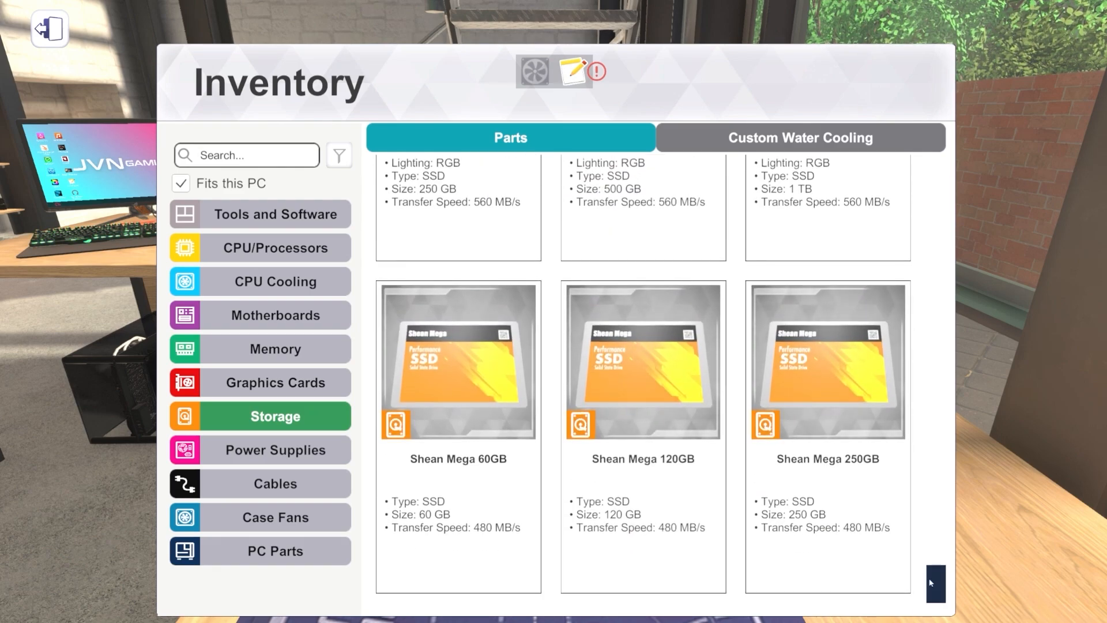
{"action": "scroll", "scroll_direction": "down", "scroll_amount": 3}
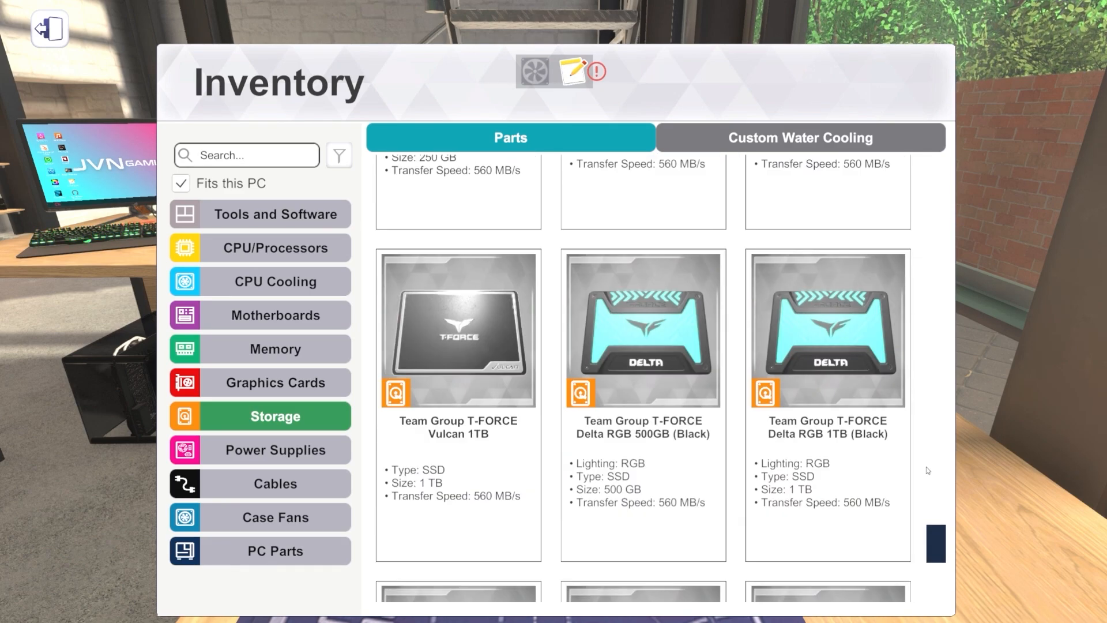
{"action": "scroll", "scroll_direction": "down", "scroll_amount": 3}
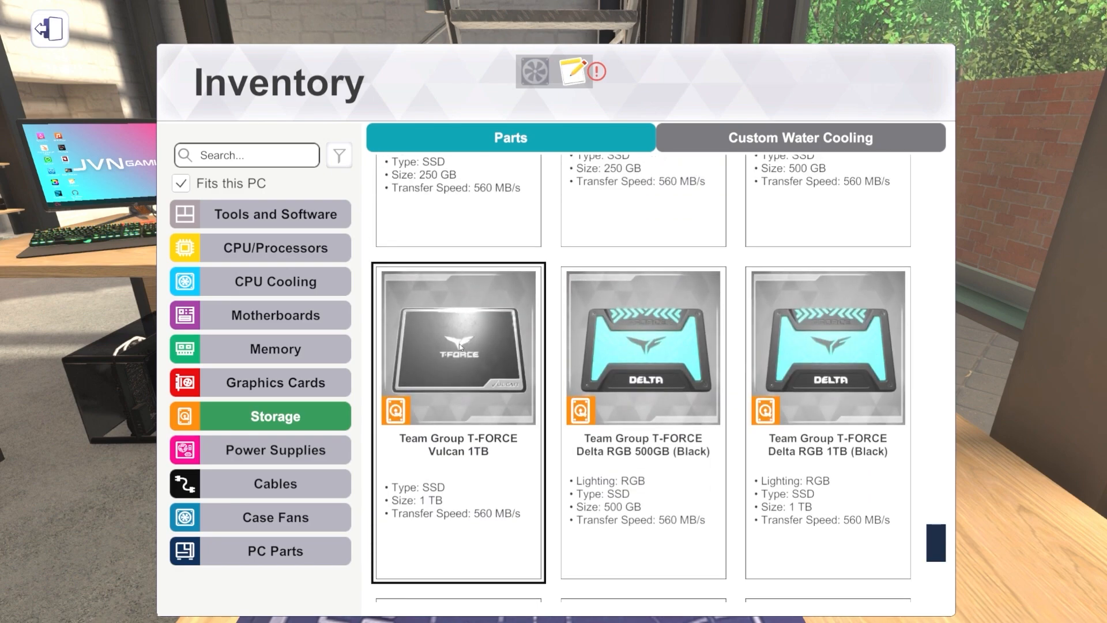
- Search 'vul' for the T-FORCE Vulcan SSD and bring the inventory back up
{"action": "type", "text": "vul"}
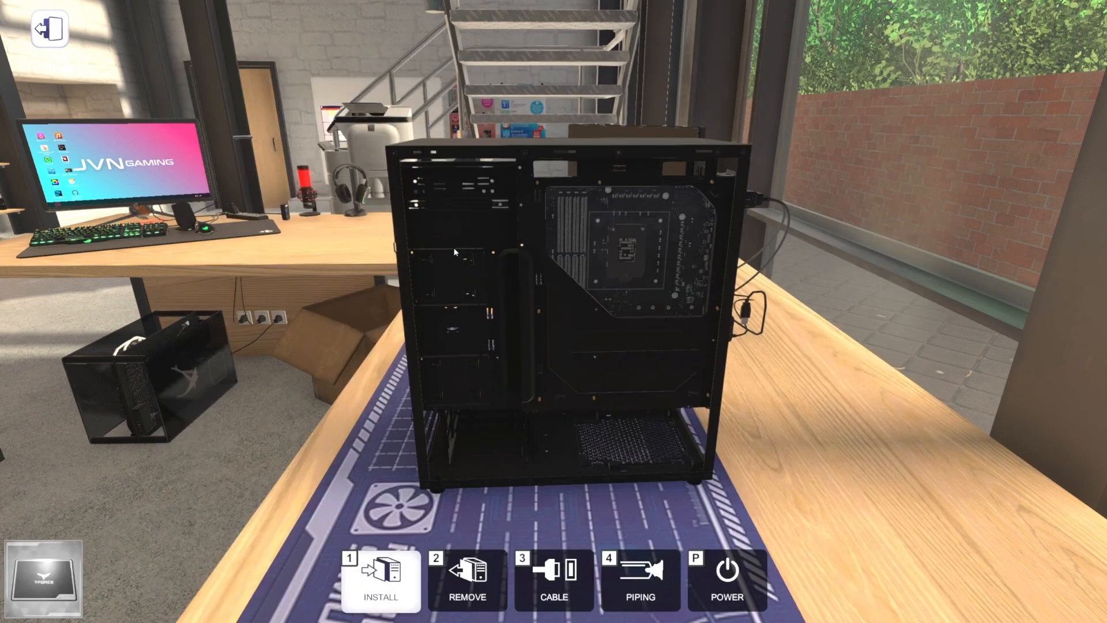
{"action": "left_click", "coordinate": [379, 579]}
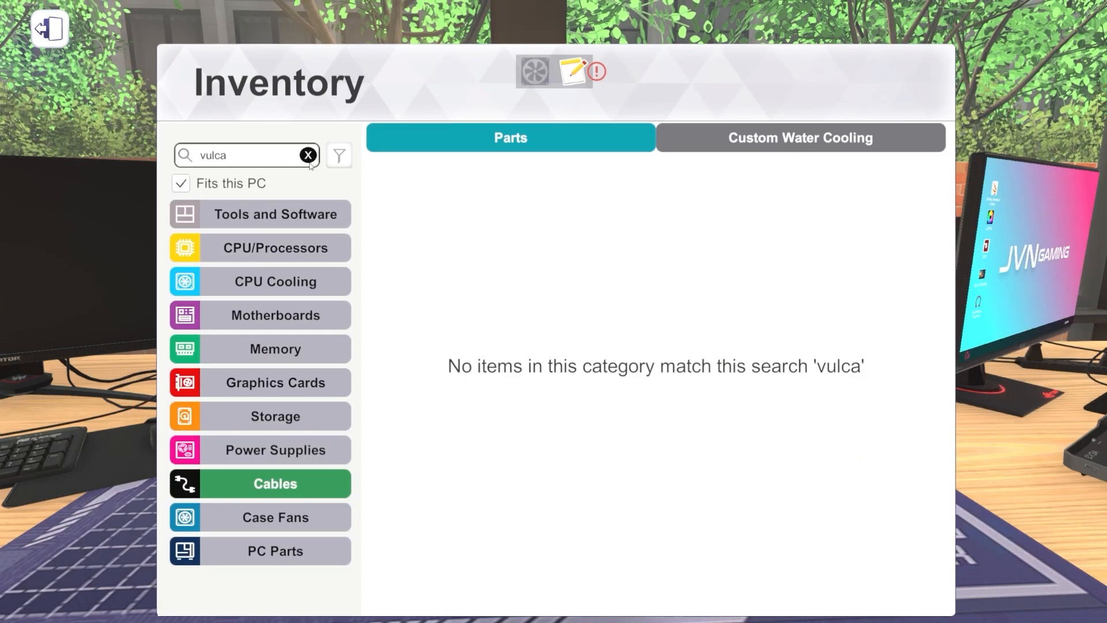
- Clear the leftover search and list the inventory's power supplies
{"action": "left_click", "coordinate": [308, 155]}
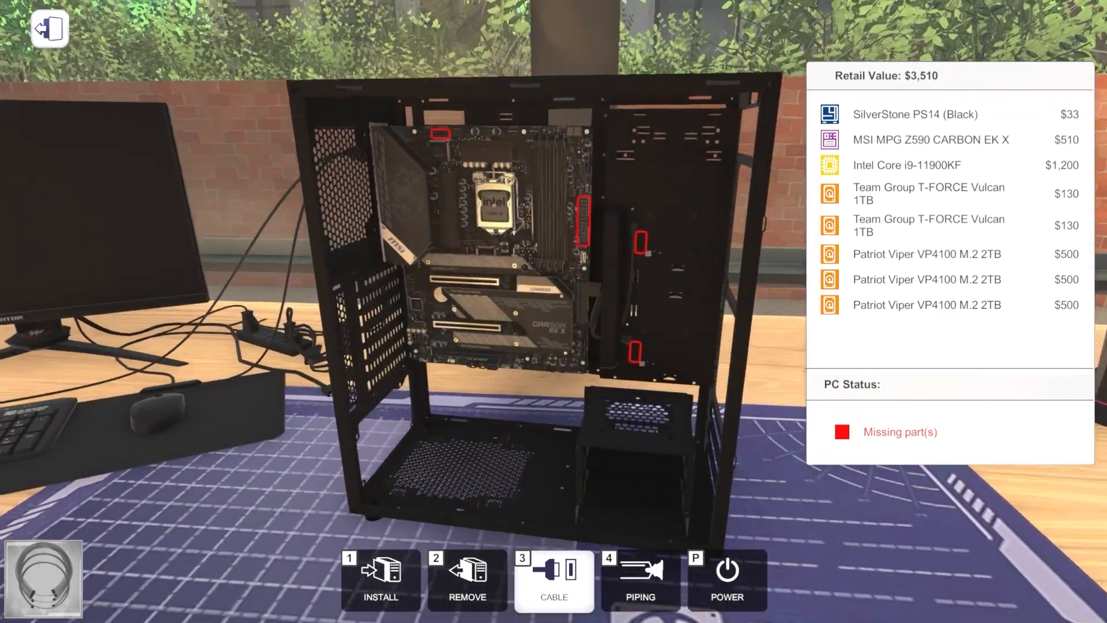
{"action": "left_click", "coordinate": [554, 579]}
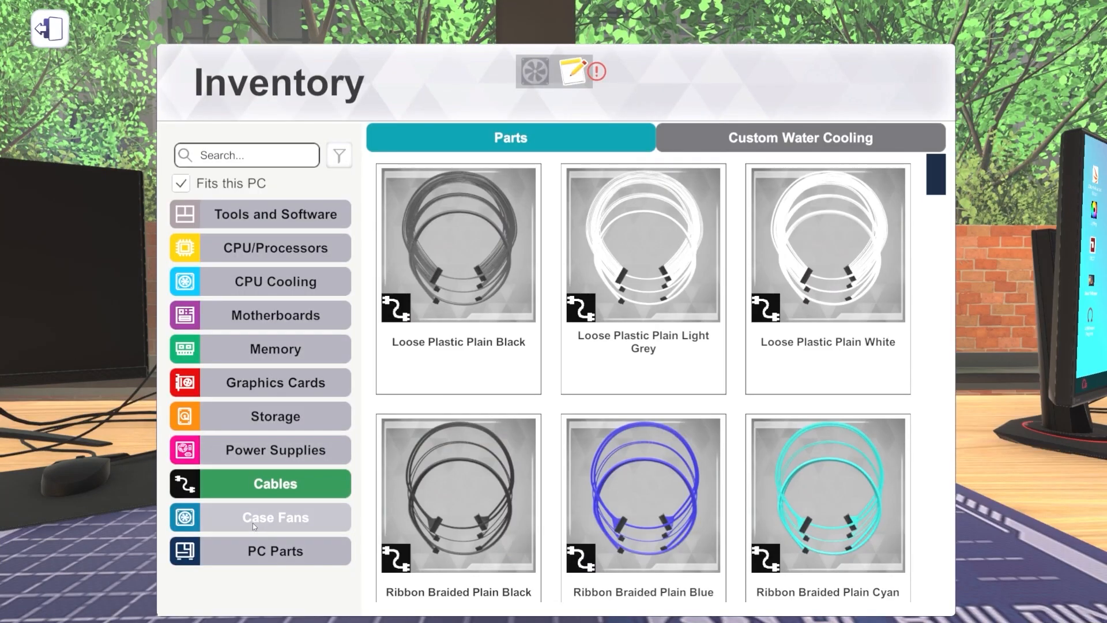
{"action": "left_click", "coordinate": [274, 450]}
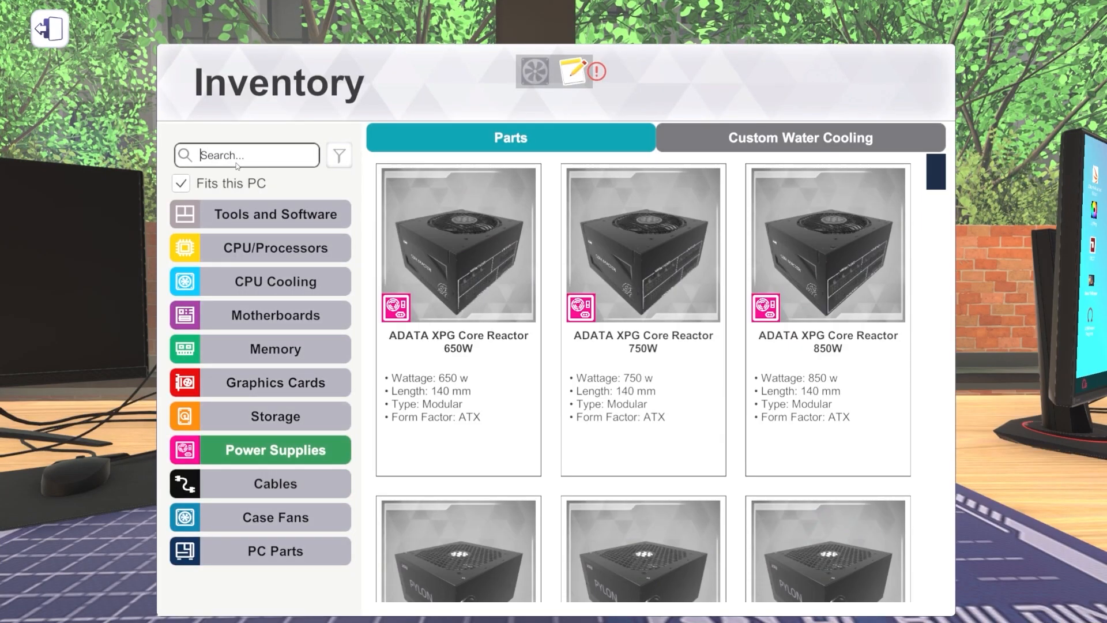
- Search power supplies for '1600' to find the CORSAIR AX1600i
{"action": "type", "text": "1600"}
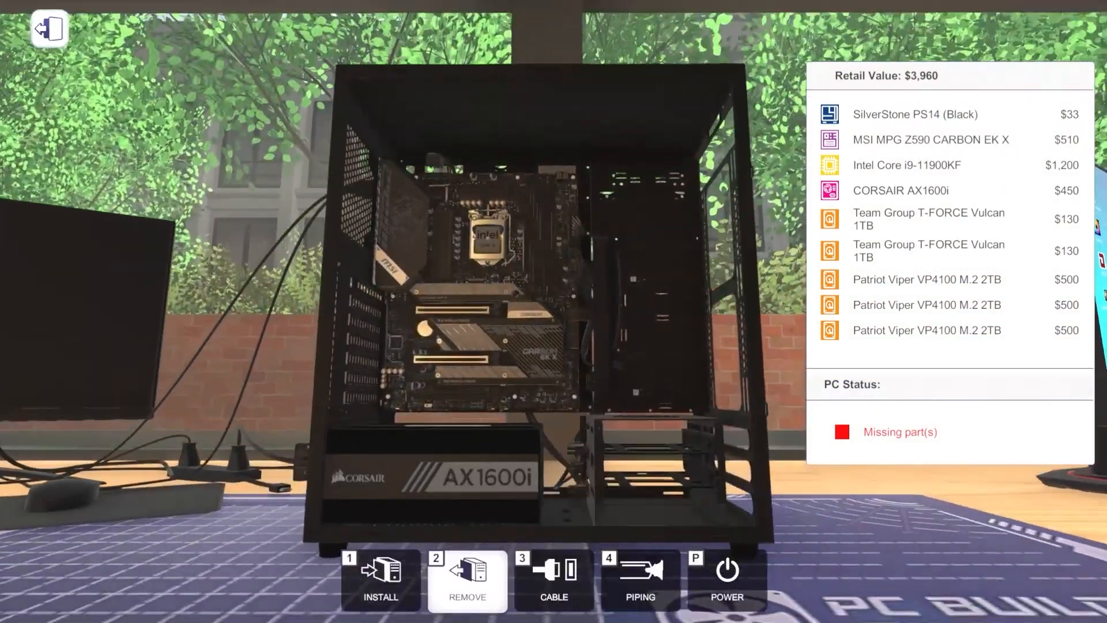
{"action": "mouse_move", "coordinate": [476, 456]}
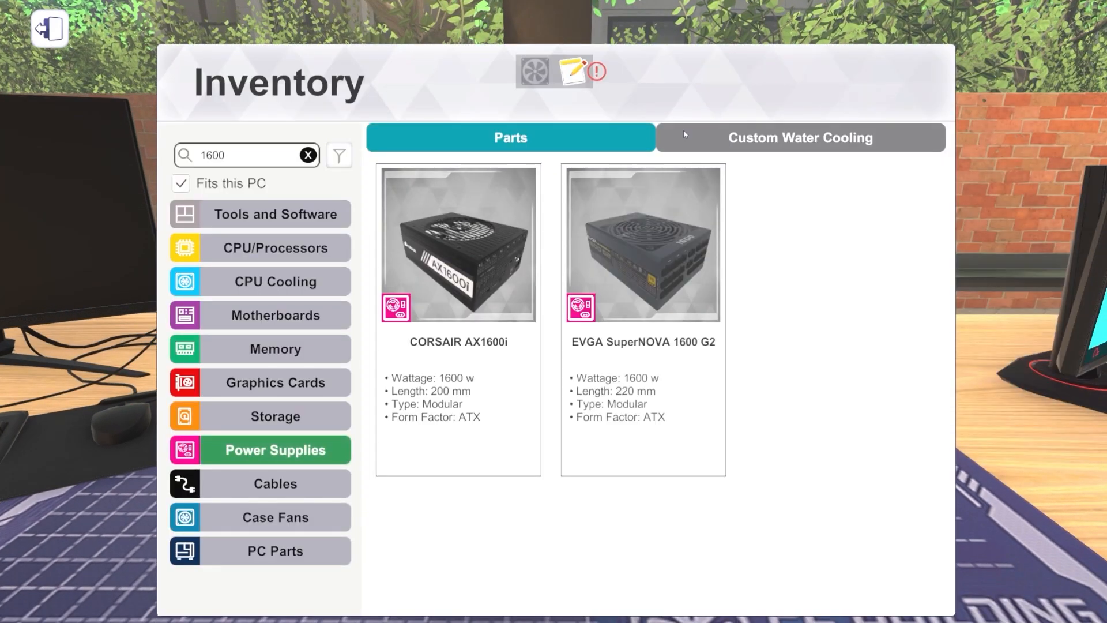
- Browse custom water-cooling CPU blocks for the EKWB EK-WB Custom block
{"action": "left_click", "coordinate": [799, 137]}
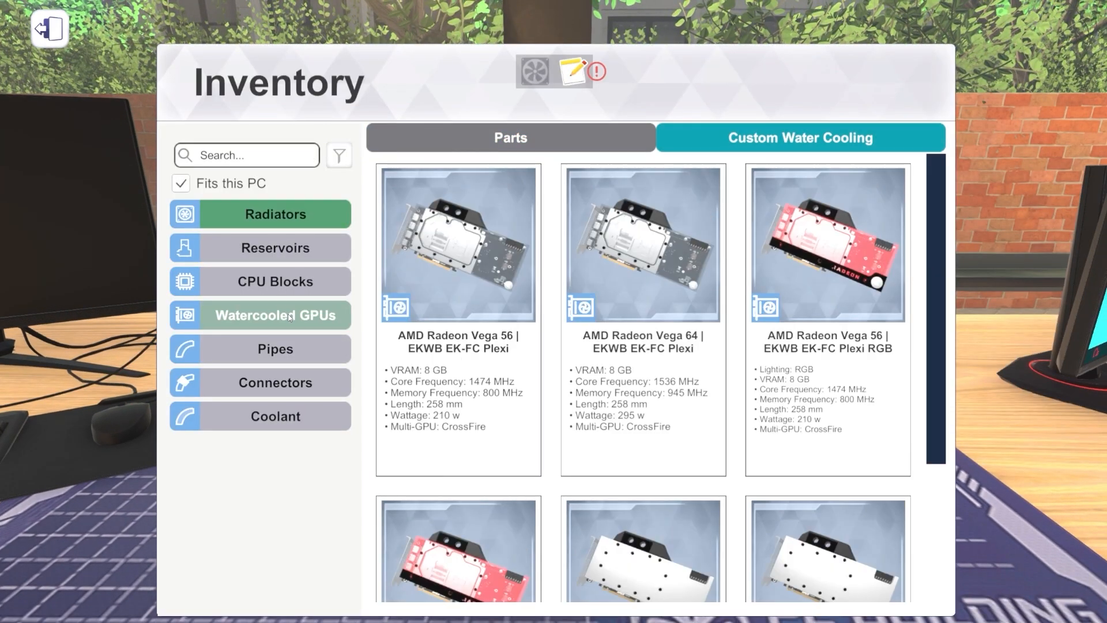
{"action": "left_click", "coordinate": [274, 281]}
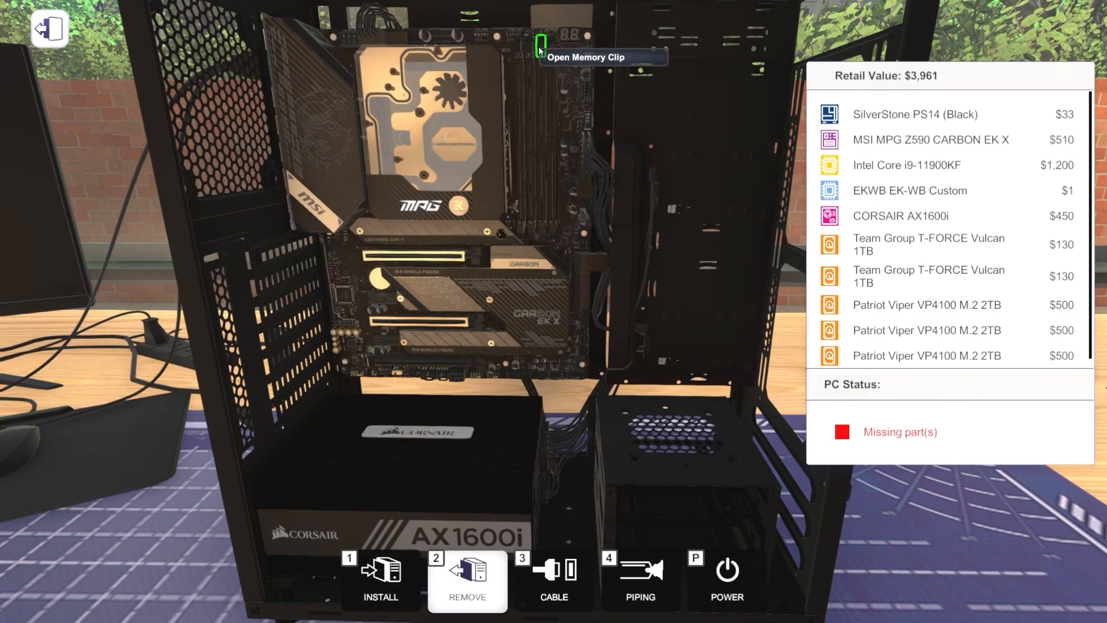
{"action": "mouse_move", "coordinate": [532, 240]}
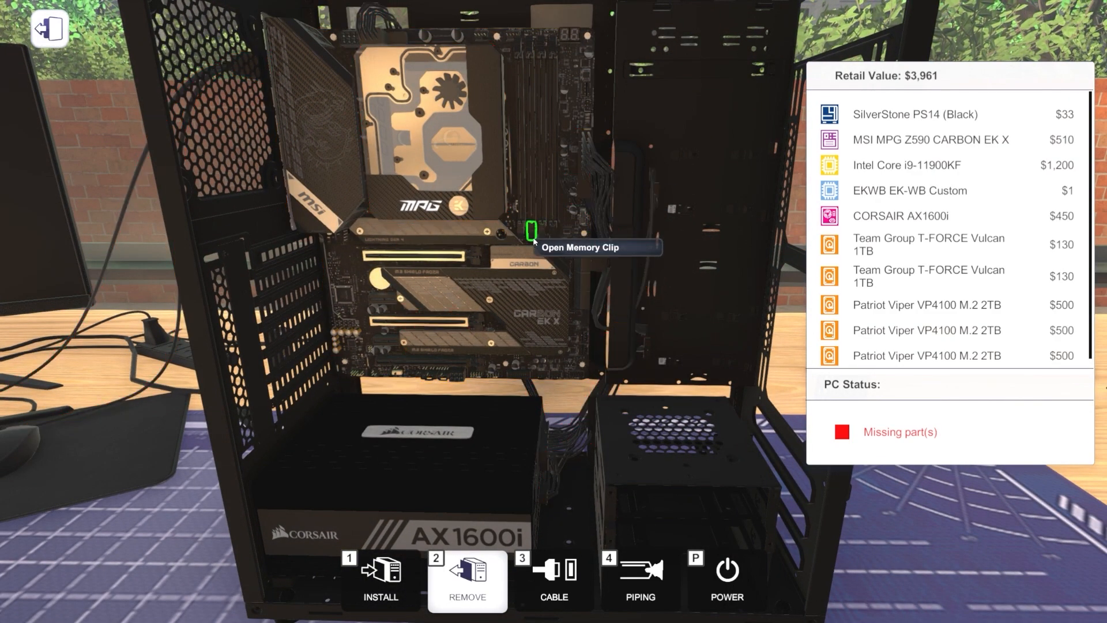
{"action": "left_click", "coordinate": [380, 579]}
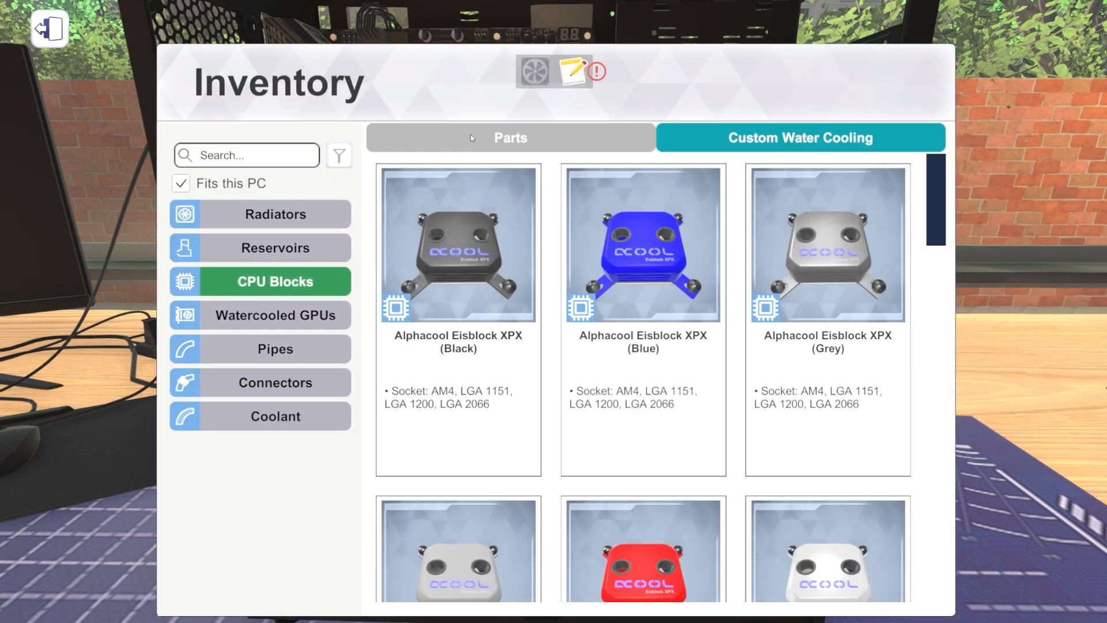
- Return to regular parts and search memory for '480' to find the G.SKILL Trident Z RGB 4800 MHz kit
{"action": "left_click", "coordinate": [509, 137]}
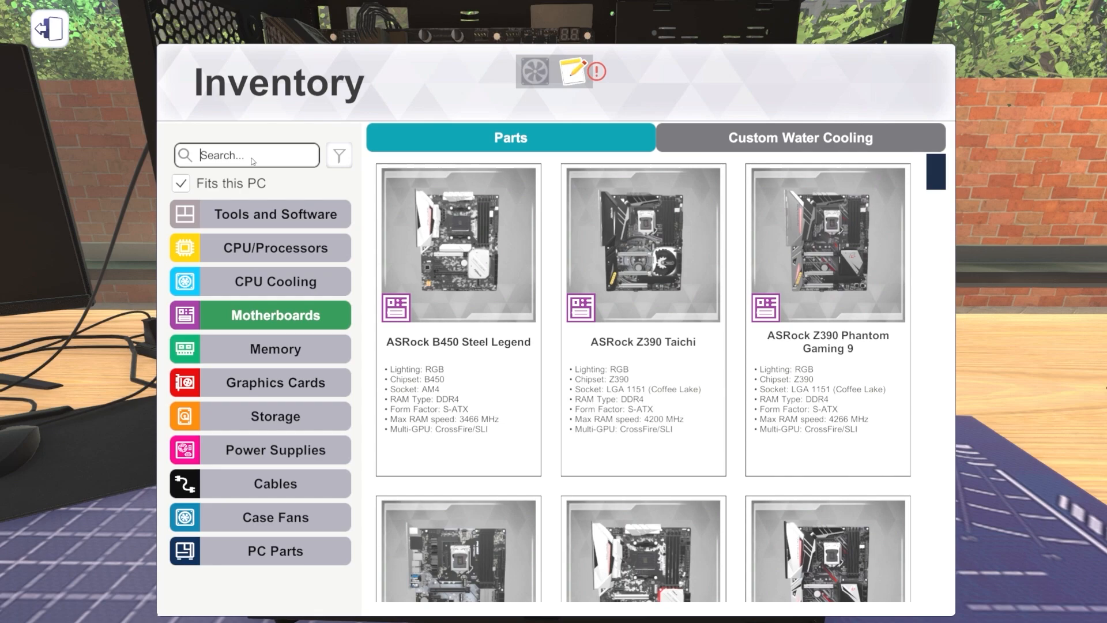
{"action": "type", "text": "590"}
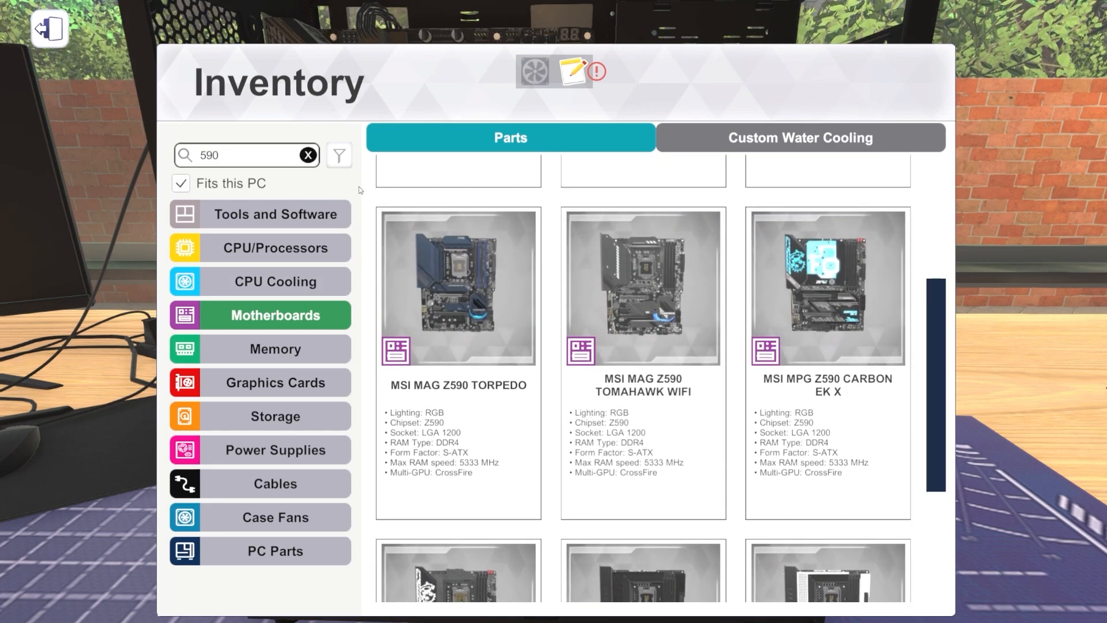
{"action": "left_click", "coordinate": [274, 348]}
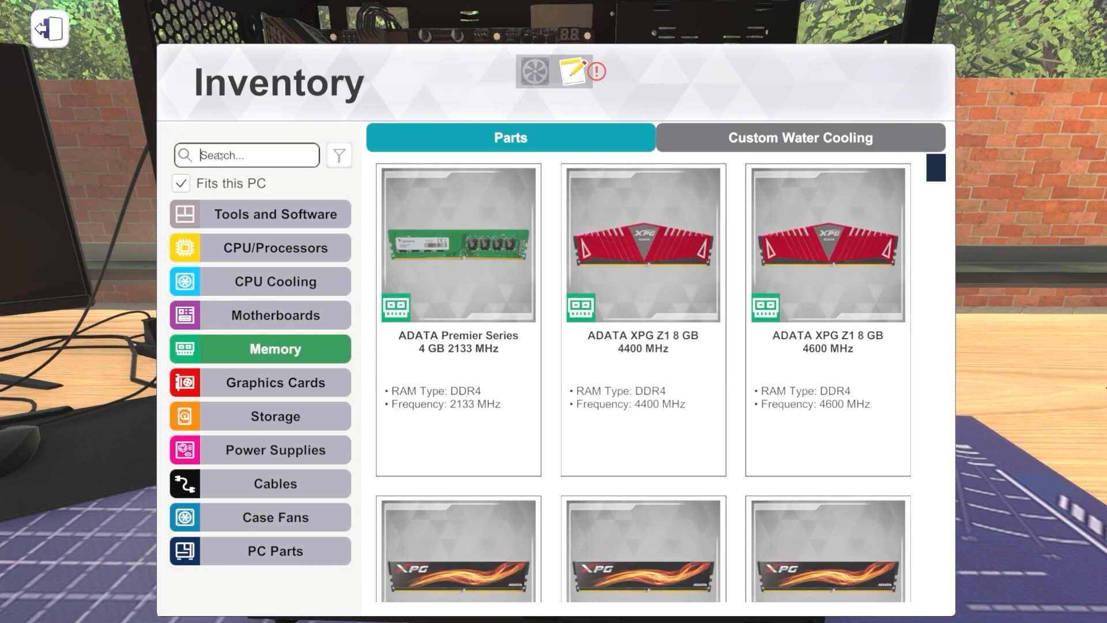
{"action": "type", "text": "480"}
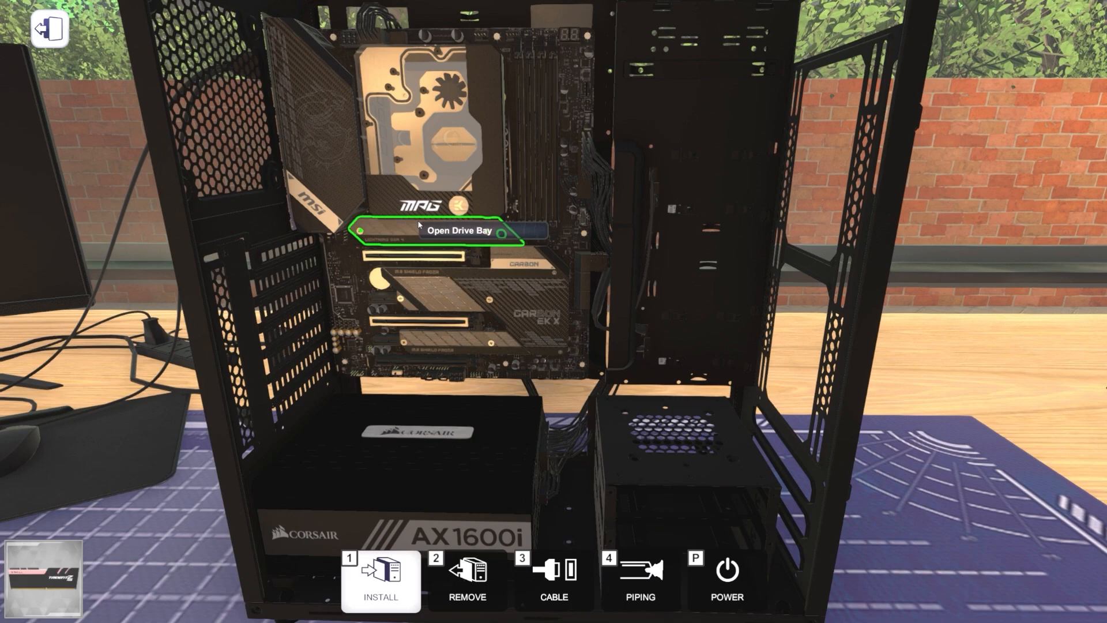
- Fit two G.SKILL Trident Z RGB 8 GB sticks into the motherboard's RAM slots
{"action": "left_click", "coordinate": [379, 583]}
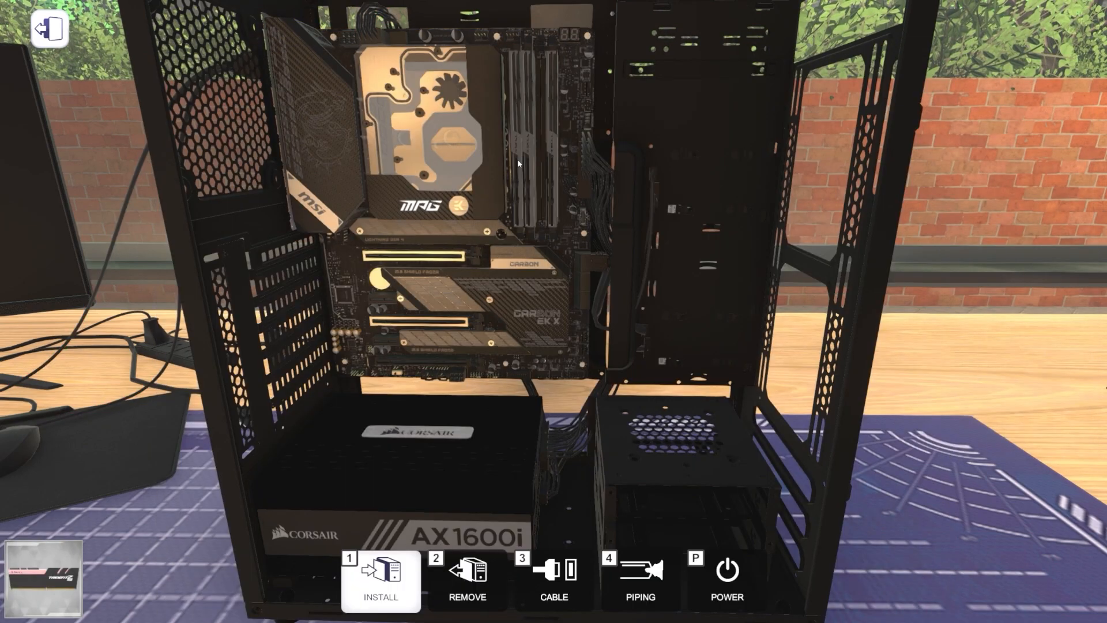
{"action": "left_click", "coordinate": [465, 581]}
{"action": "type", "text": "4800"}
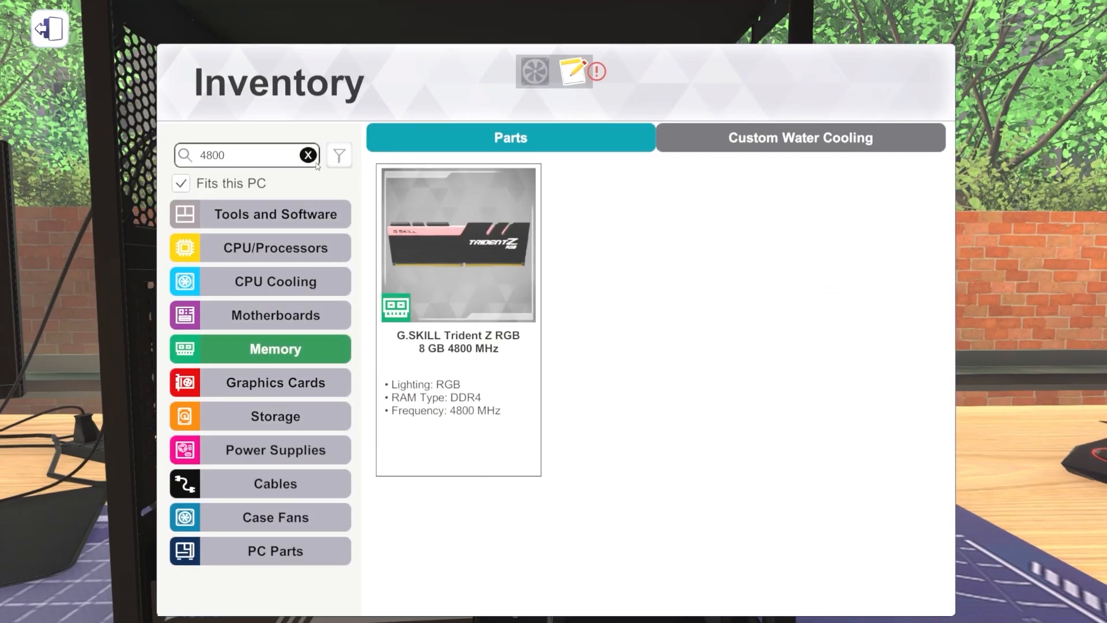
- Pick the ZOTAC GeForce RTX 3090 ArcticStorm from the water-cooled GPU list for the PCIe slot
{"action": "left_click", "coordinate": [800, 137]}
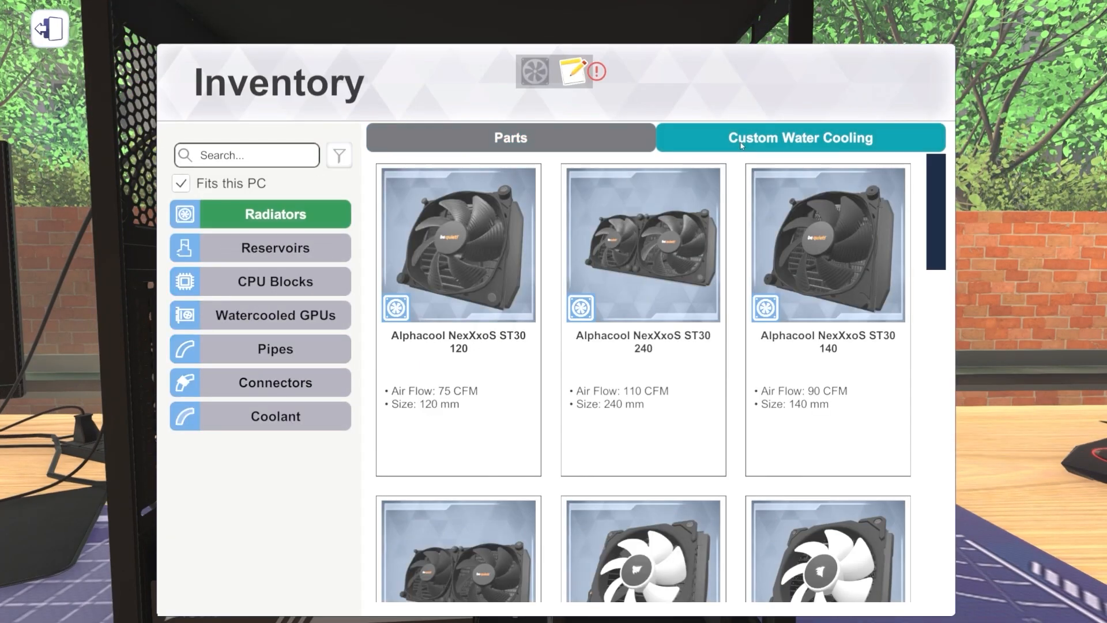
{"action": "left_click", "coordinate": [259, 315]}
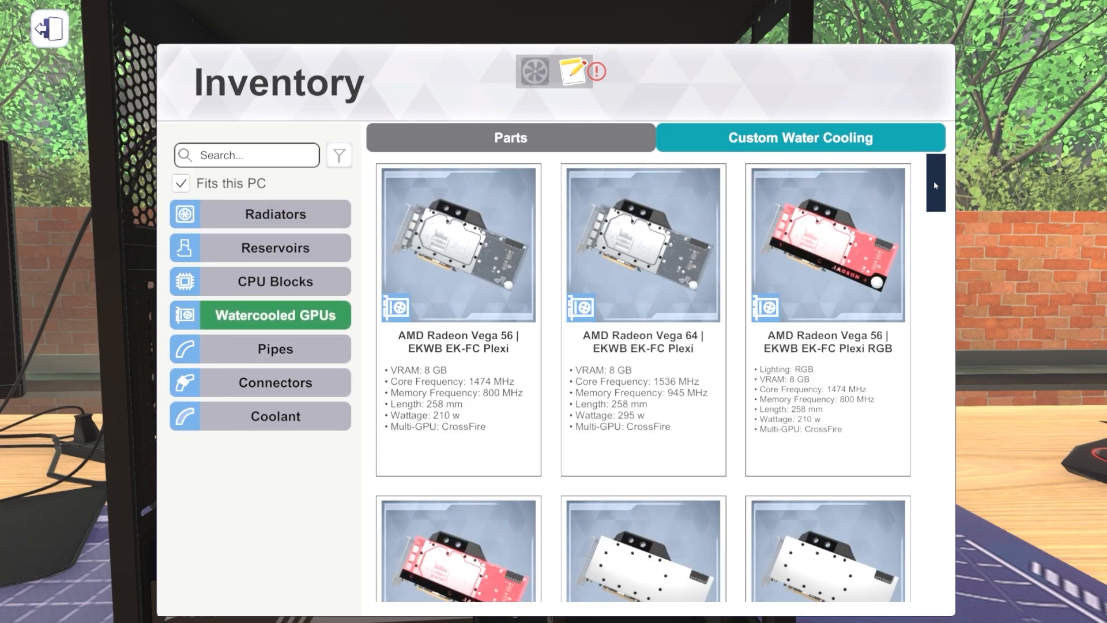
{"action": "scroll", "scroll_direction": "down", "scroll_amount": 3}
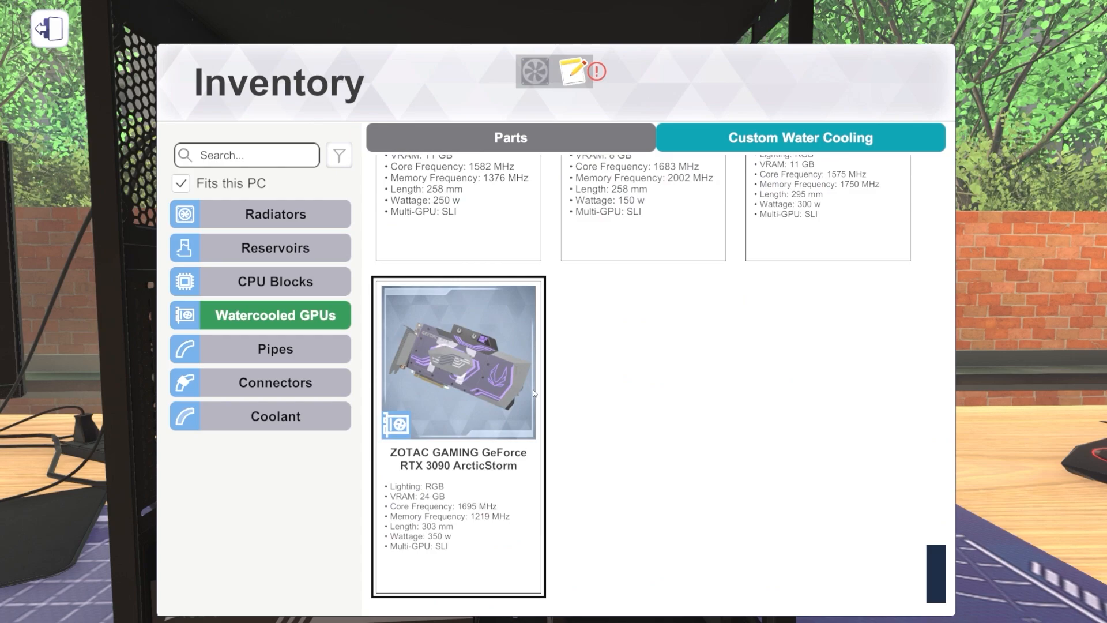
{"action": "mouse_move", "coordinate": [395, 360]}
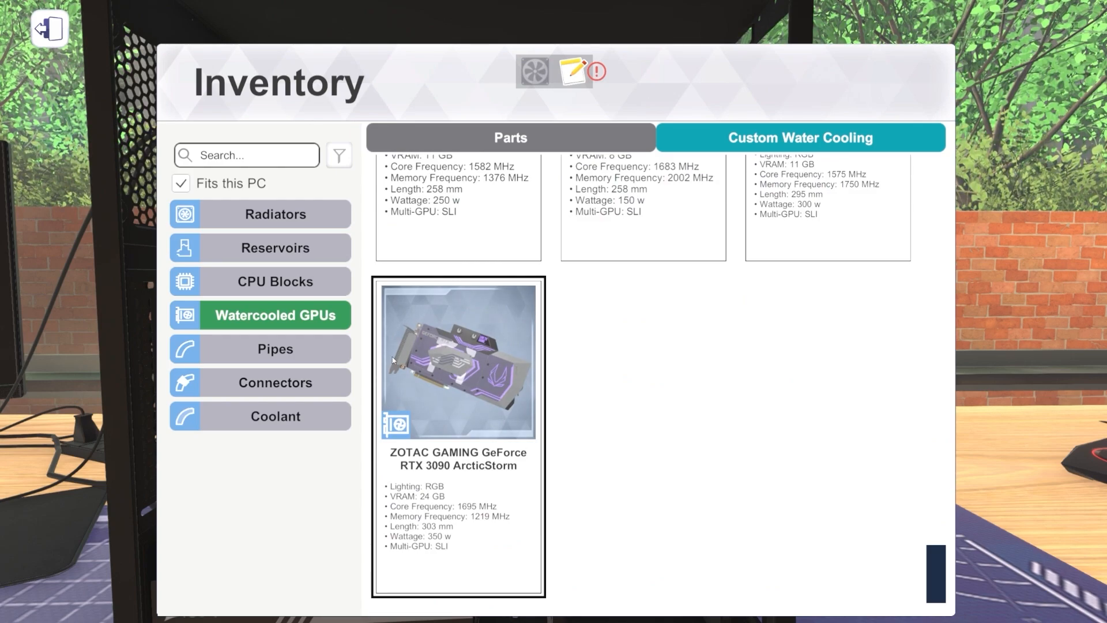
{"action": "left_click", "coordinate": [457, 359]}
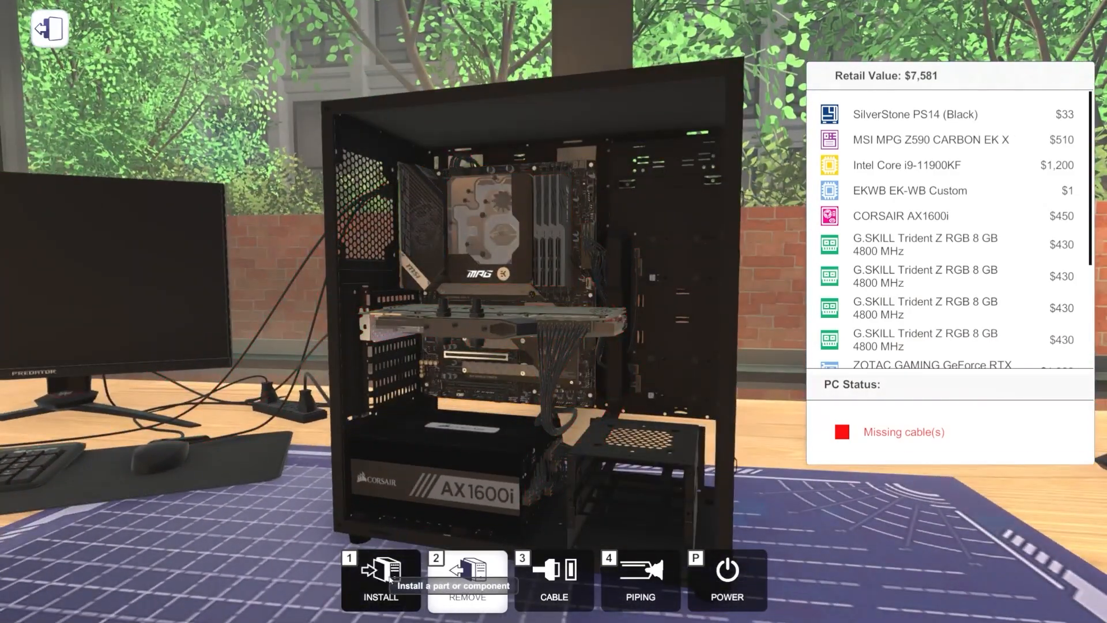
- Mount the EKWB EK-XRES 140 tube reservoir in the upper left beside the motherboard
{"action": "left_click", "coordinate": [379, 578]}
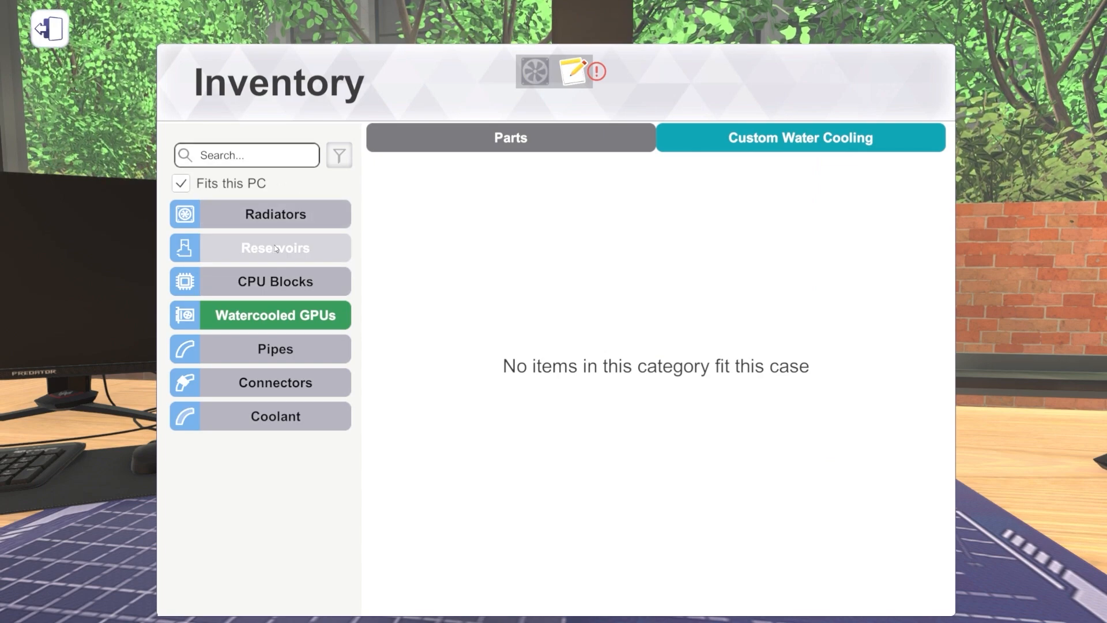
{"action": "left_click", "coordinate": [275, 247]}
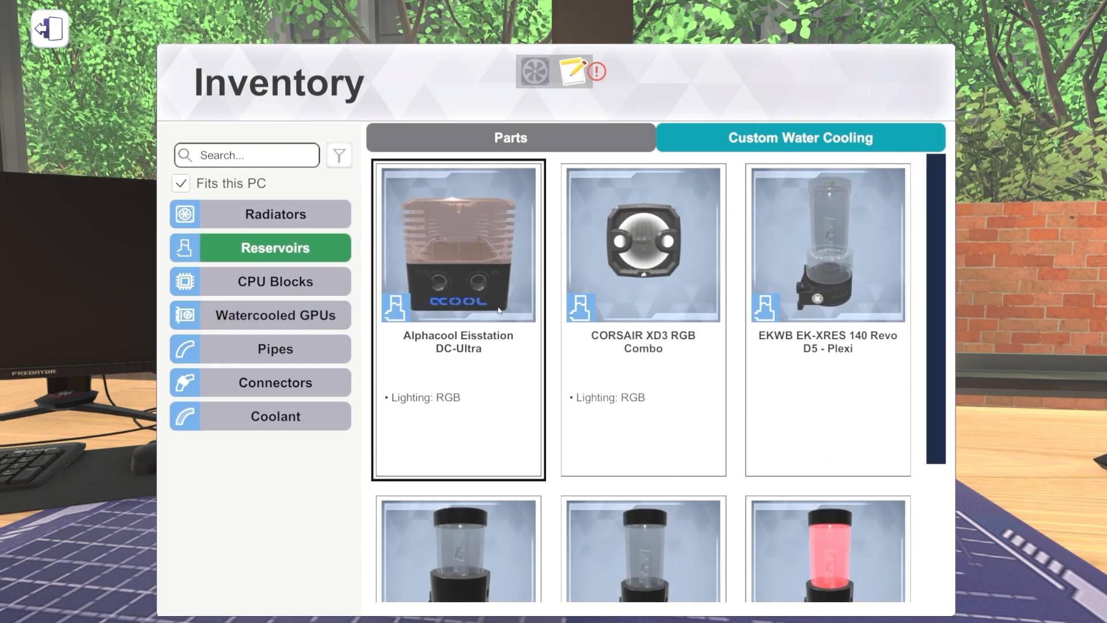
{"action": "scroll", "scroll_direction": "down", "scroll_amount": 3}
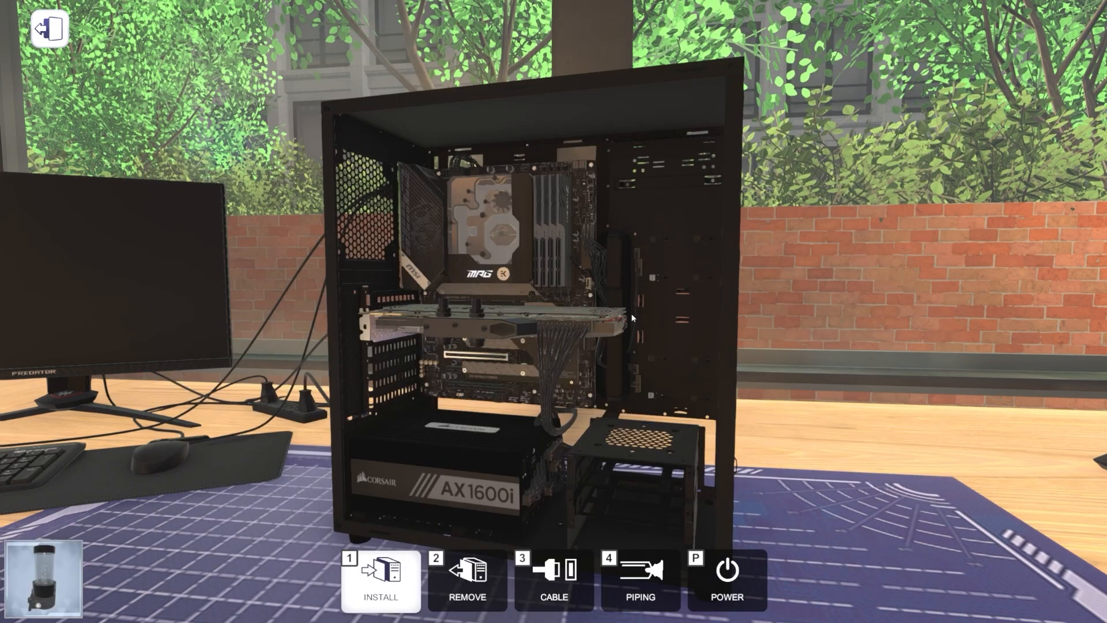
{"action": "left_click", "coordinate": [466, 579]}
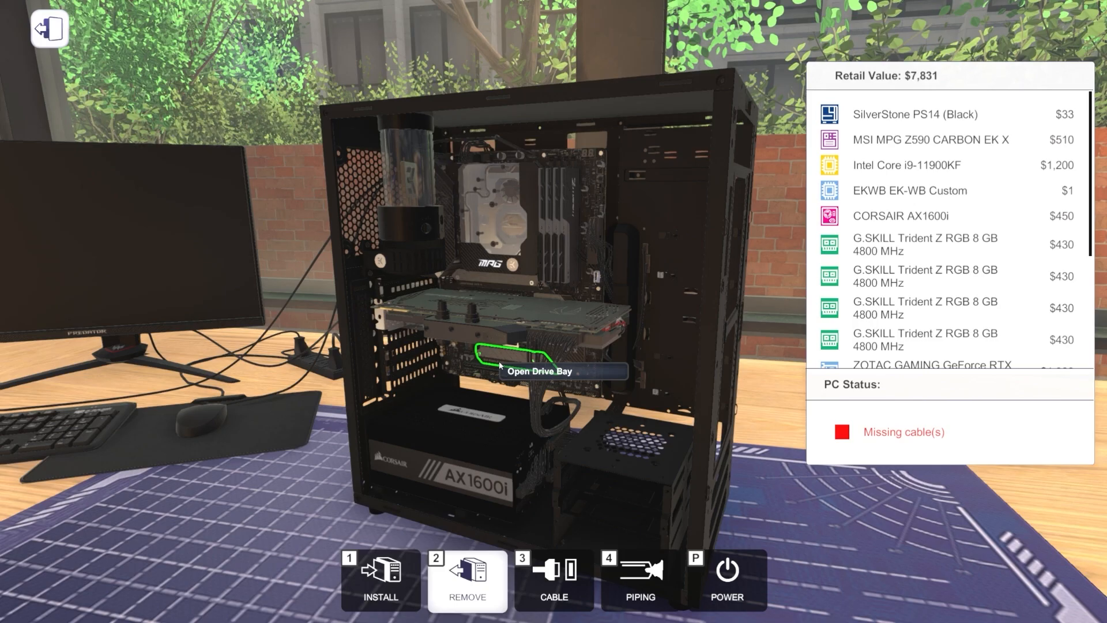
{"action": "mouse_move", "coordinate": [453, 338]}
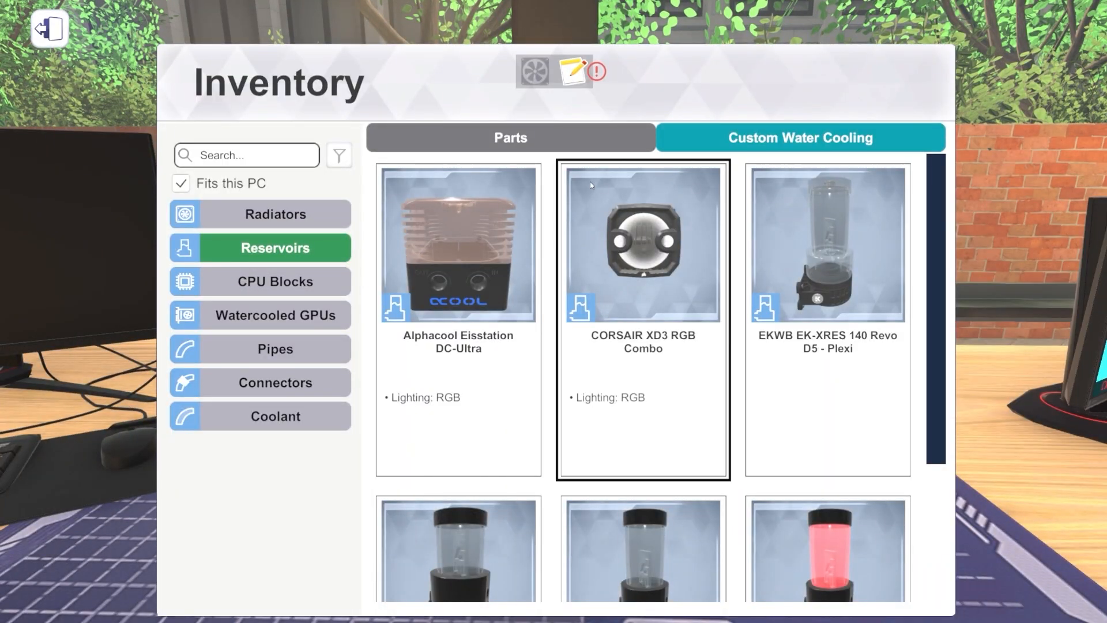
{"action": "left_click", "coordinate": [276, 215]}
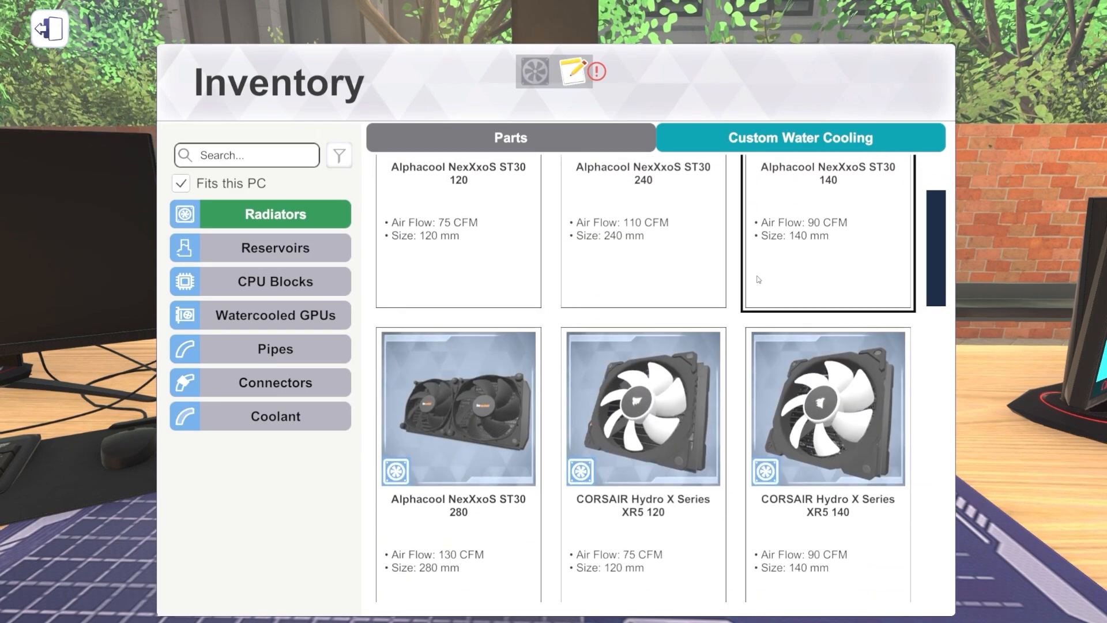
- Install the Raijintek CALORE C240D radiator from the inventory into the SilverStone PS14
{"action": "scroll", "scroll_direction": "down", "scroll_amount": 3}
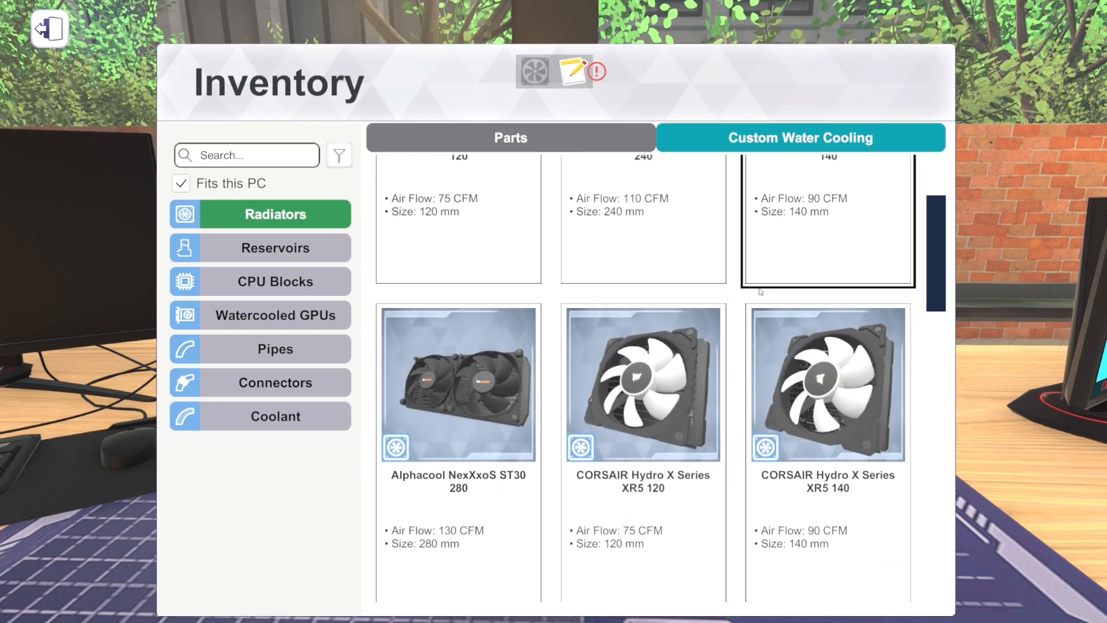
{"action": "scroll", "scroll_direction": "down", "scroll_amount": 3}
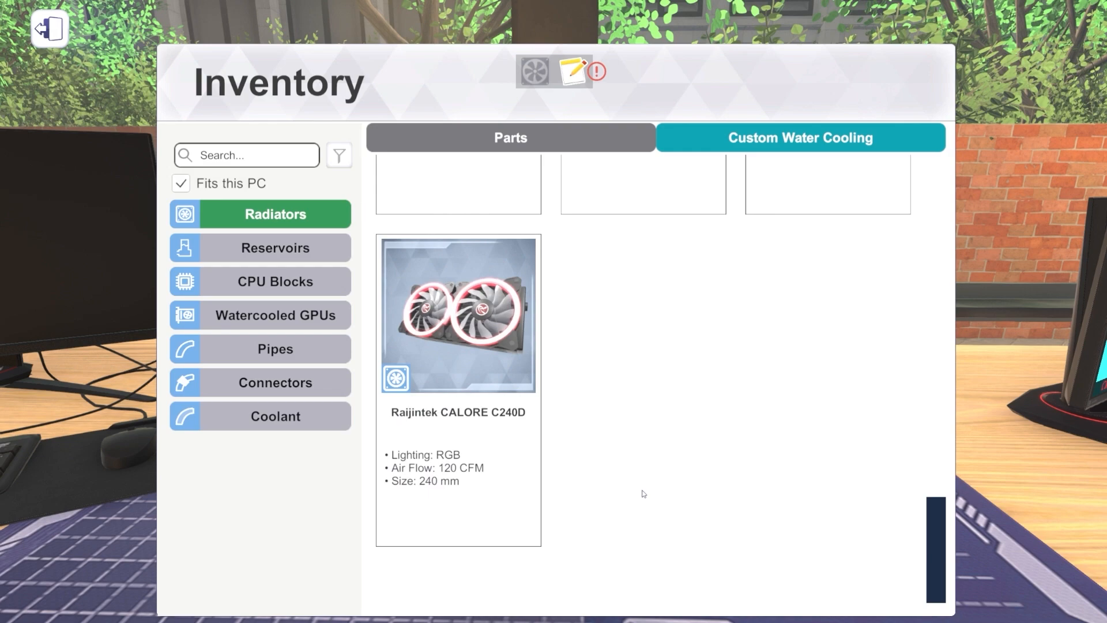
{"action": "scroll", "scroll_direction": "up", "scroll_amount": 3}
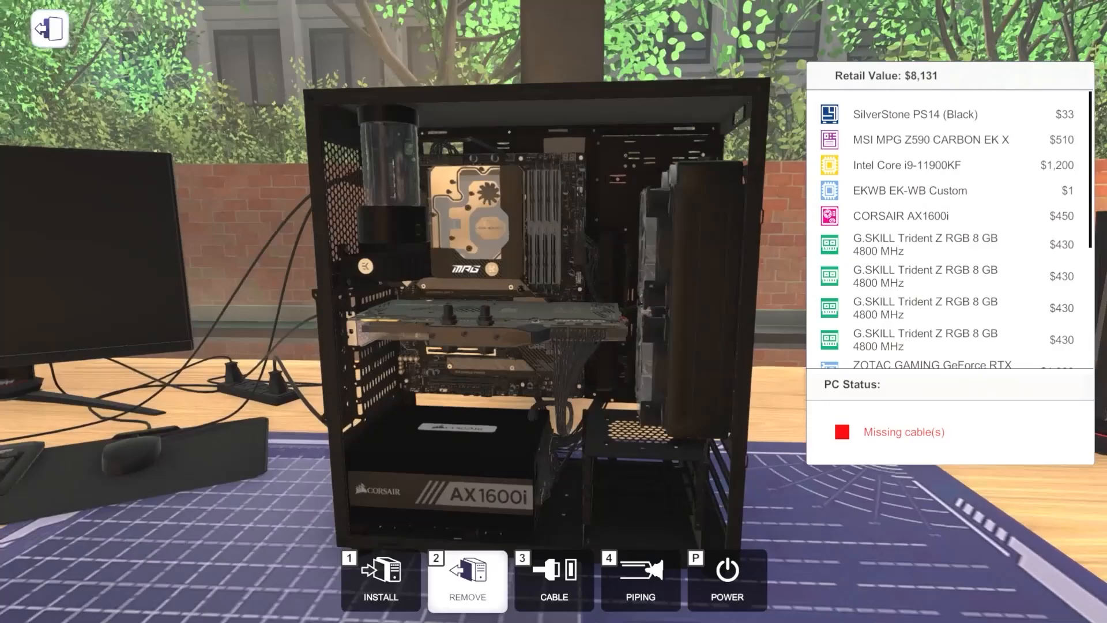
{"action": "left_click", "coordinate": [380, 581]}
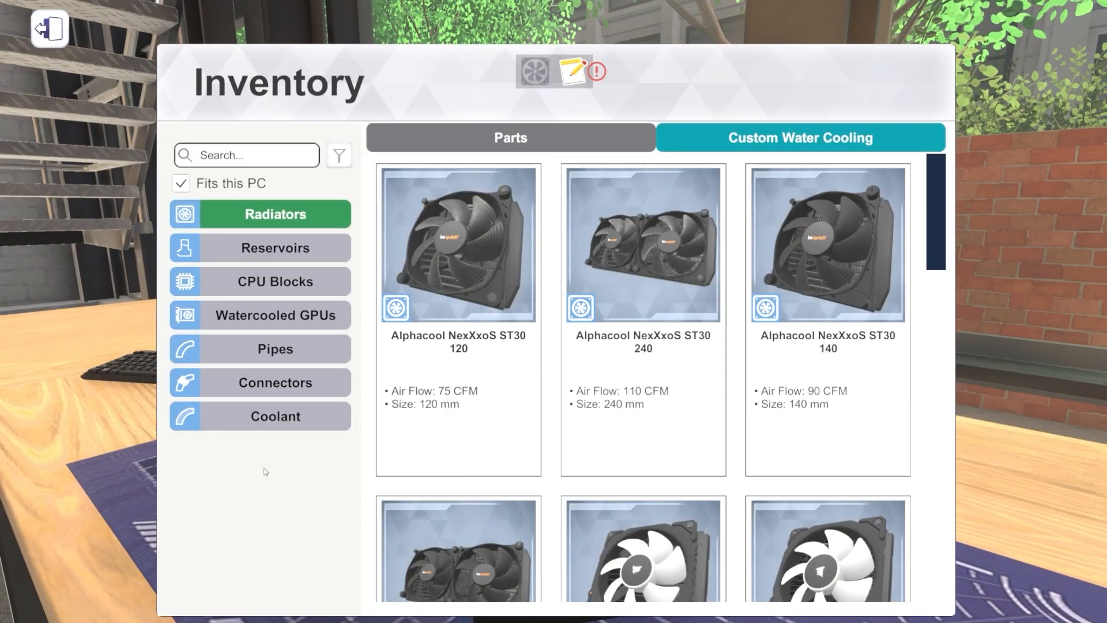
{"action": "left_click", "coordinate": [510, 137]}
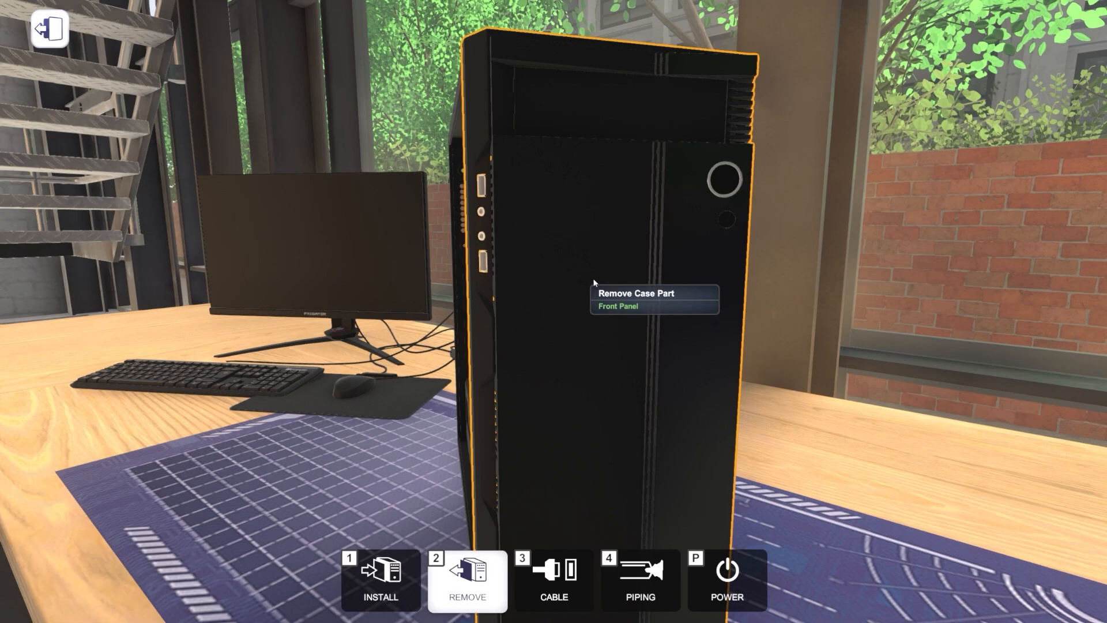
- Remove the front panel and pipe the reservoir, CPU block, GPU and radiator into a loop
{"action": "left_click", "coordinate": [618, 306]}
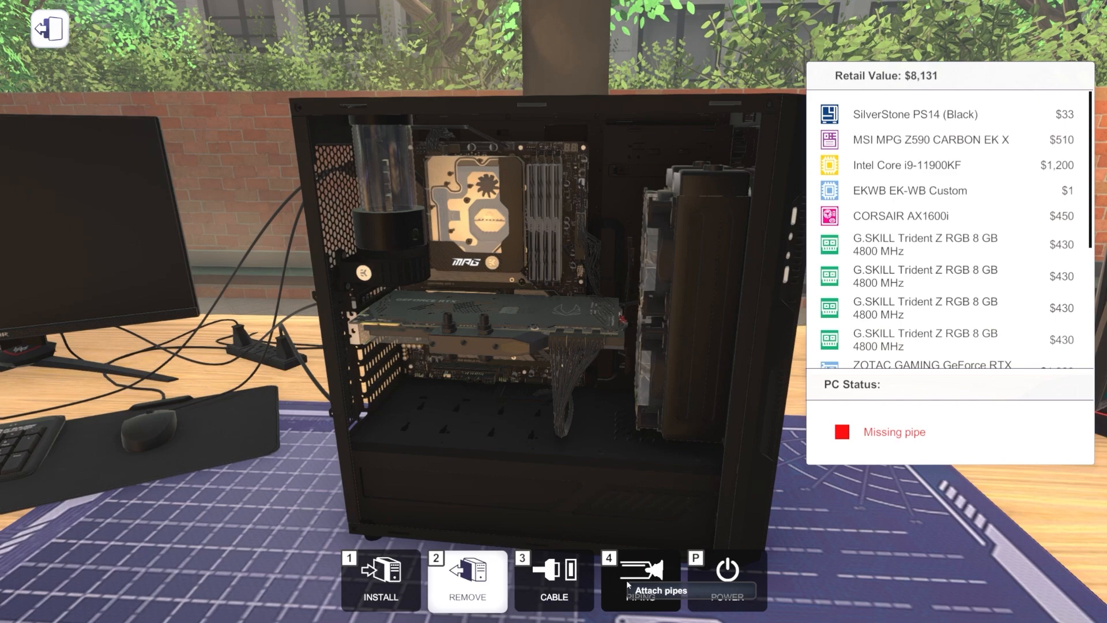
{"action": "left_click", "coordinate": [640, 579]}
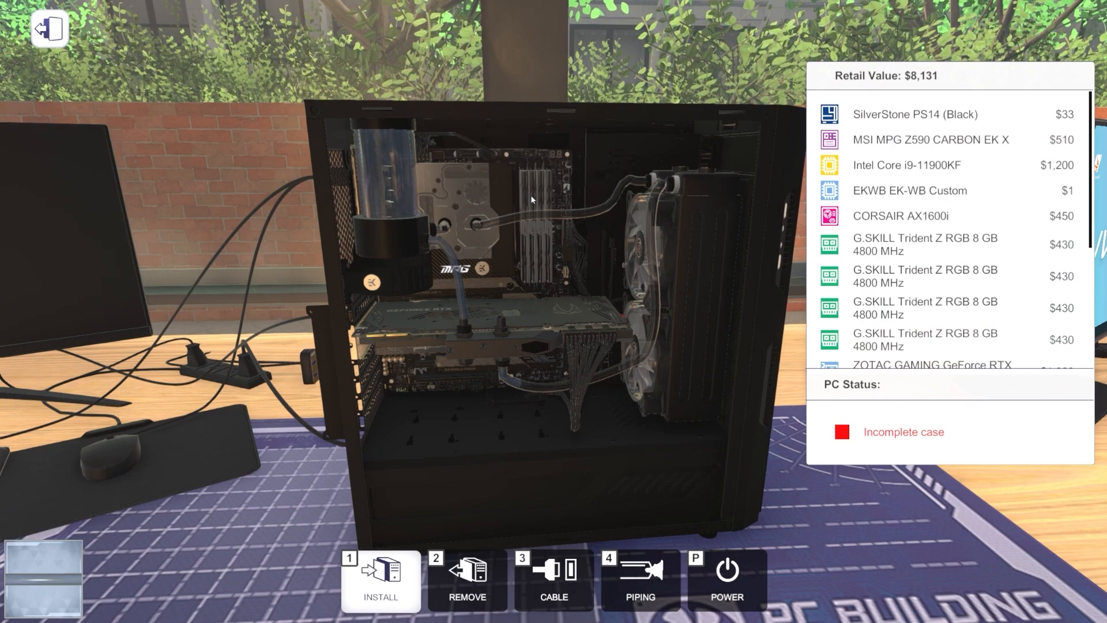
{"action": "mouse_move", "coordinate": [540, 189]}
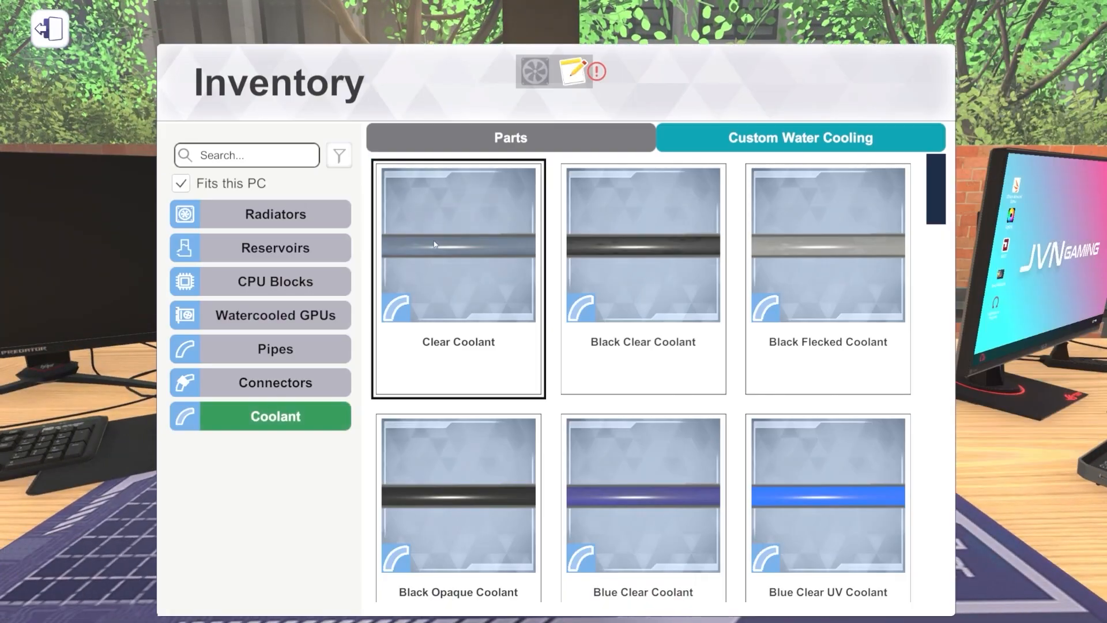
- Fill the loop with Clear Coolant and power the PC on into MSI Click BIOS 5
{"action": "left_click", "coordinate": [509, 137]}
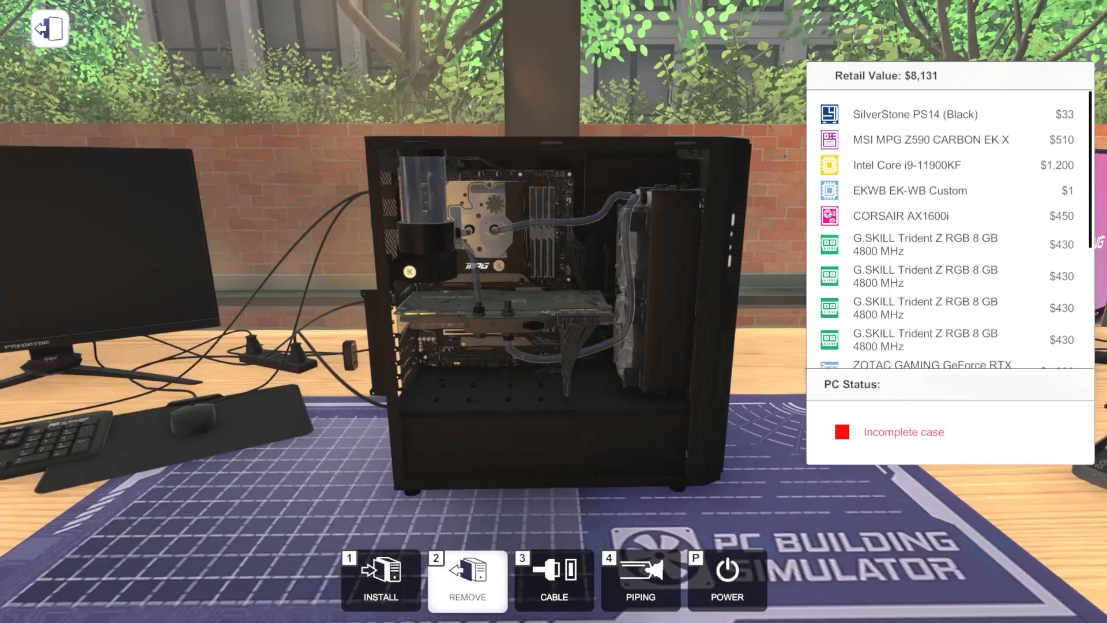
{"action": "left_click", "coordinate": [726, 579]}
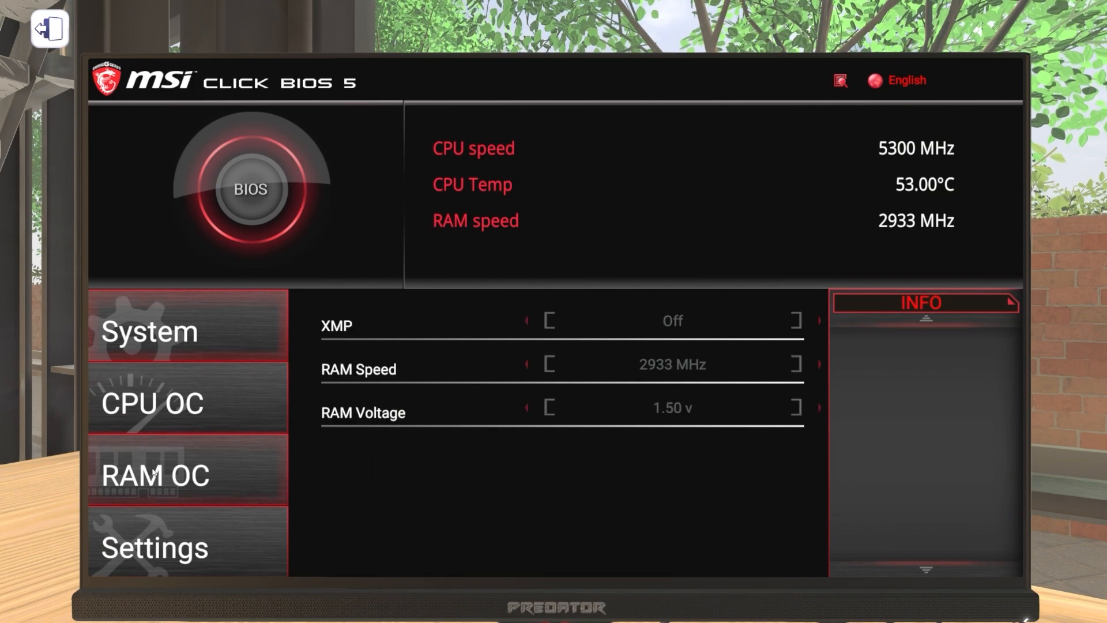
- Apply BIOS changes and restart, then benchmark with 3DMark Time Spy for 17,374
{"action": "left_click", "coordinate": [816, 320]}
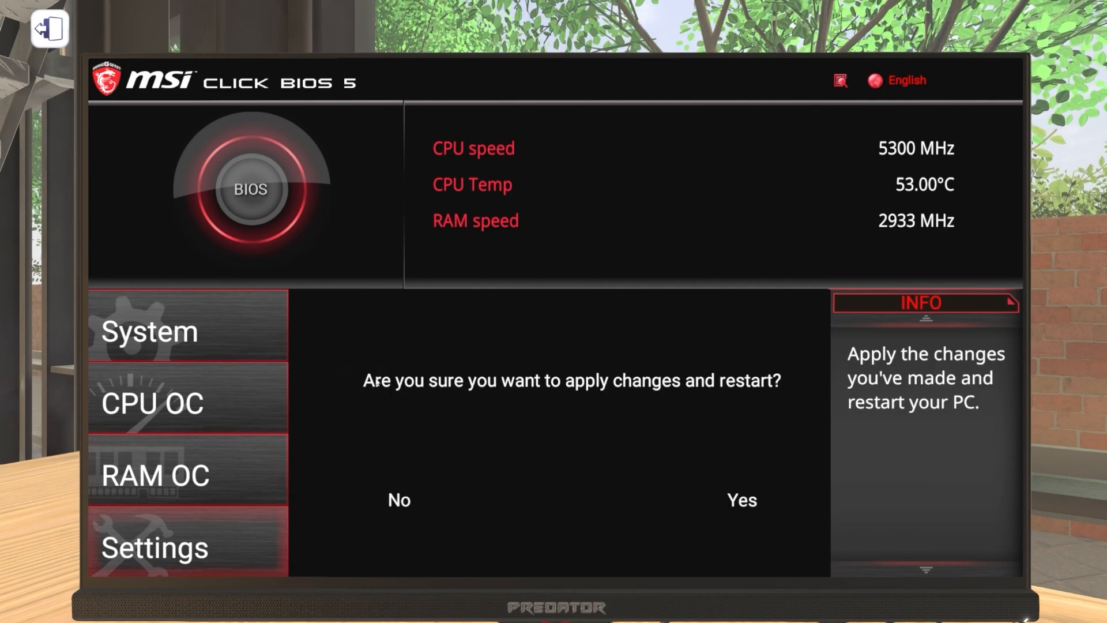
{"action": "left_click", "coordinate": [740, 499]}
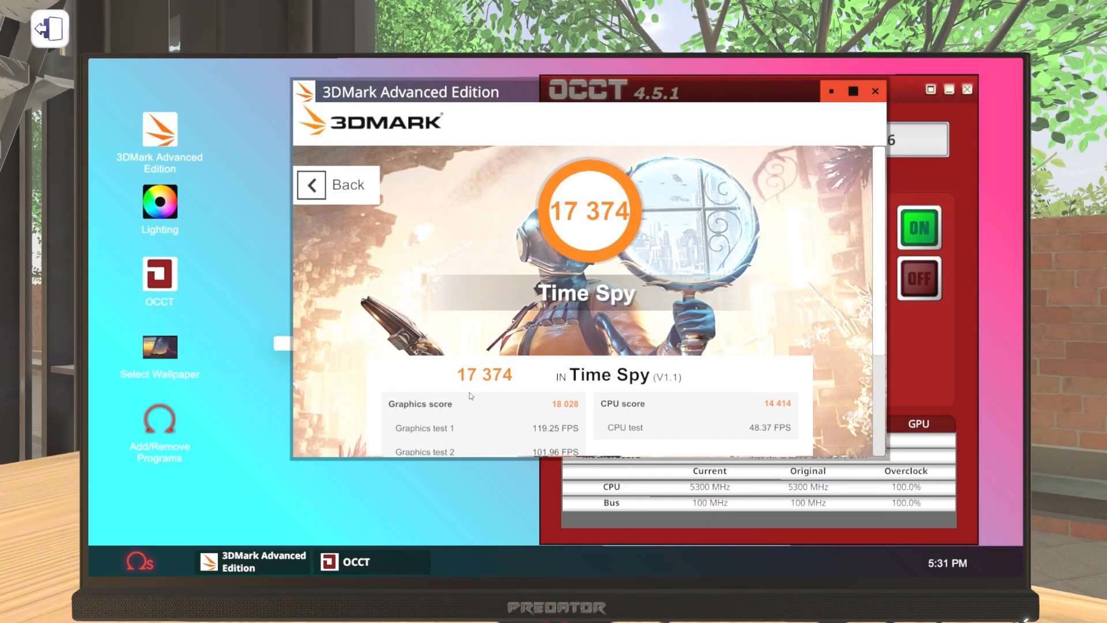
- Review and close the 3DMark Time Spy results, leaving the OCCT stress test running
{"action": "scroll", "scroll_direction": "down", "scroll_amount": 3}
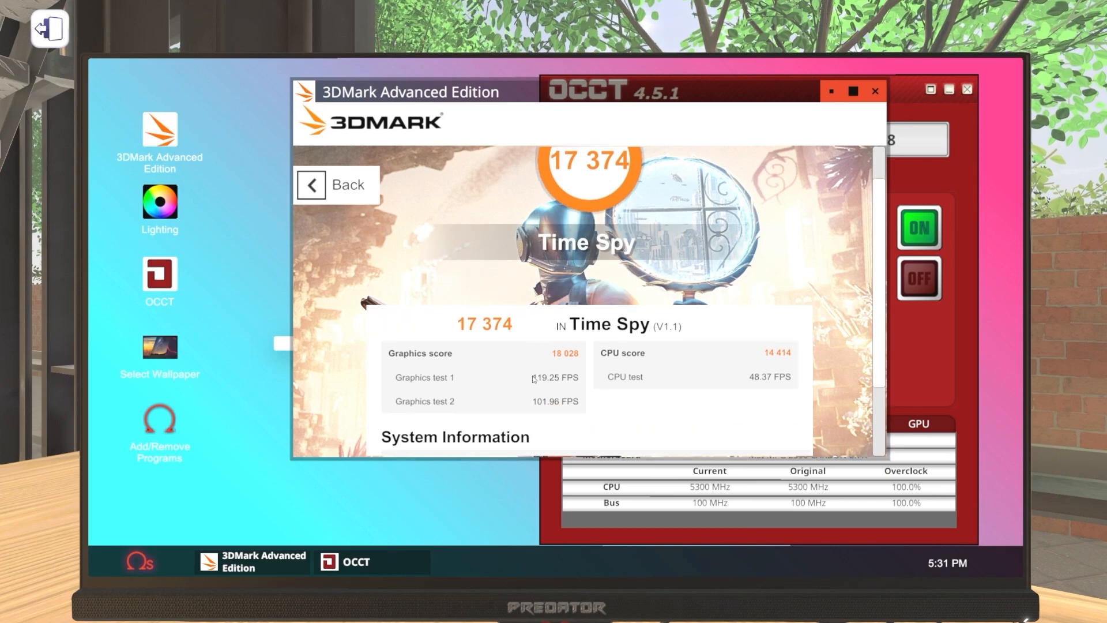
{"action": "scroll", "scroll_direction": "down", "scroll_amount": 3}
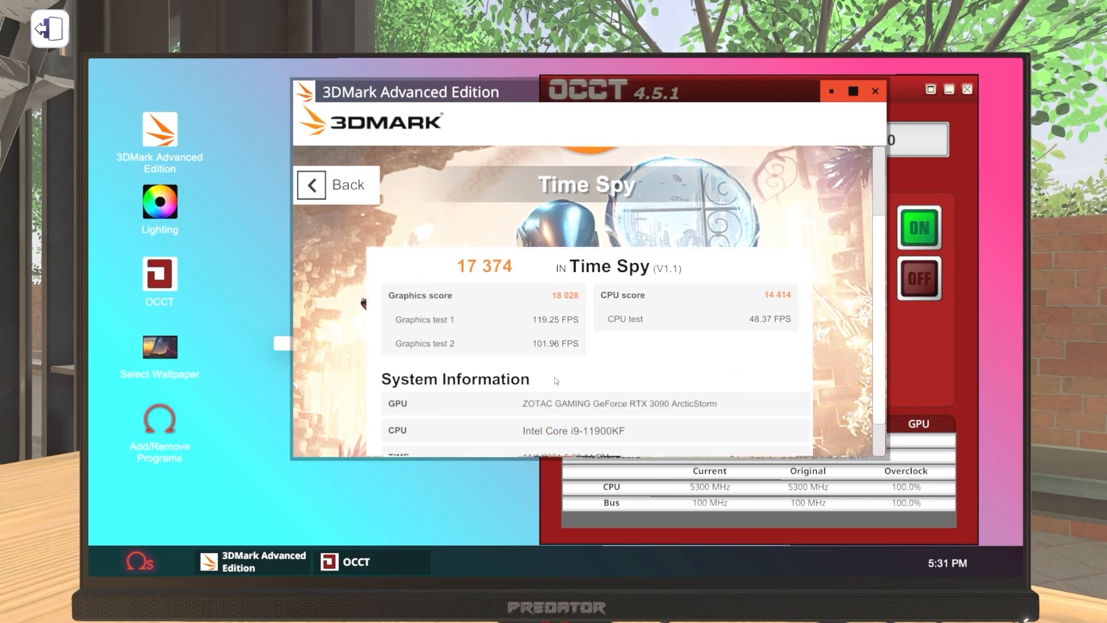
{"action": "scroll", "scroll_direction": "down", "scroll_amount": 3}
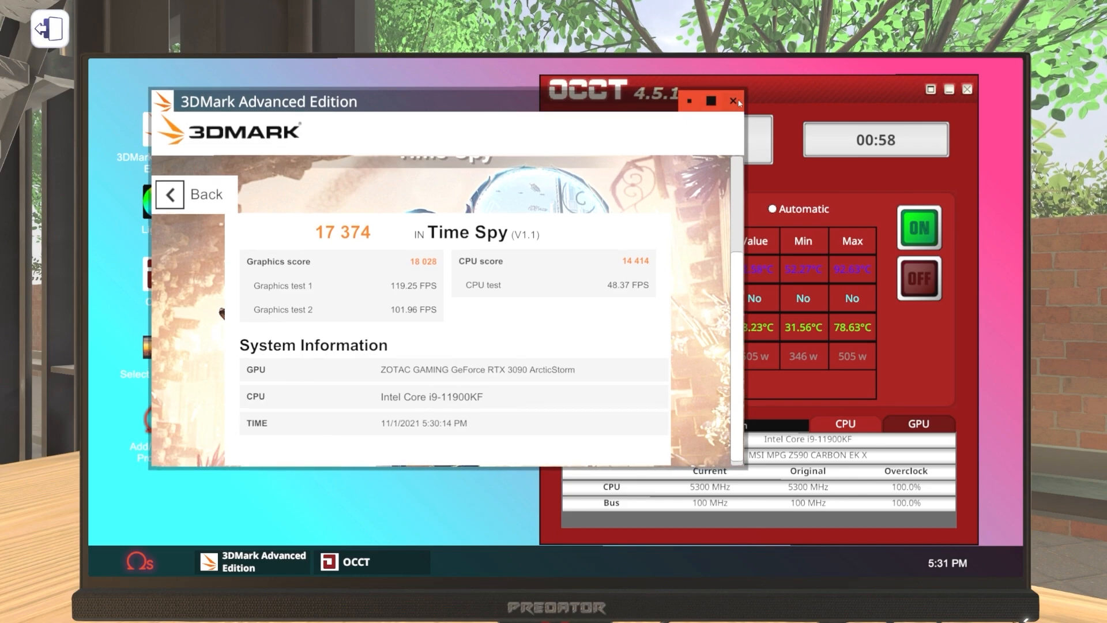
{"action": "left_click", "coordinate": [733, 101]}
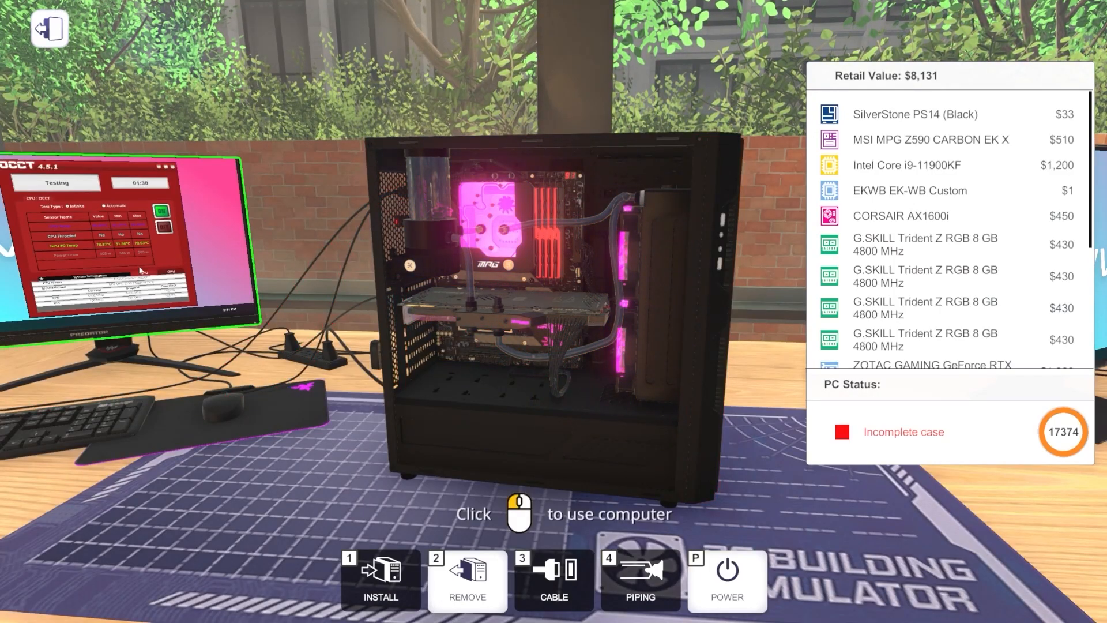
{"action": "mouse_move", "coordinate": [296, 302]}
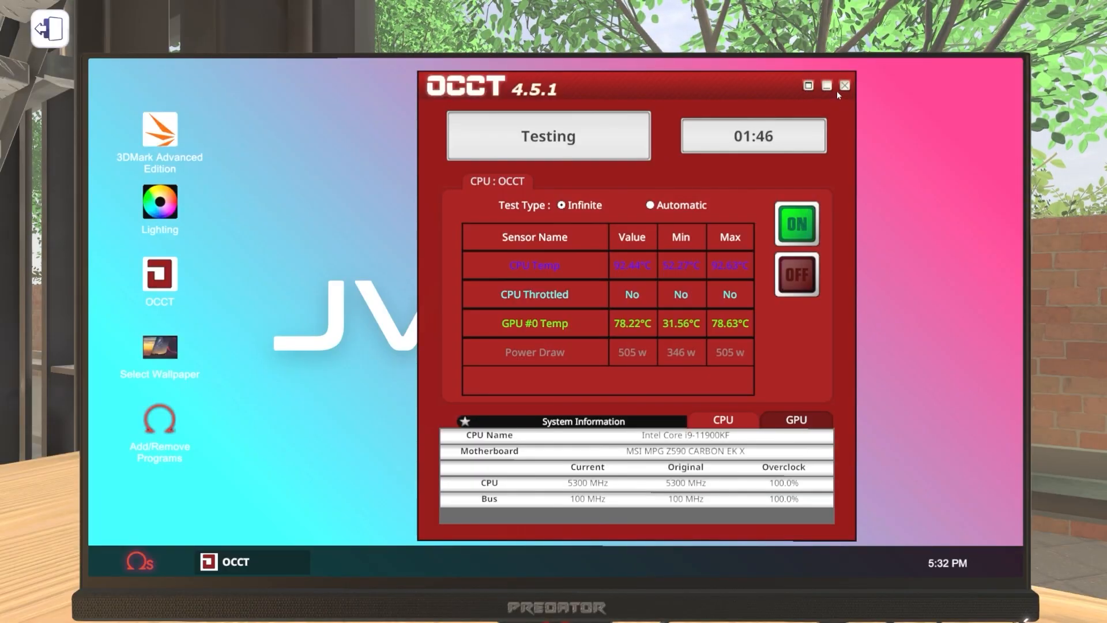
- In the Lighting app set all lights to Static with R/G/B 0 and apply, turning RGB off
{"action": "double_click", "coordinate": [160, 203]}
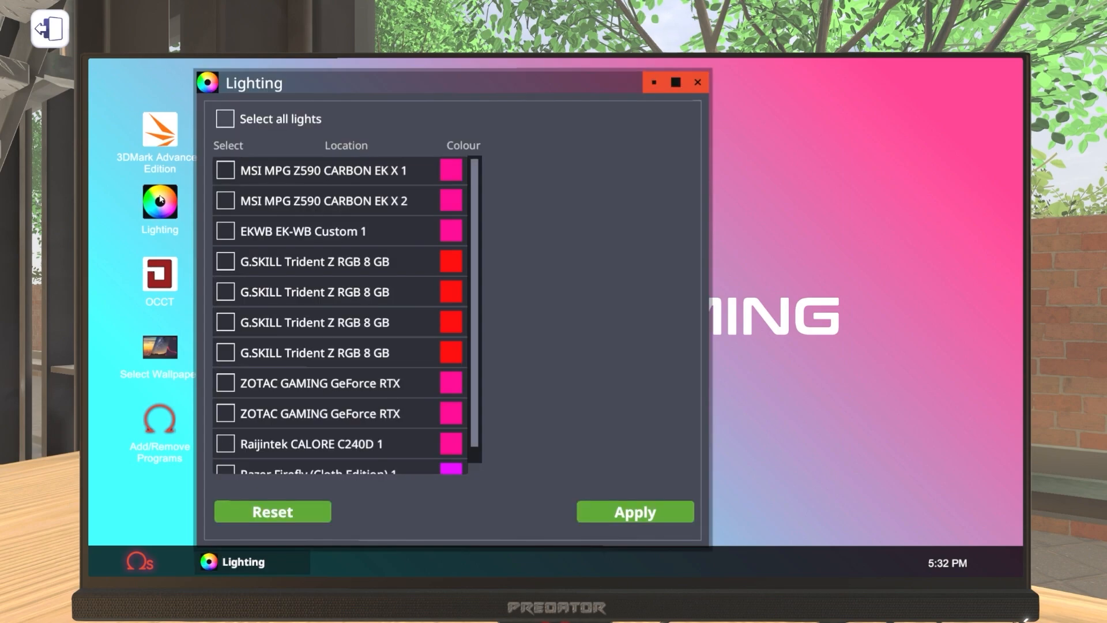
{"action": "left_click", "coordinate": [225, 119]}
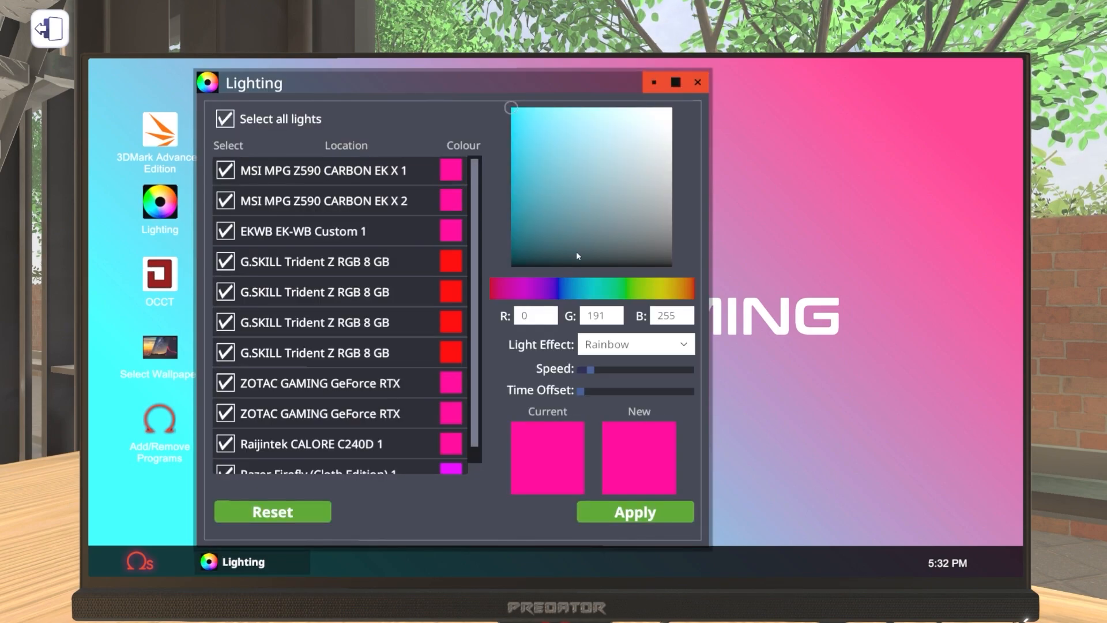
{"action": "left_click", "coordinate": [633, 347]}
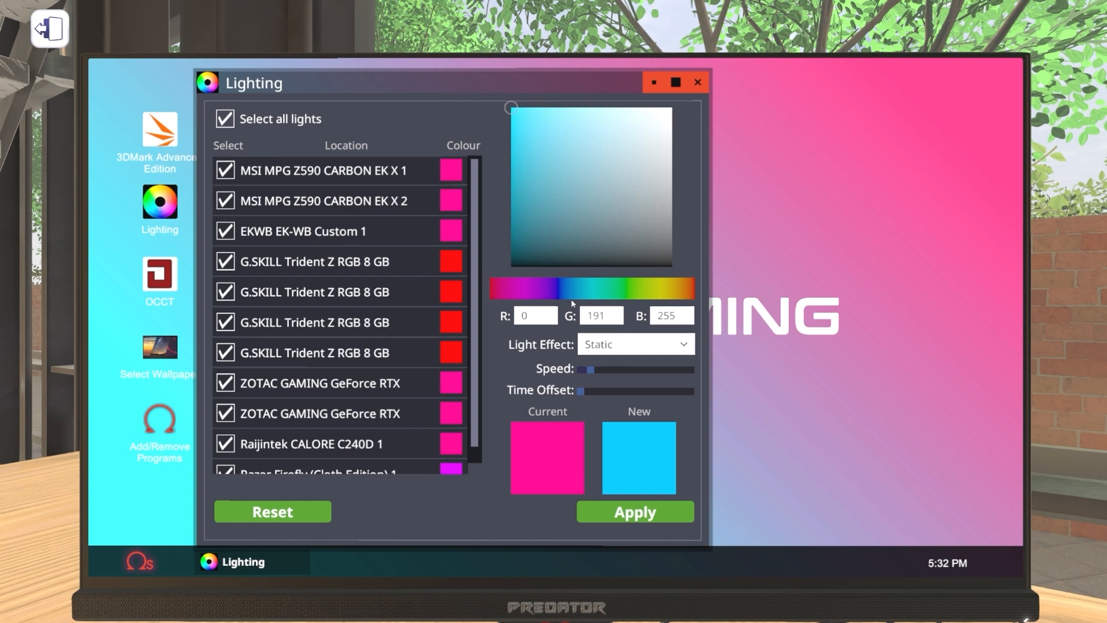
{"action": "left_click", "coordinate": [633, 343]}
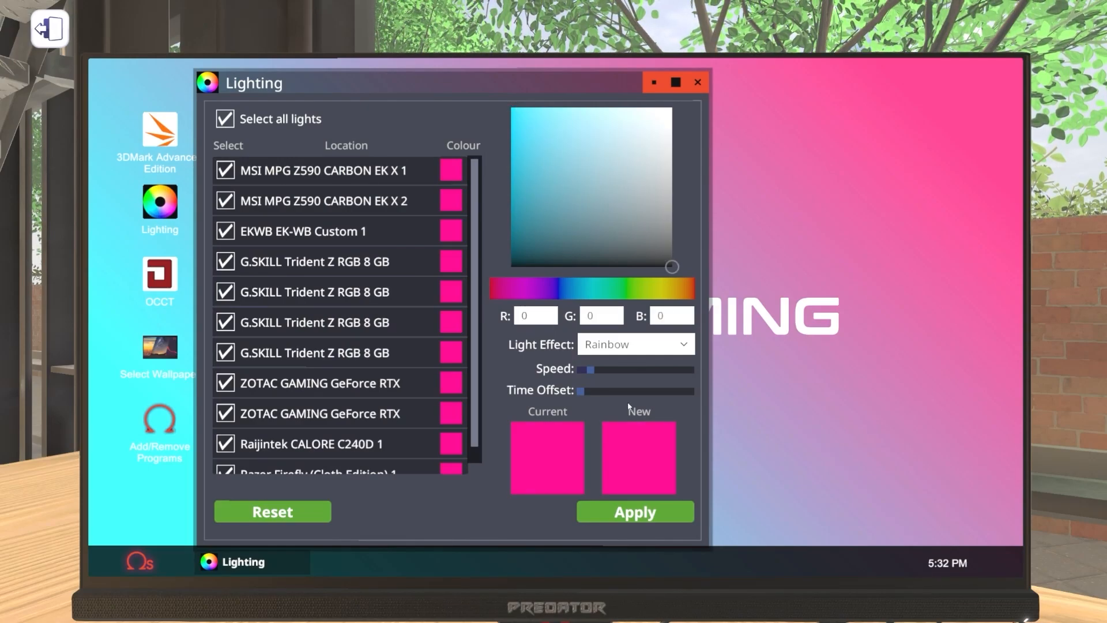
{"action": "left_click", "coordinate": [634, 343]}
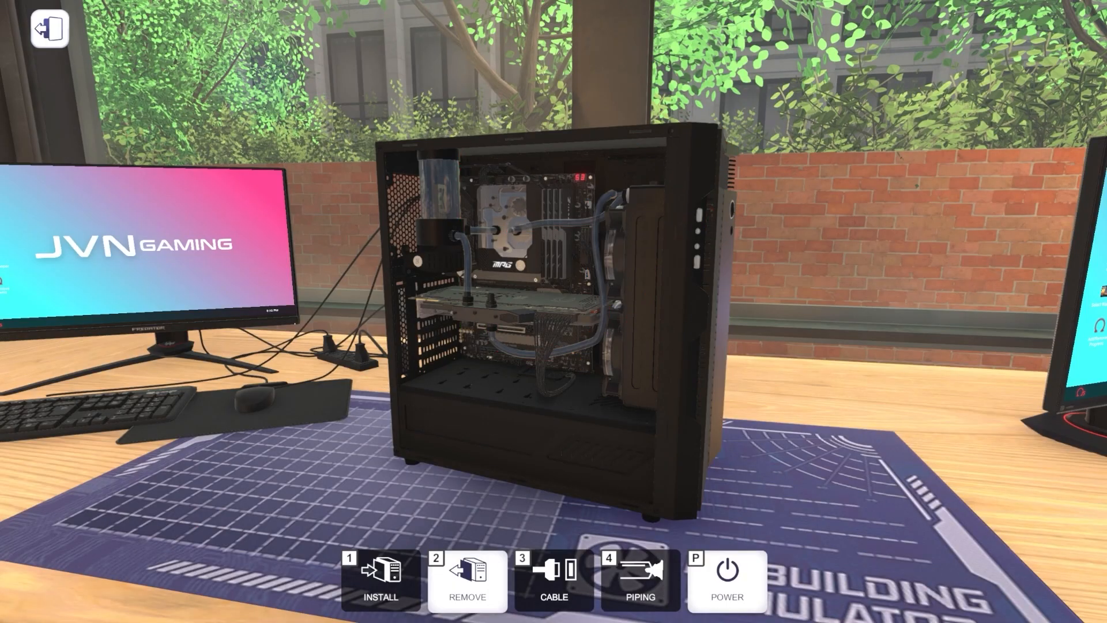
- Step away from the workbench into the wider workshop view
{"action": "left_click", "coordinate": [381, 579]}
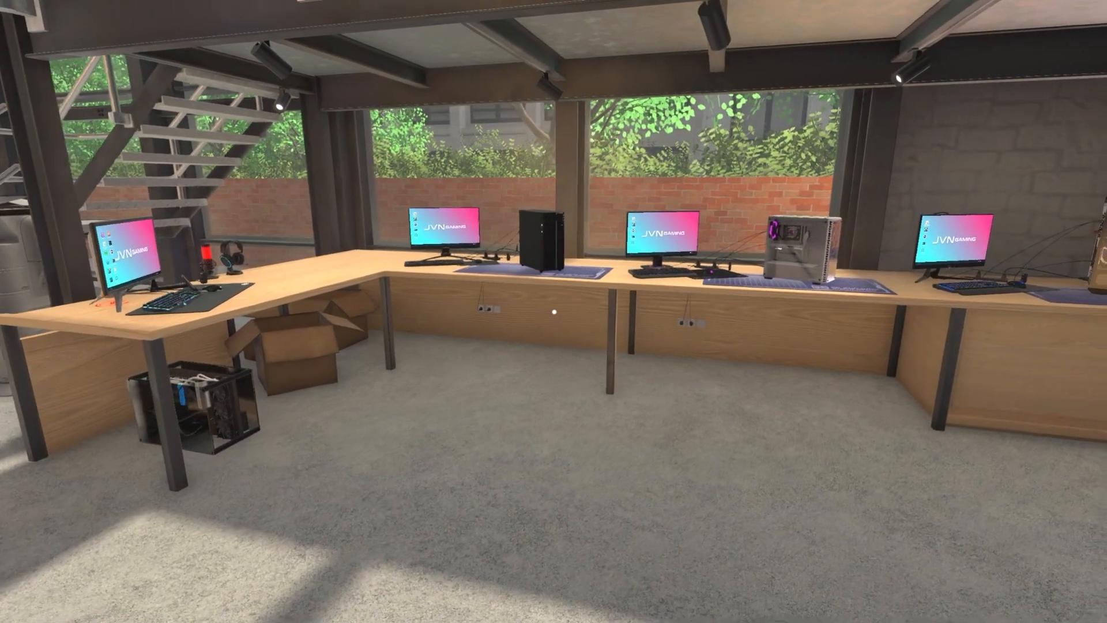
{"action": "mouse_move", "coordinate": [554, 312]}
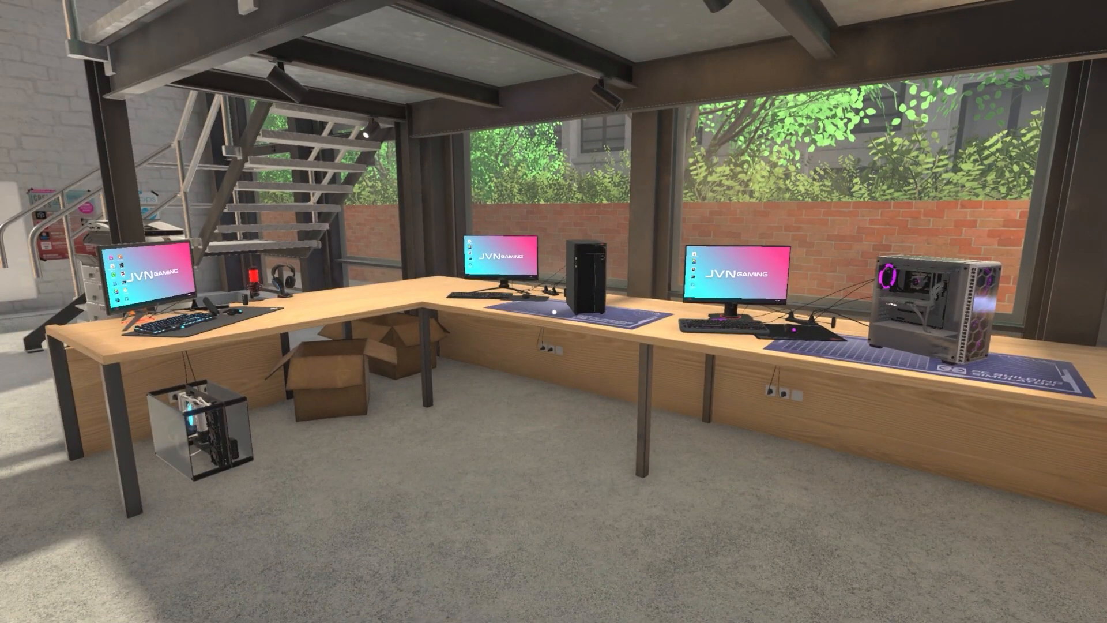